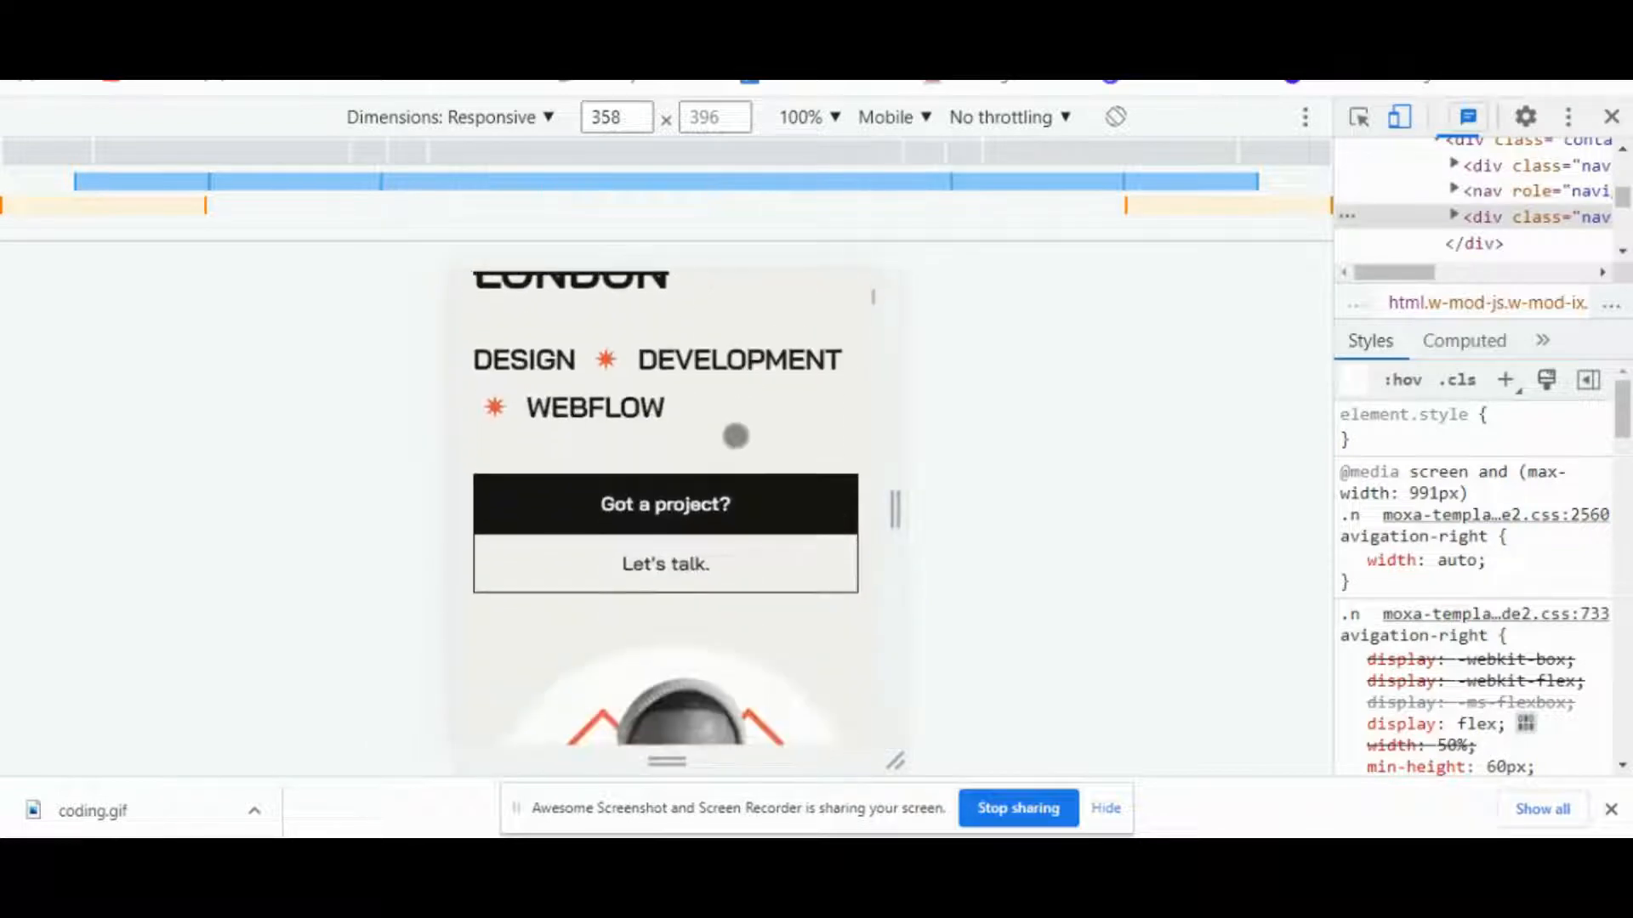
Scroll the portfolio page preview at phone width in Chrome DevTools.
scroll("down", 3)
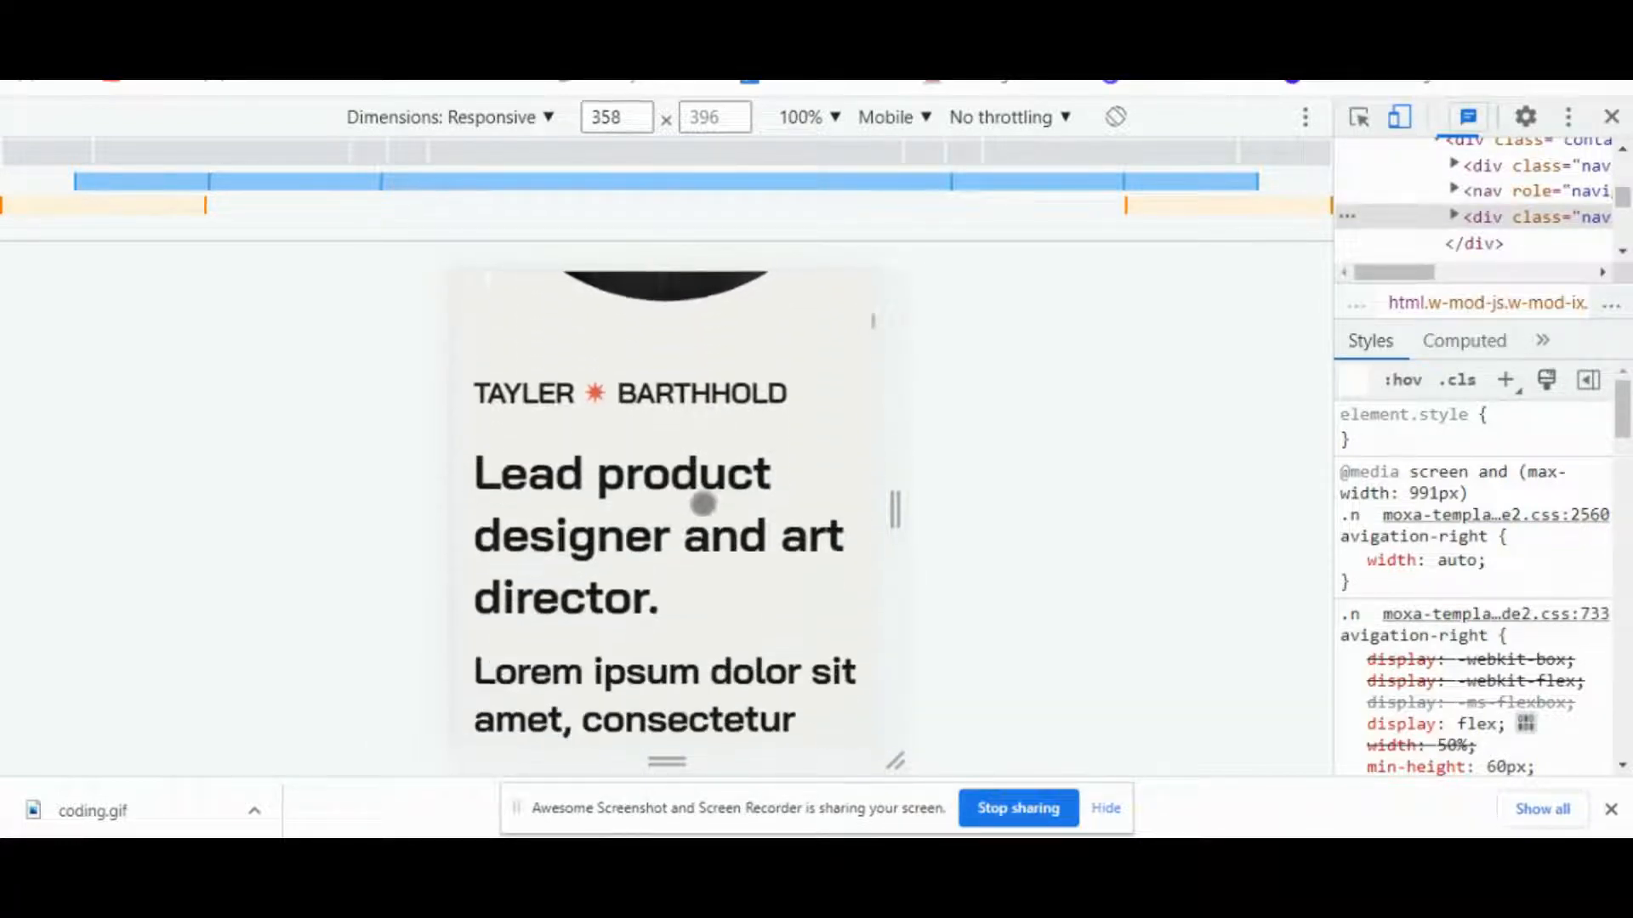
scroll("down", 3)
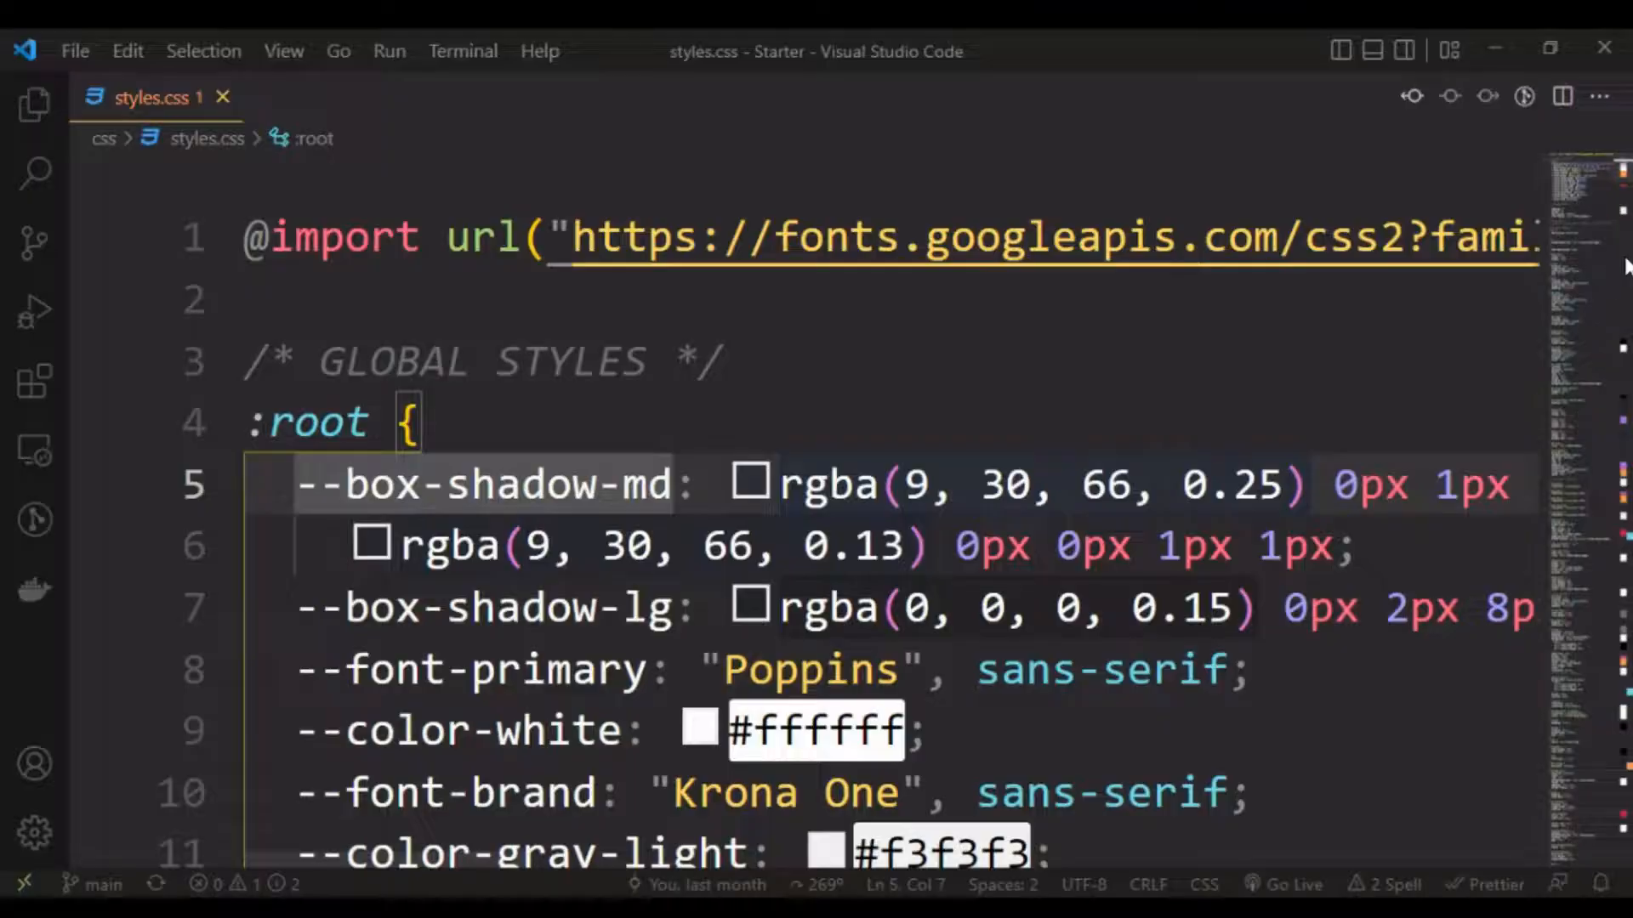
scroll("down", 3)
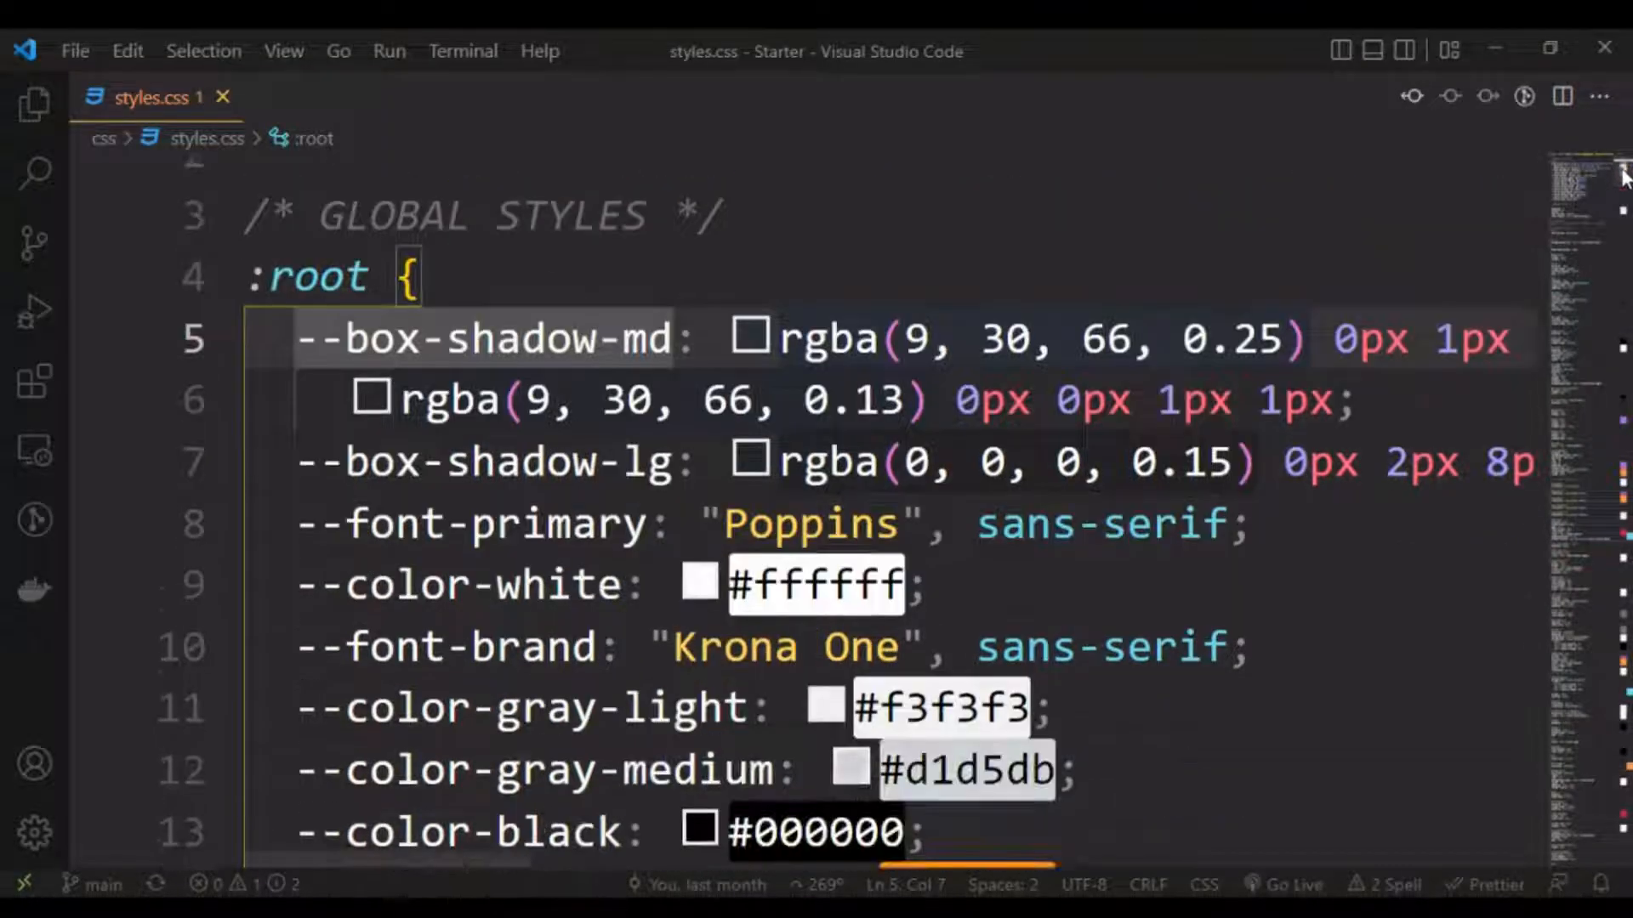
scroll("down", 3)
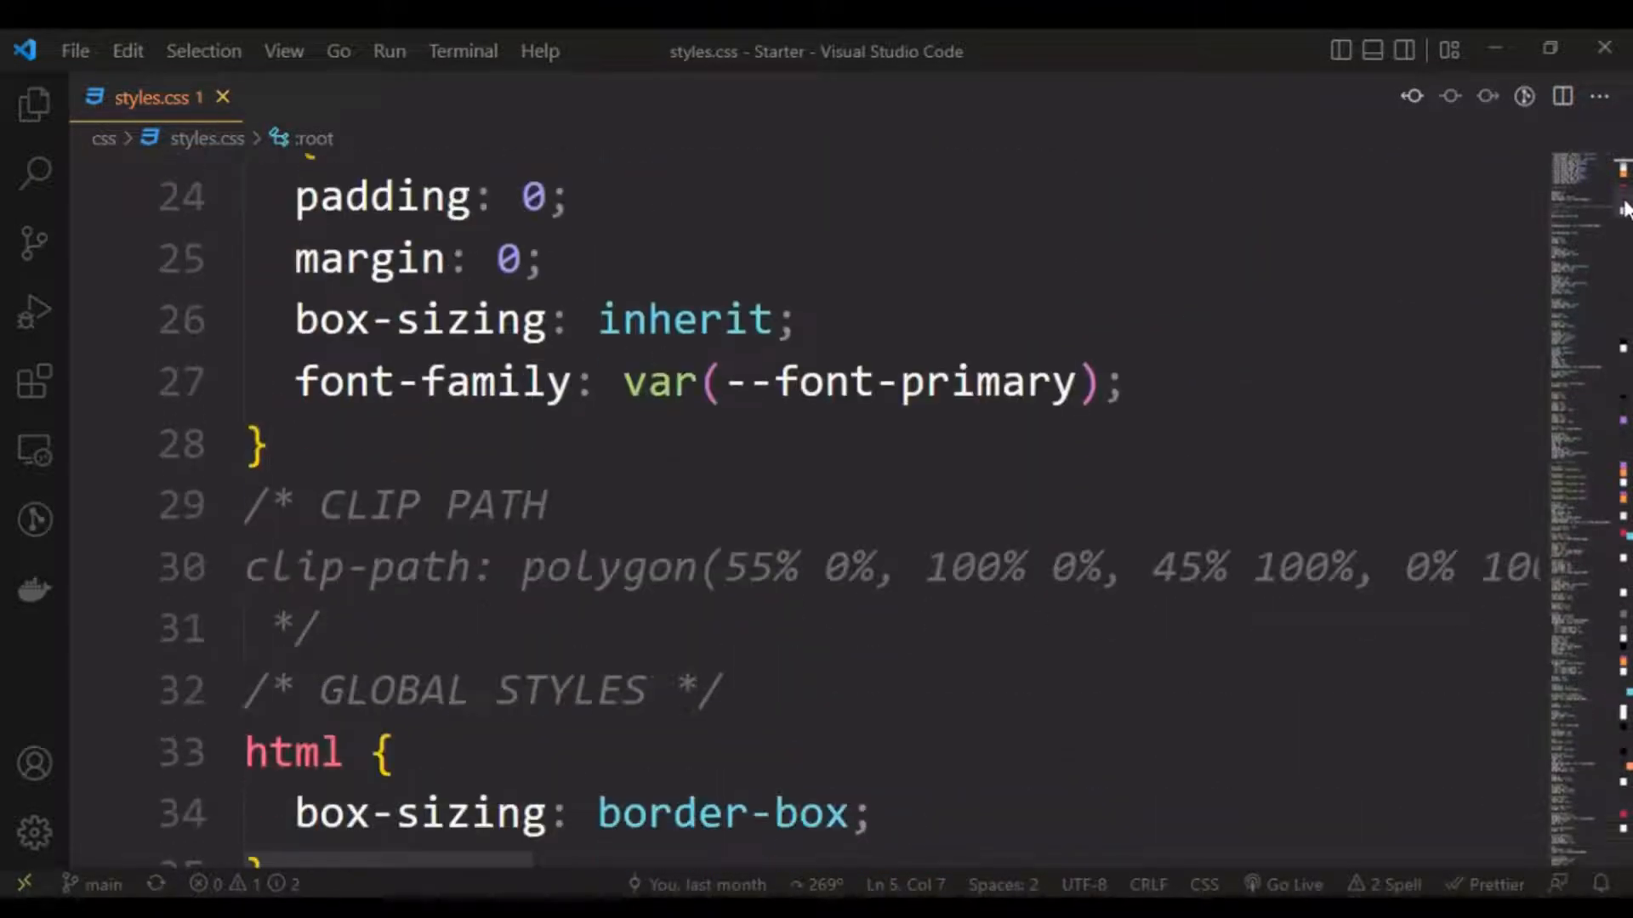
scroll("down", 3)
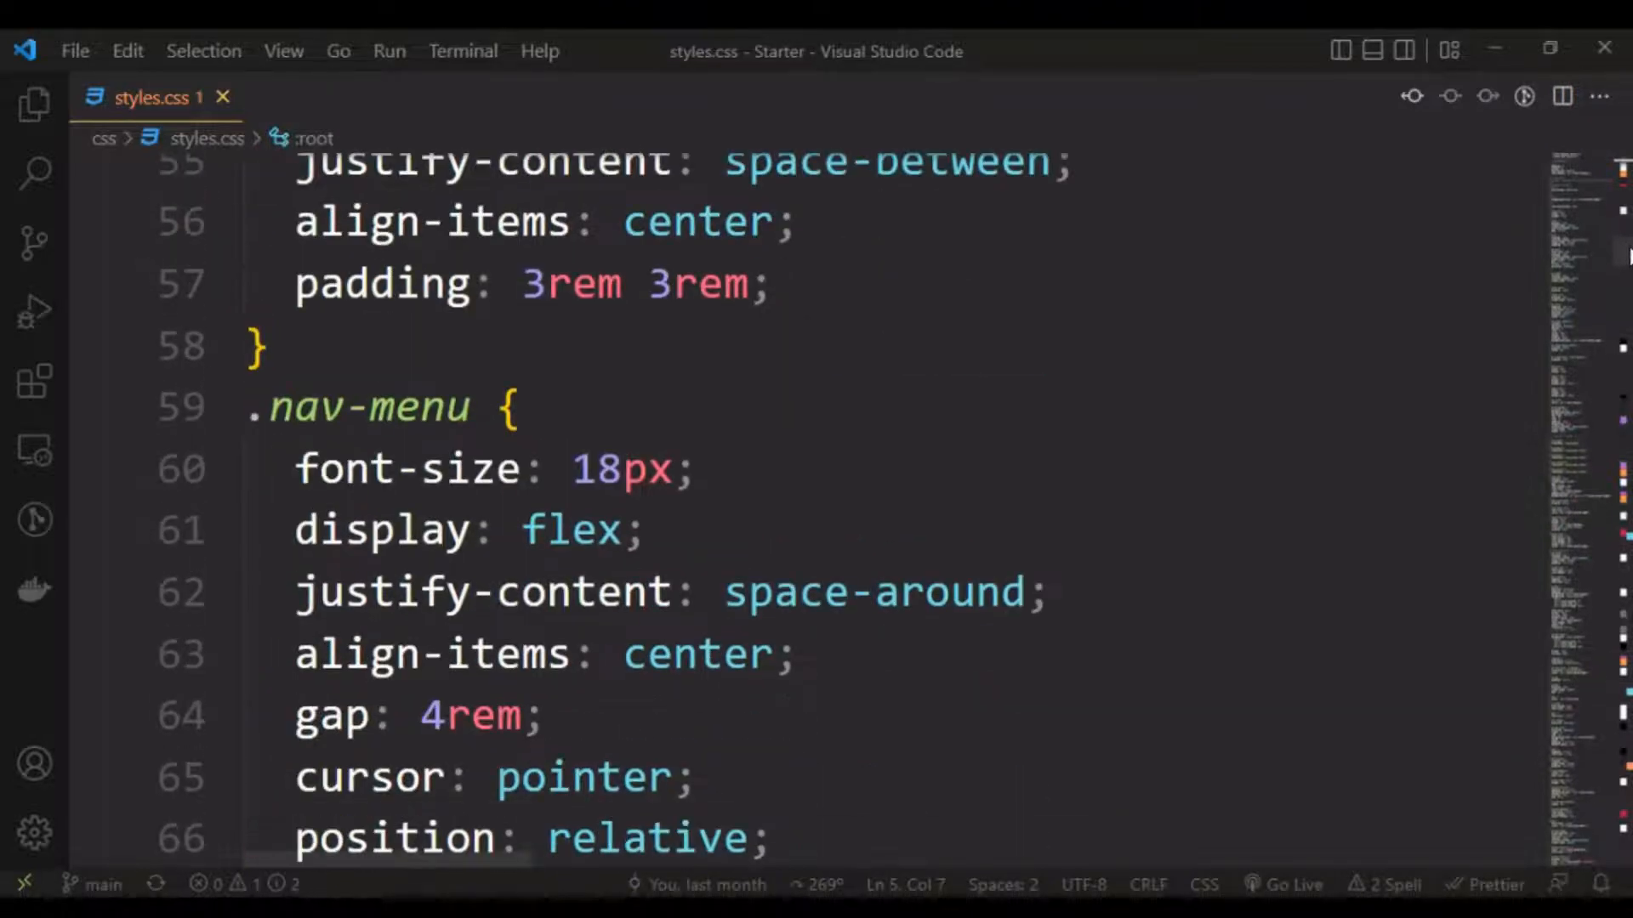
scroll("down", 3)
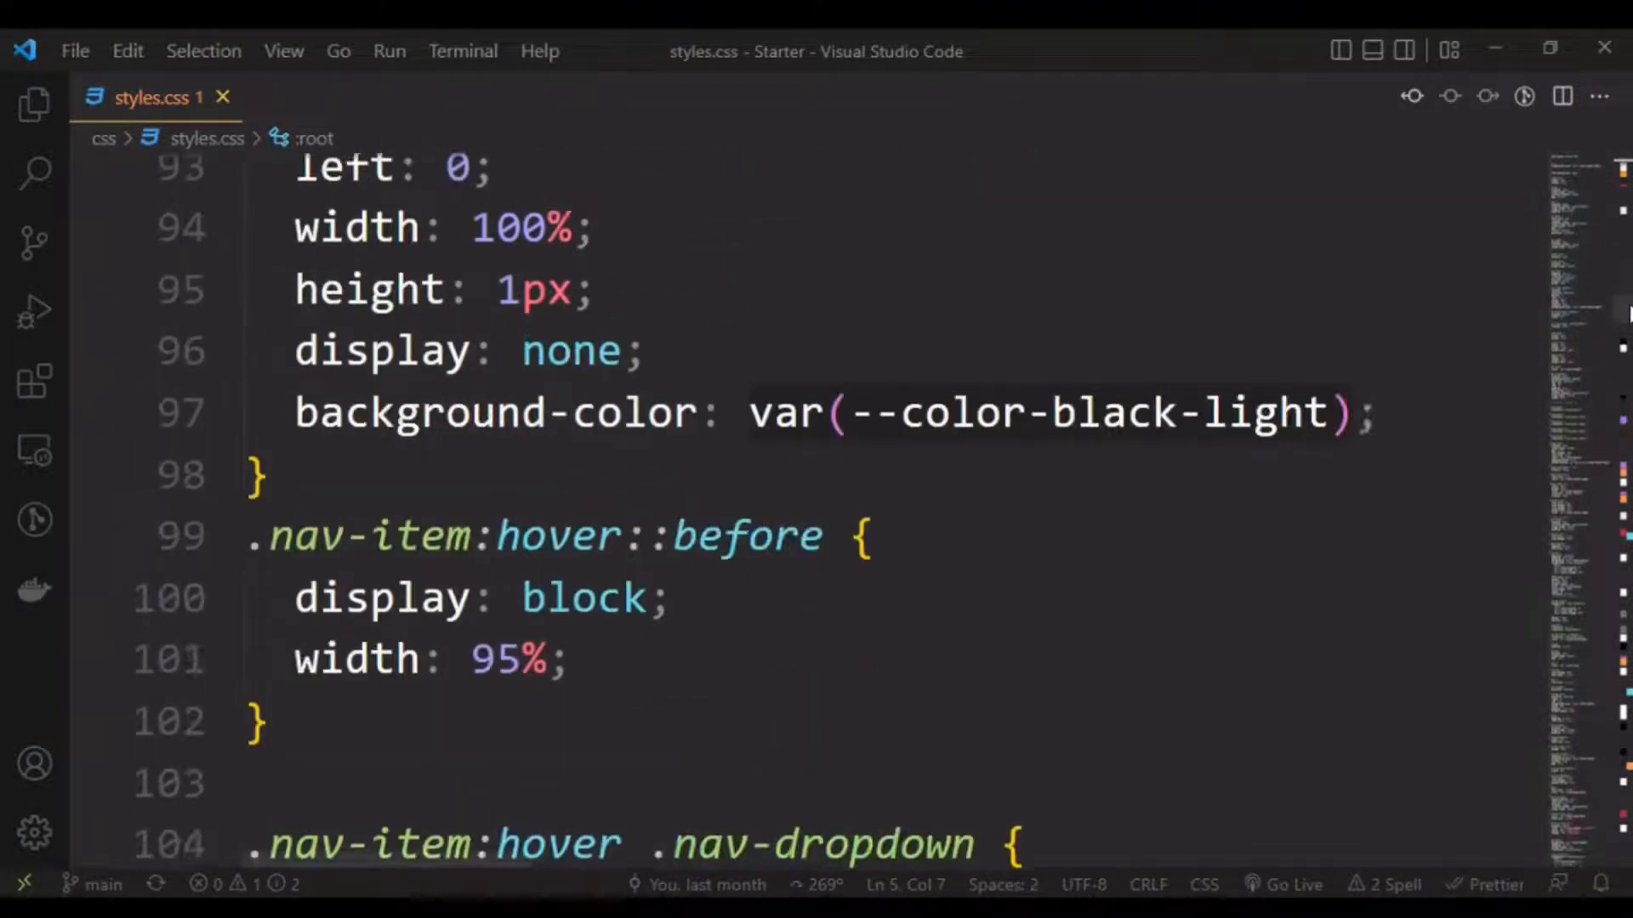
scroll("down", 3)
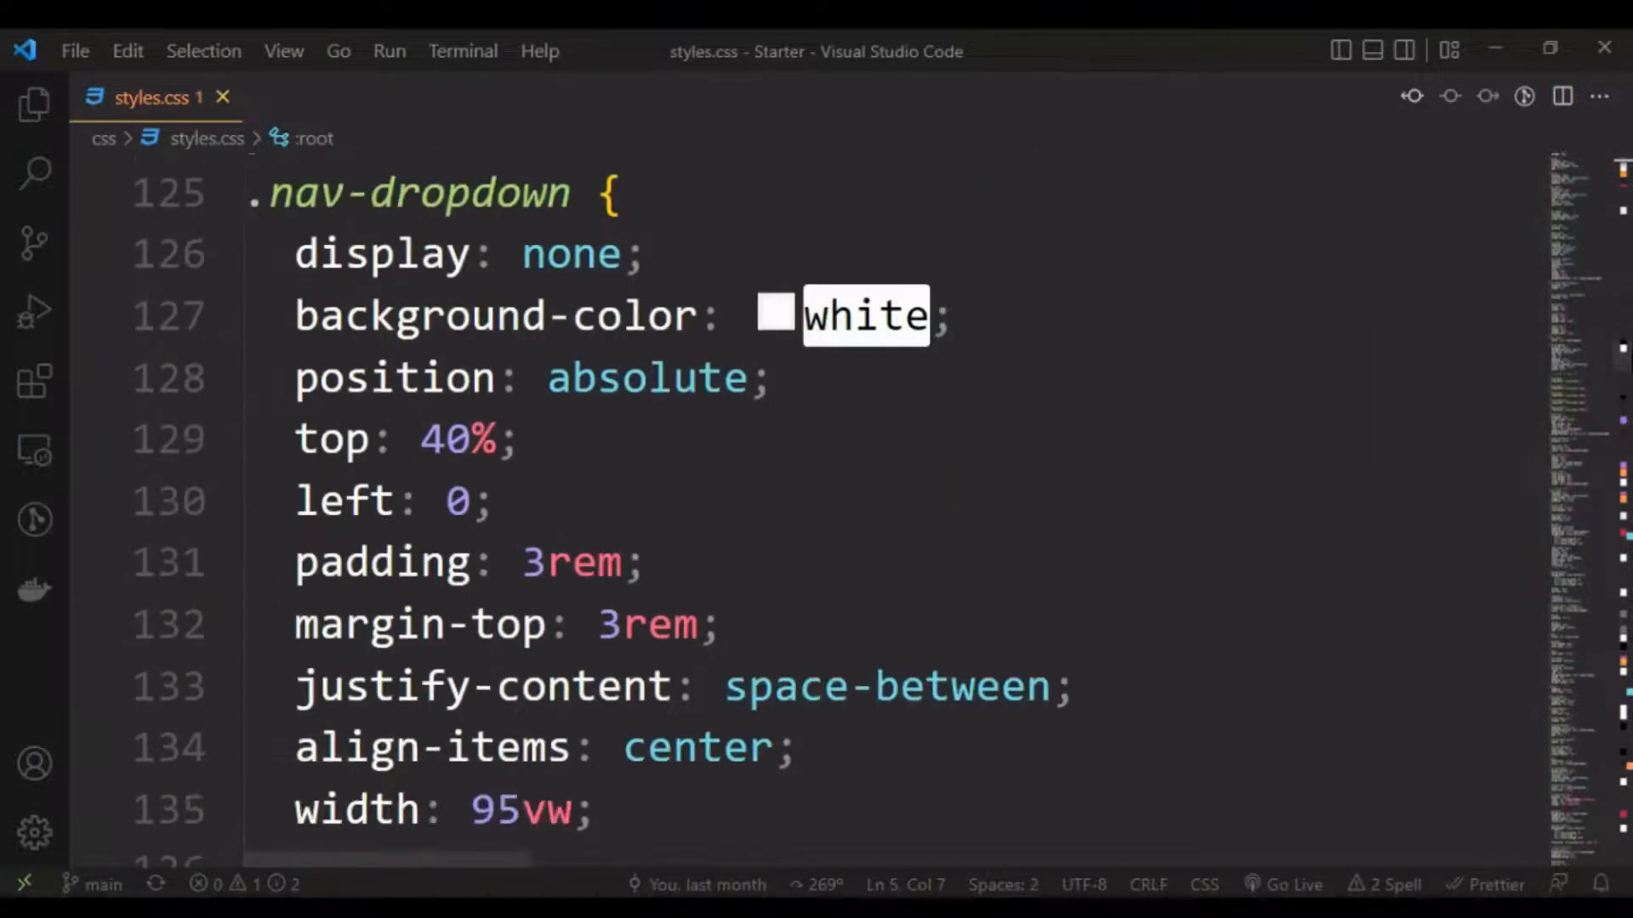
scroll("down", 3)
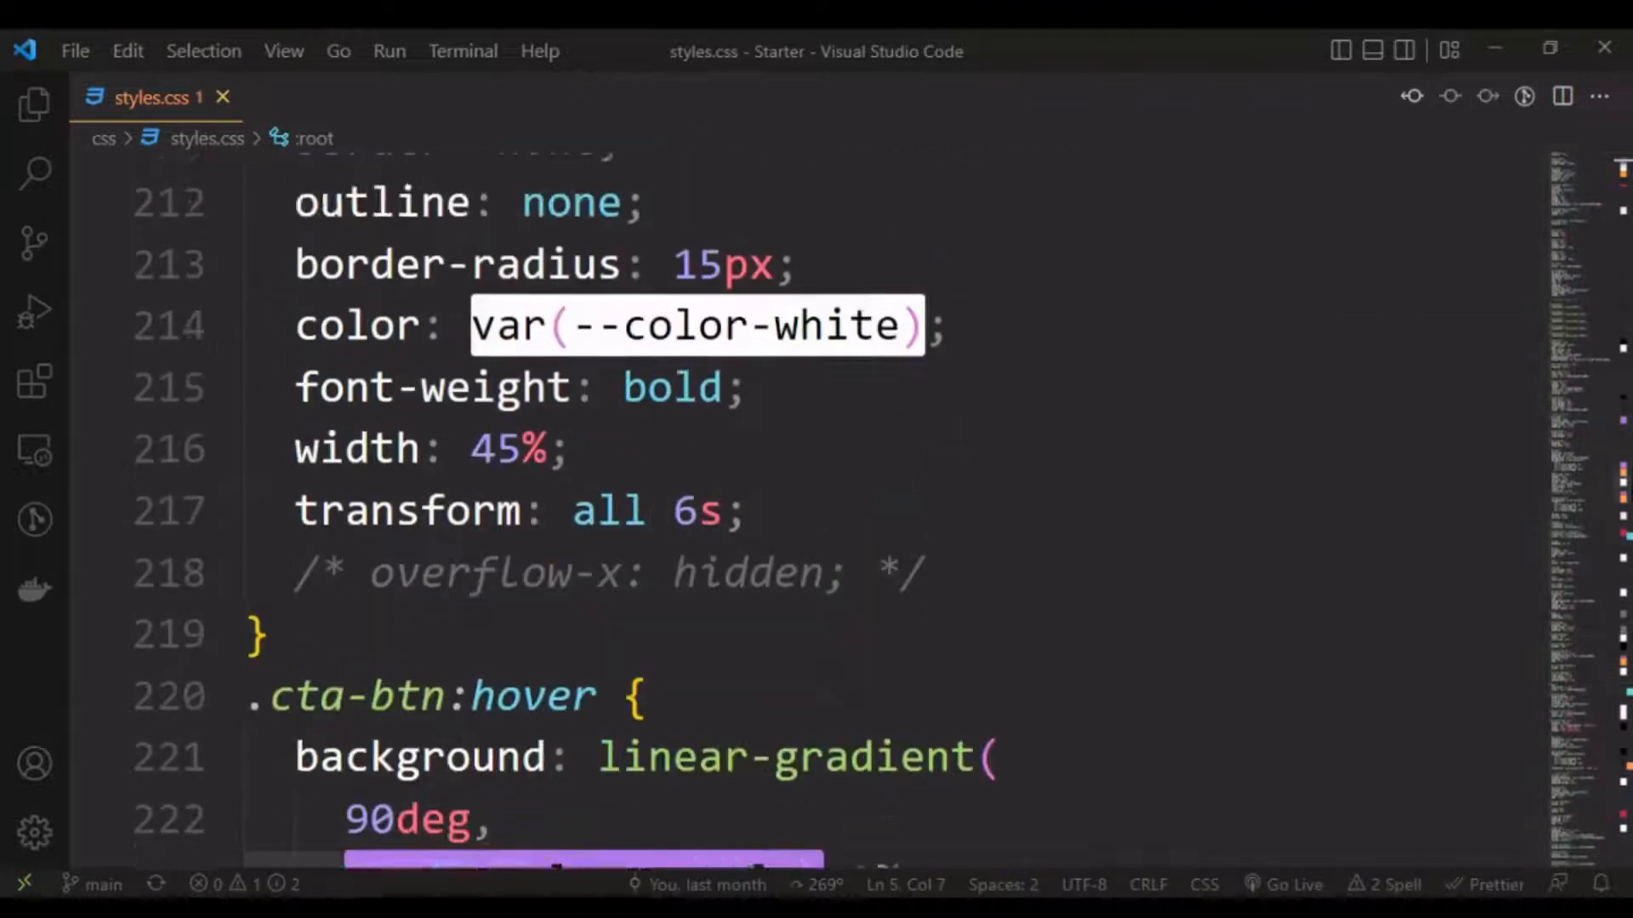
scroll("down", 3)
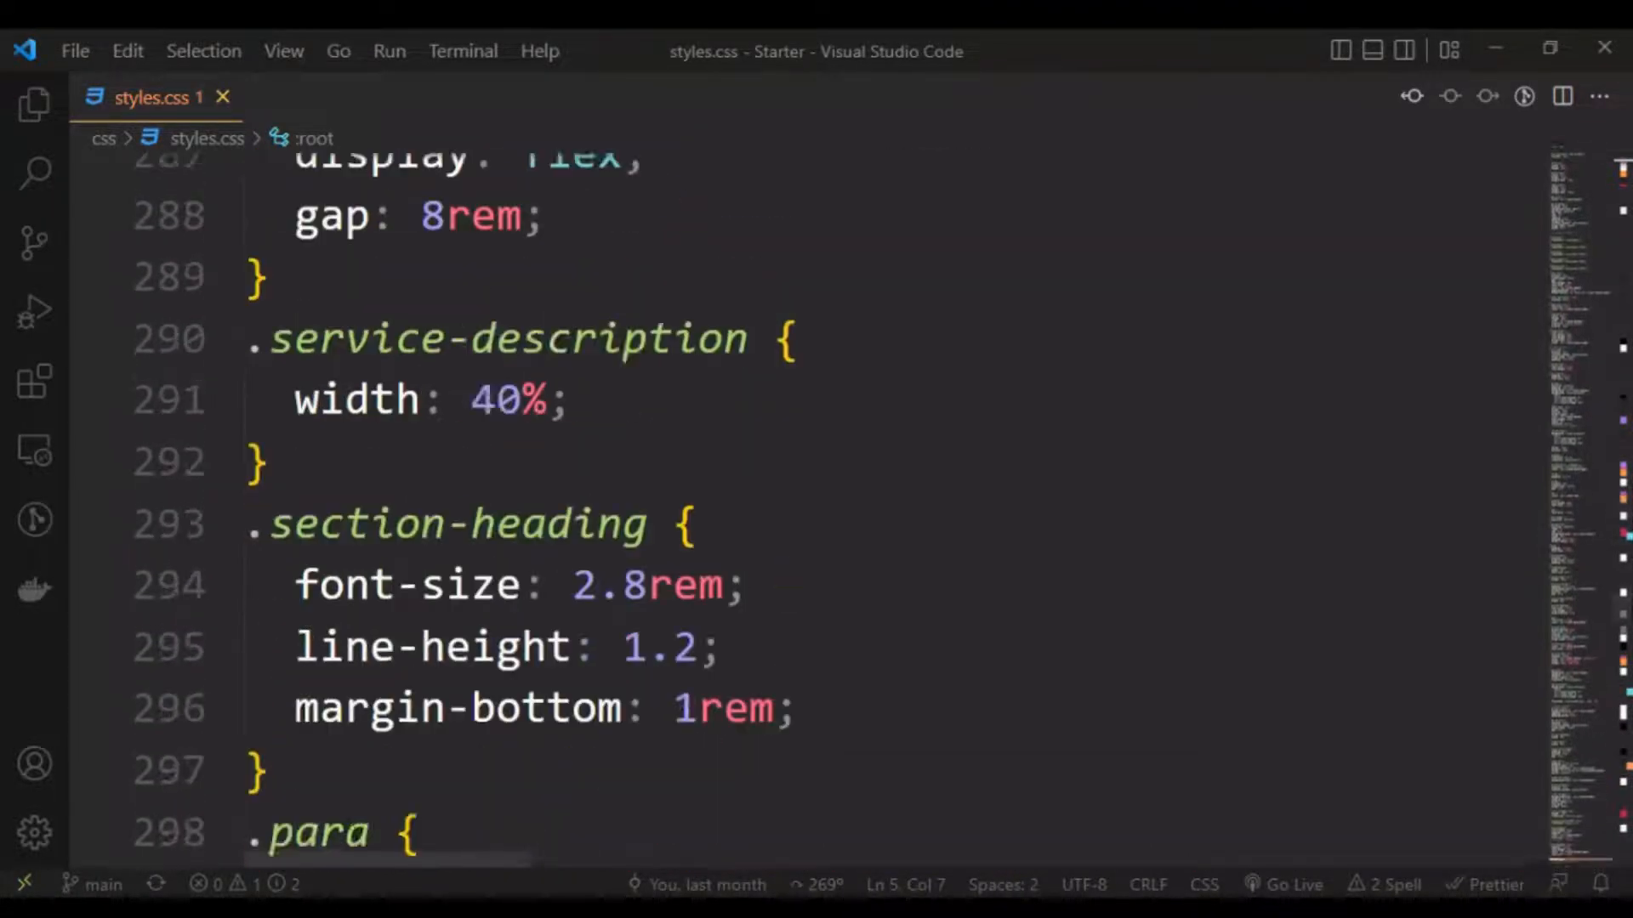
scroll("down", 3)
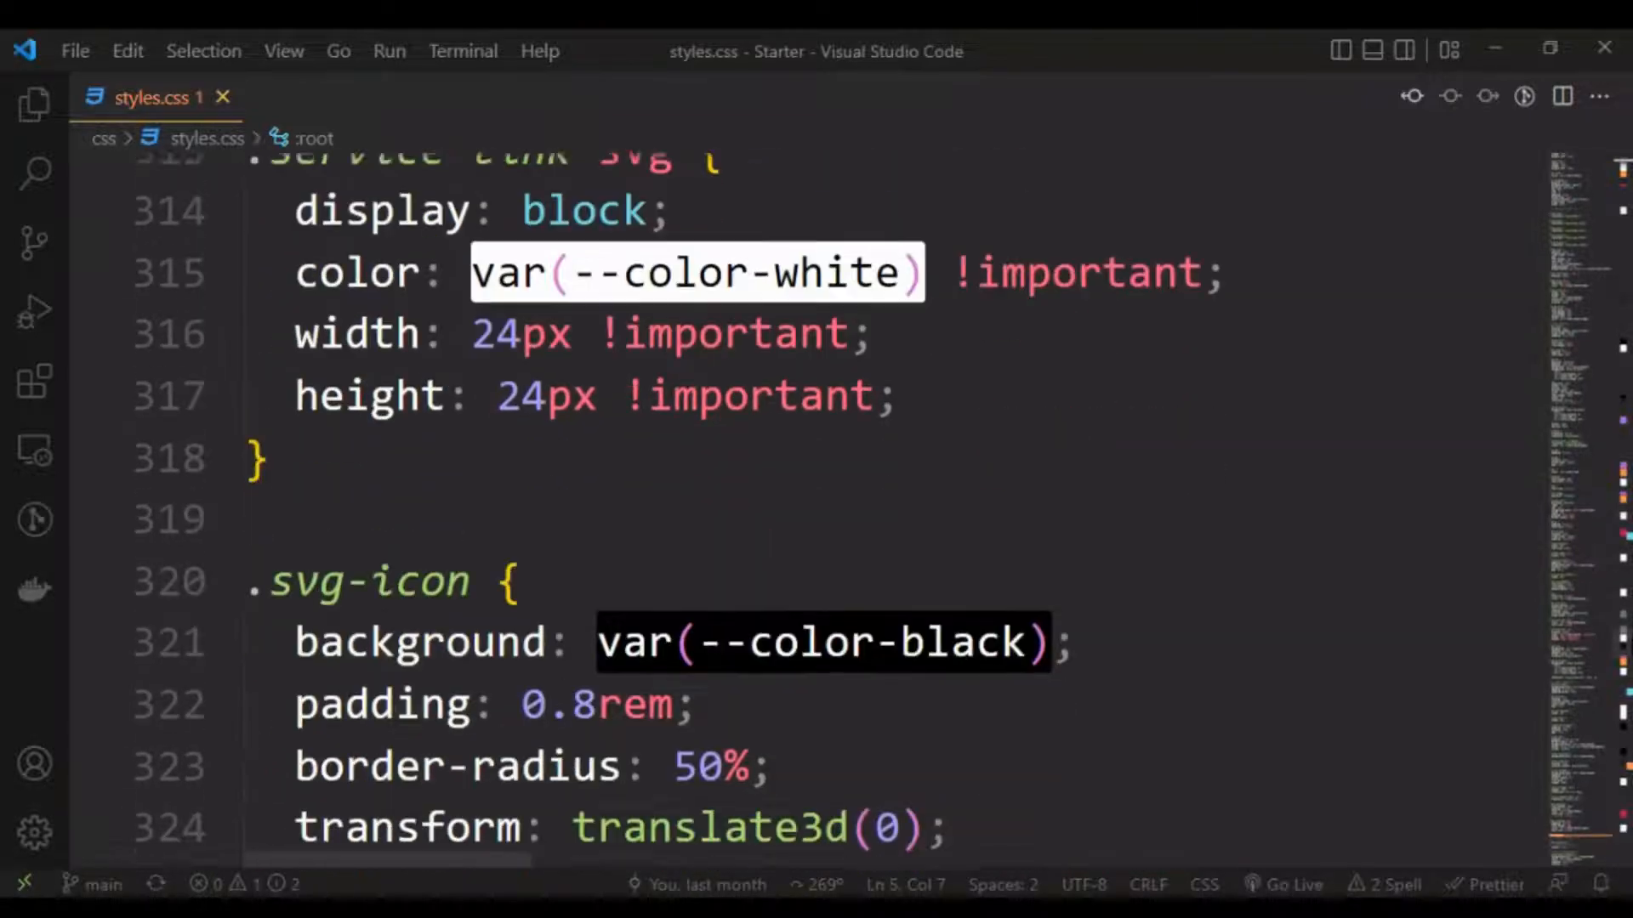
scroll("down", 3)
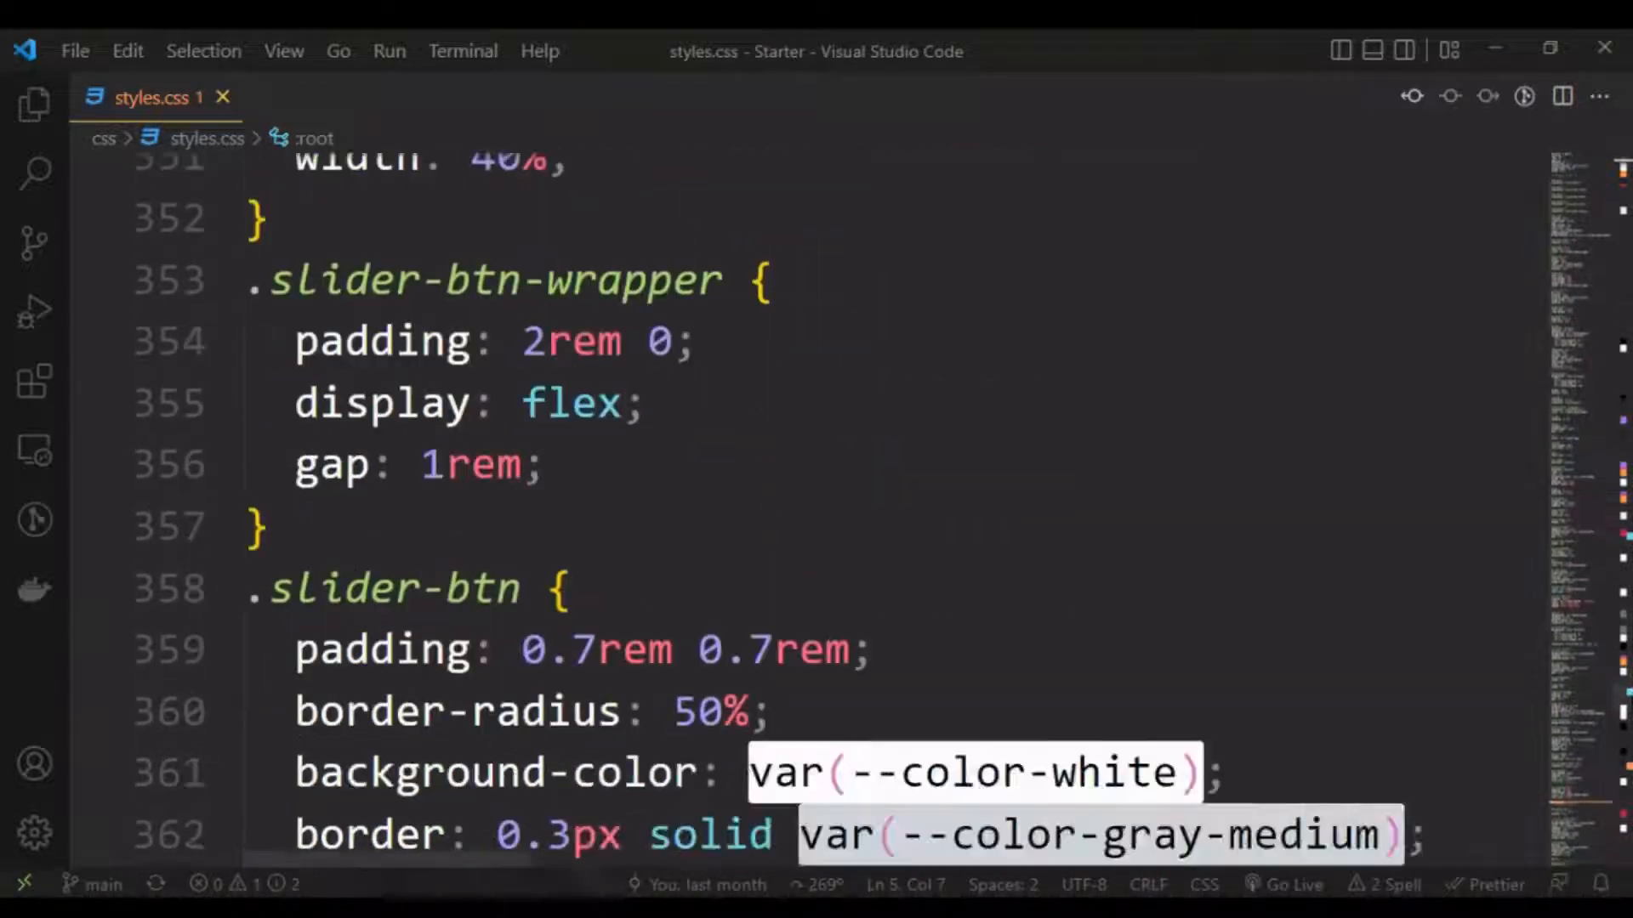
scroll("down", 3)
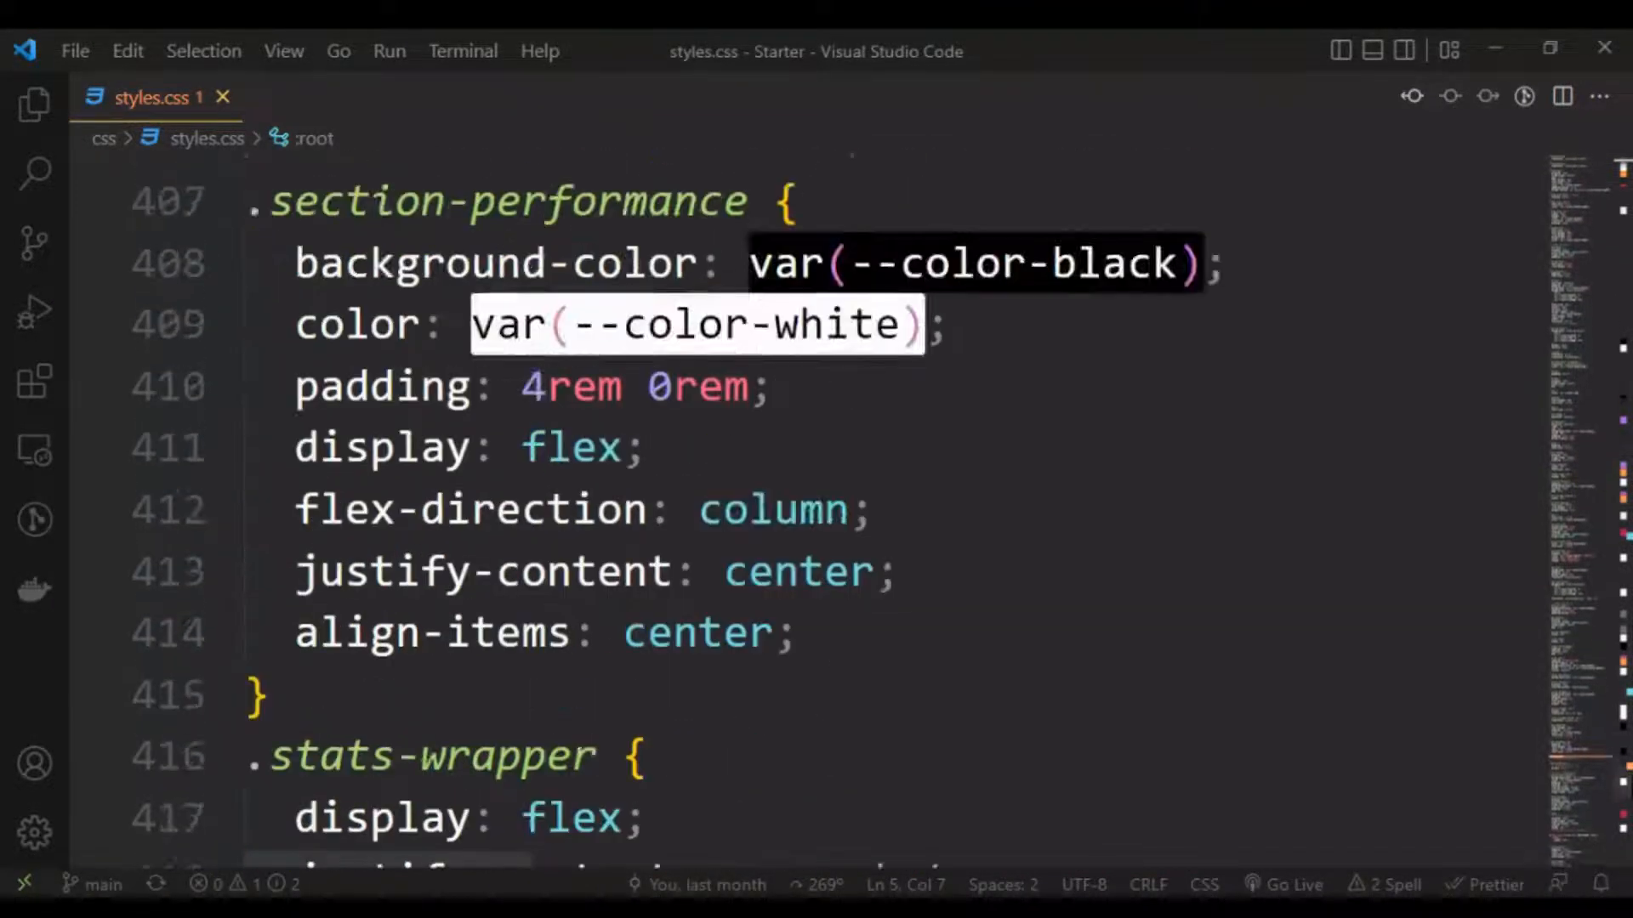
scroll("down", 3)
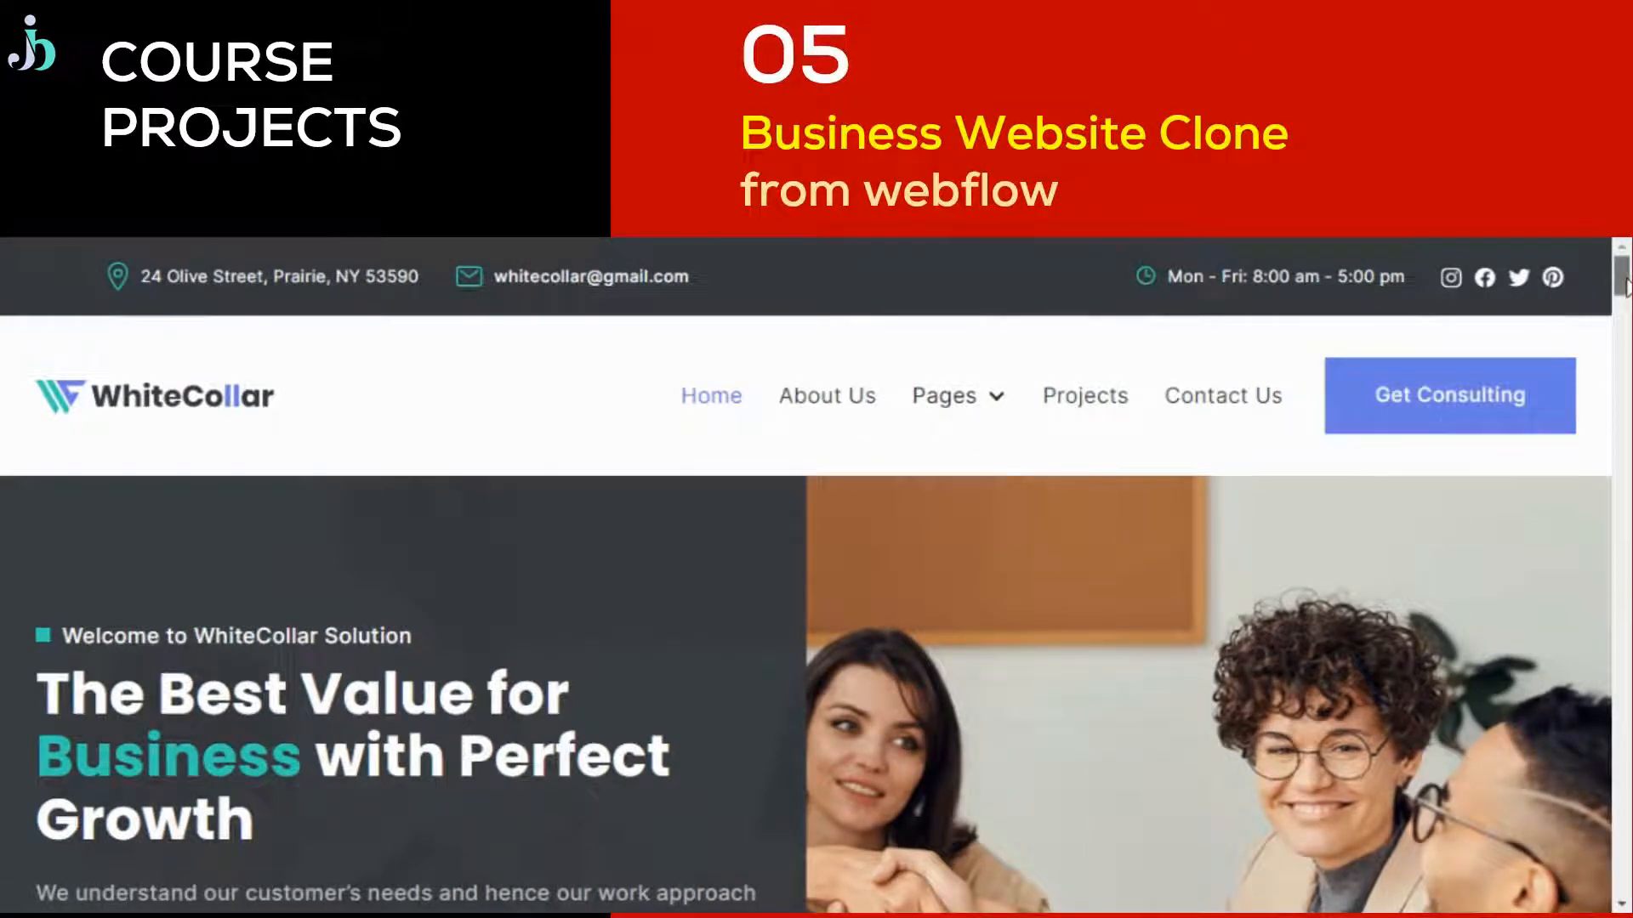
scroll("down", 3)
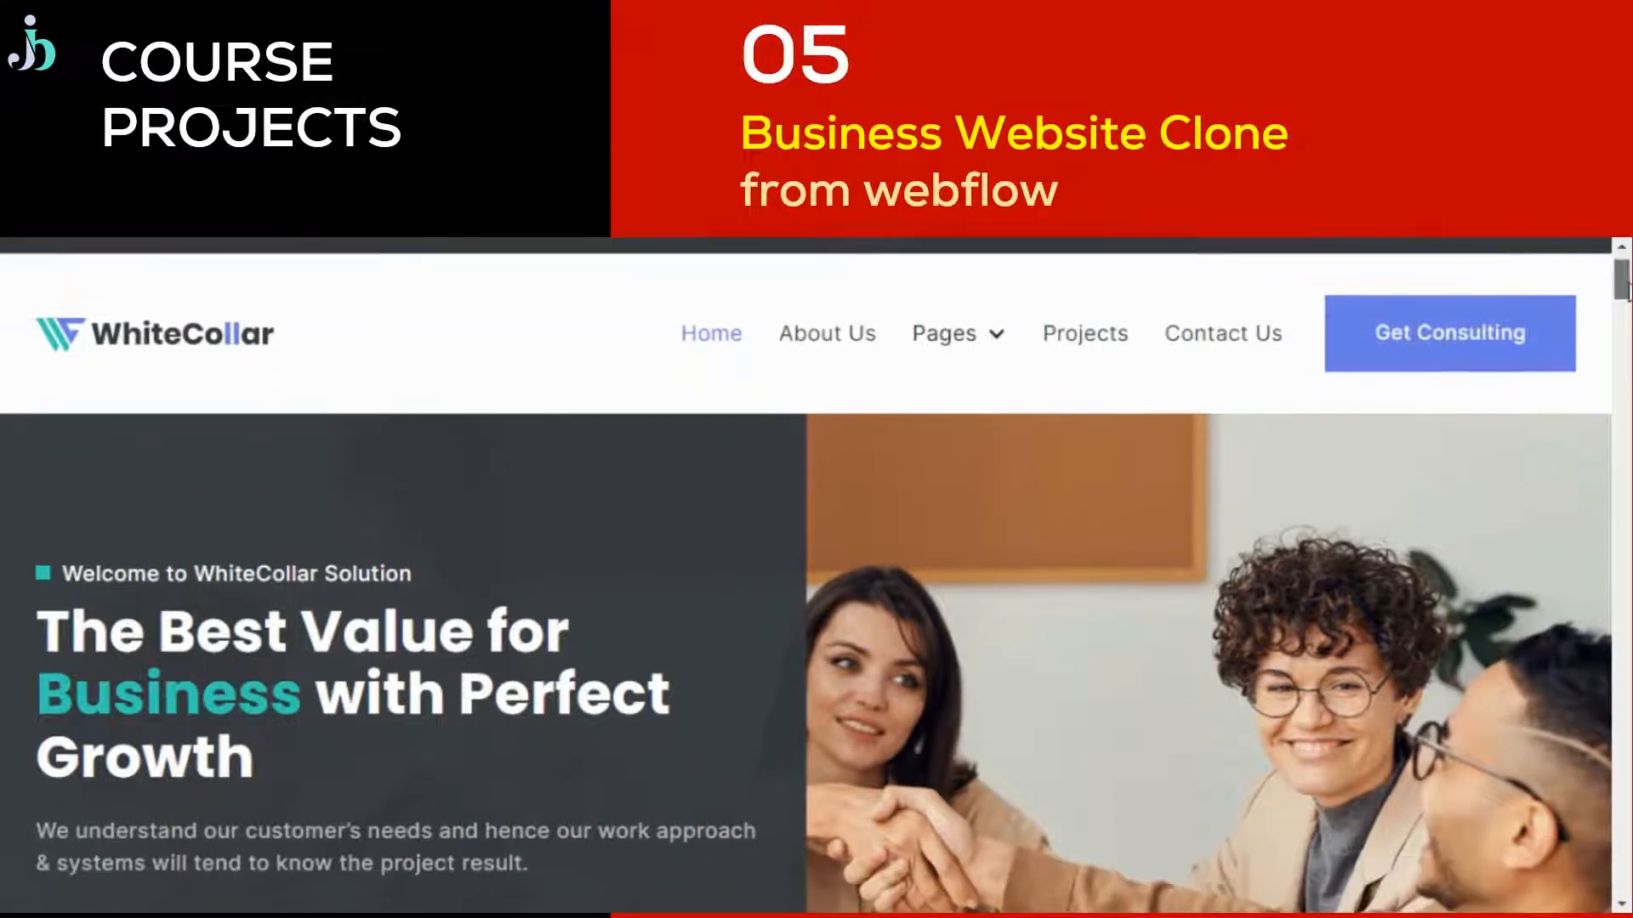
scroll("down", 3)
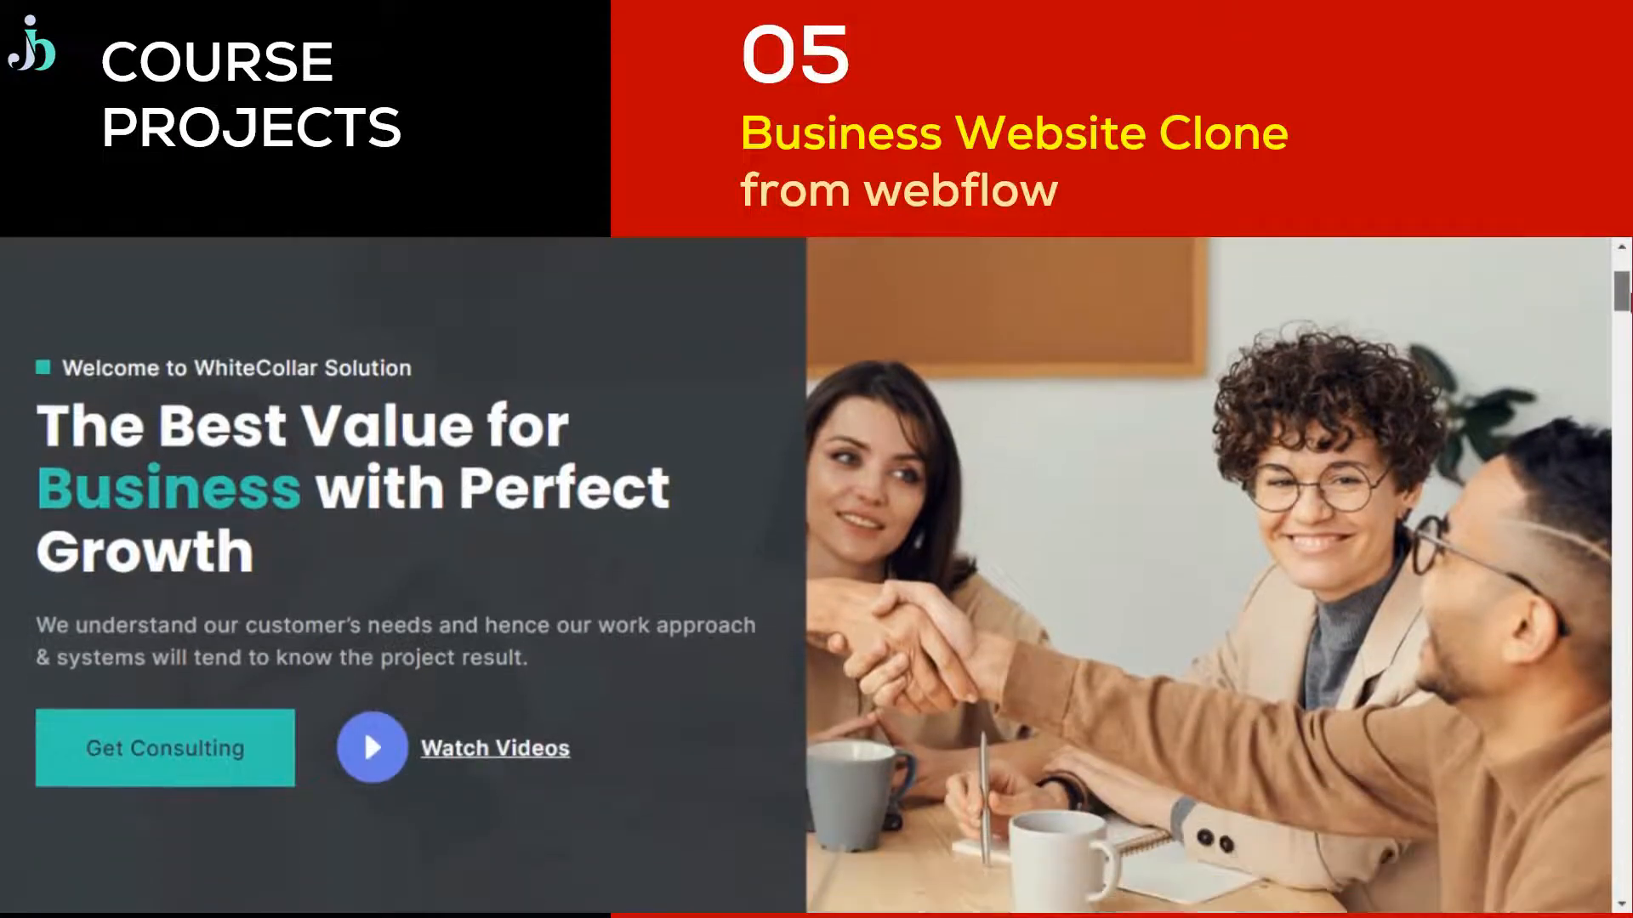
scroll("down", 3)
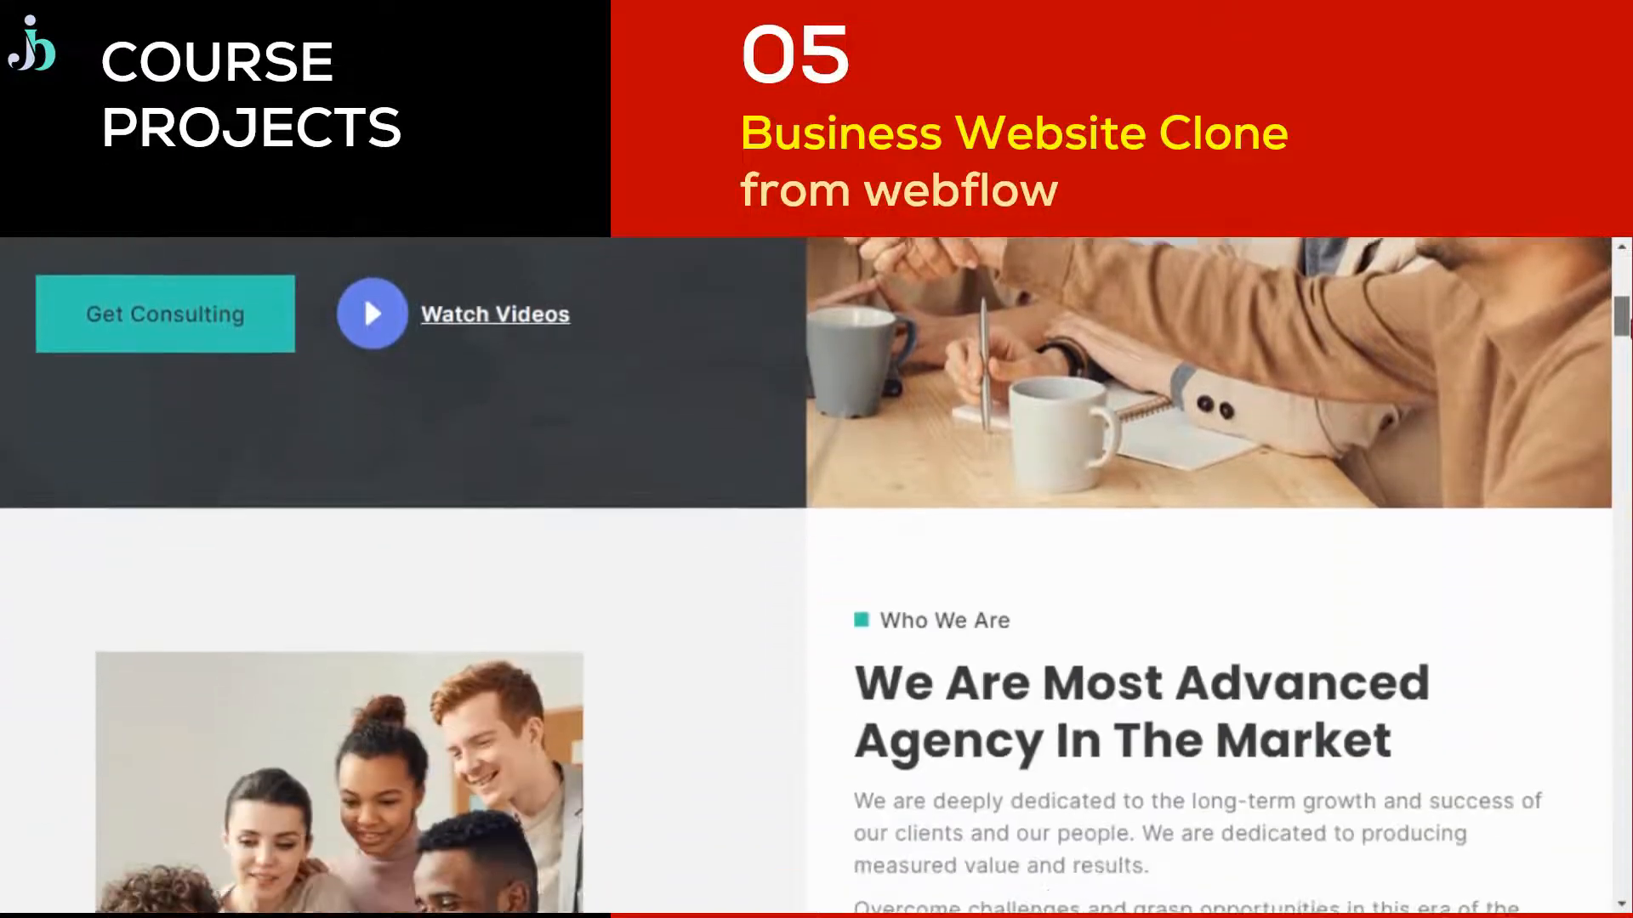
scroll("down", 3)
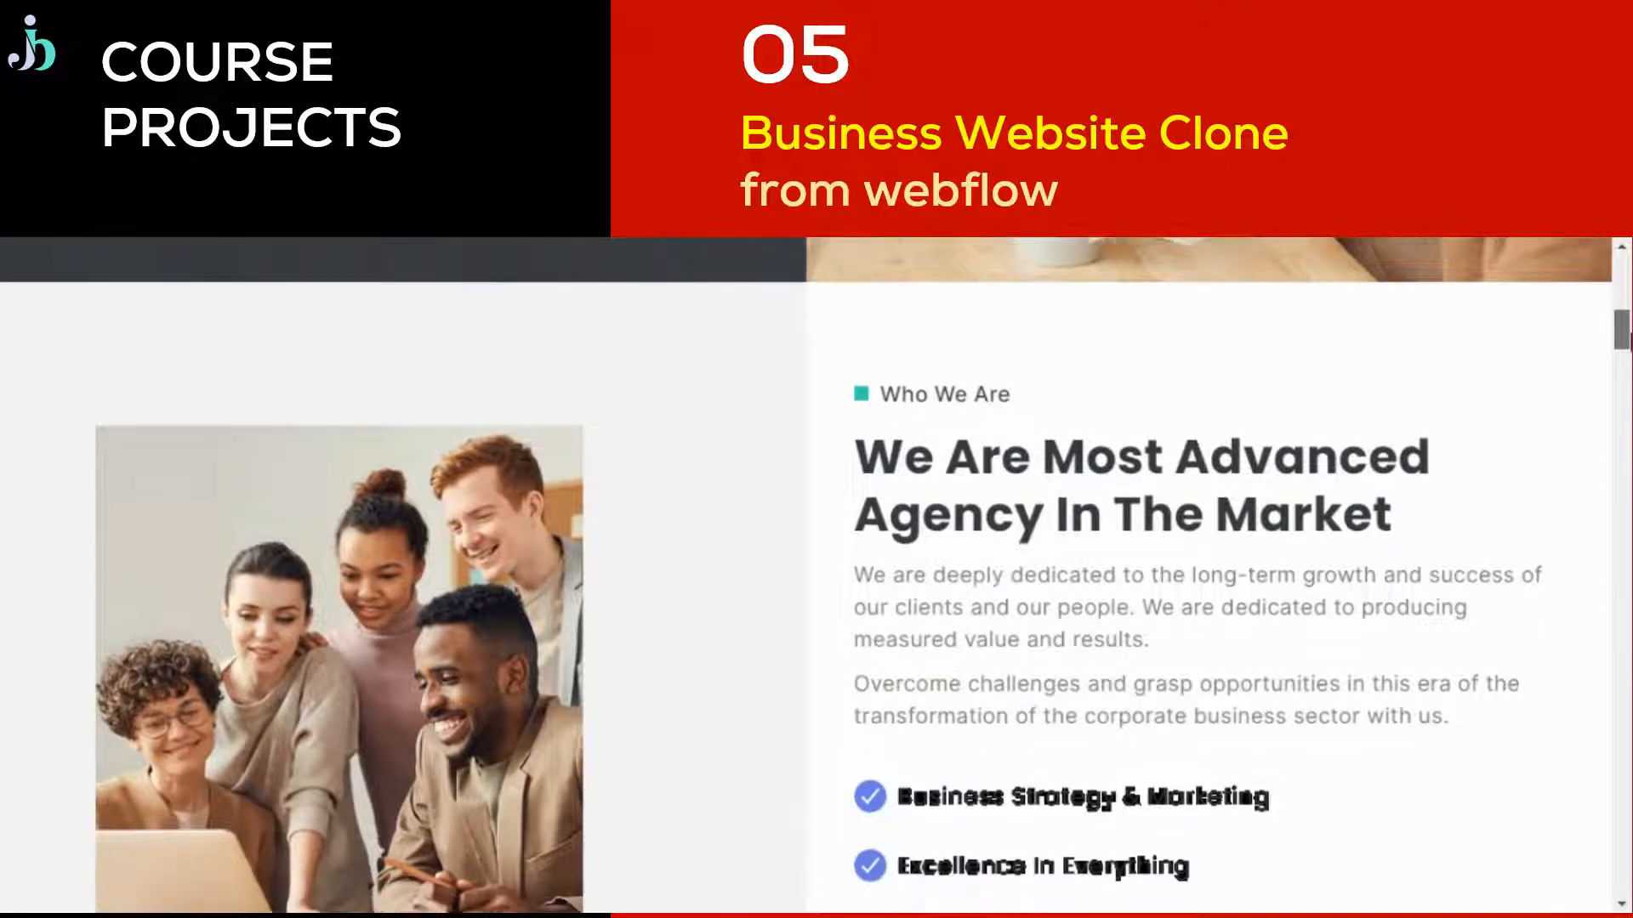
scroll("down", 3)
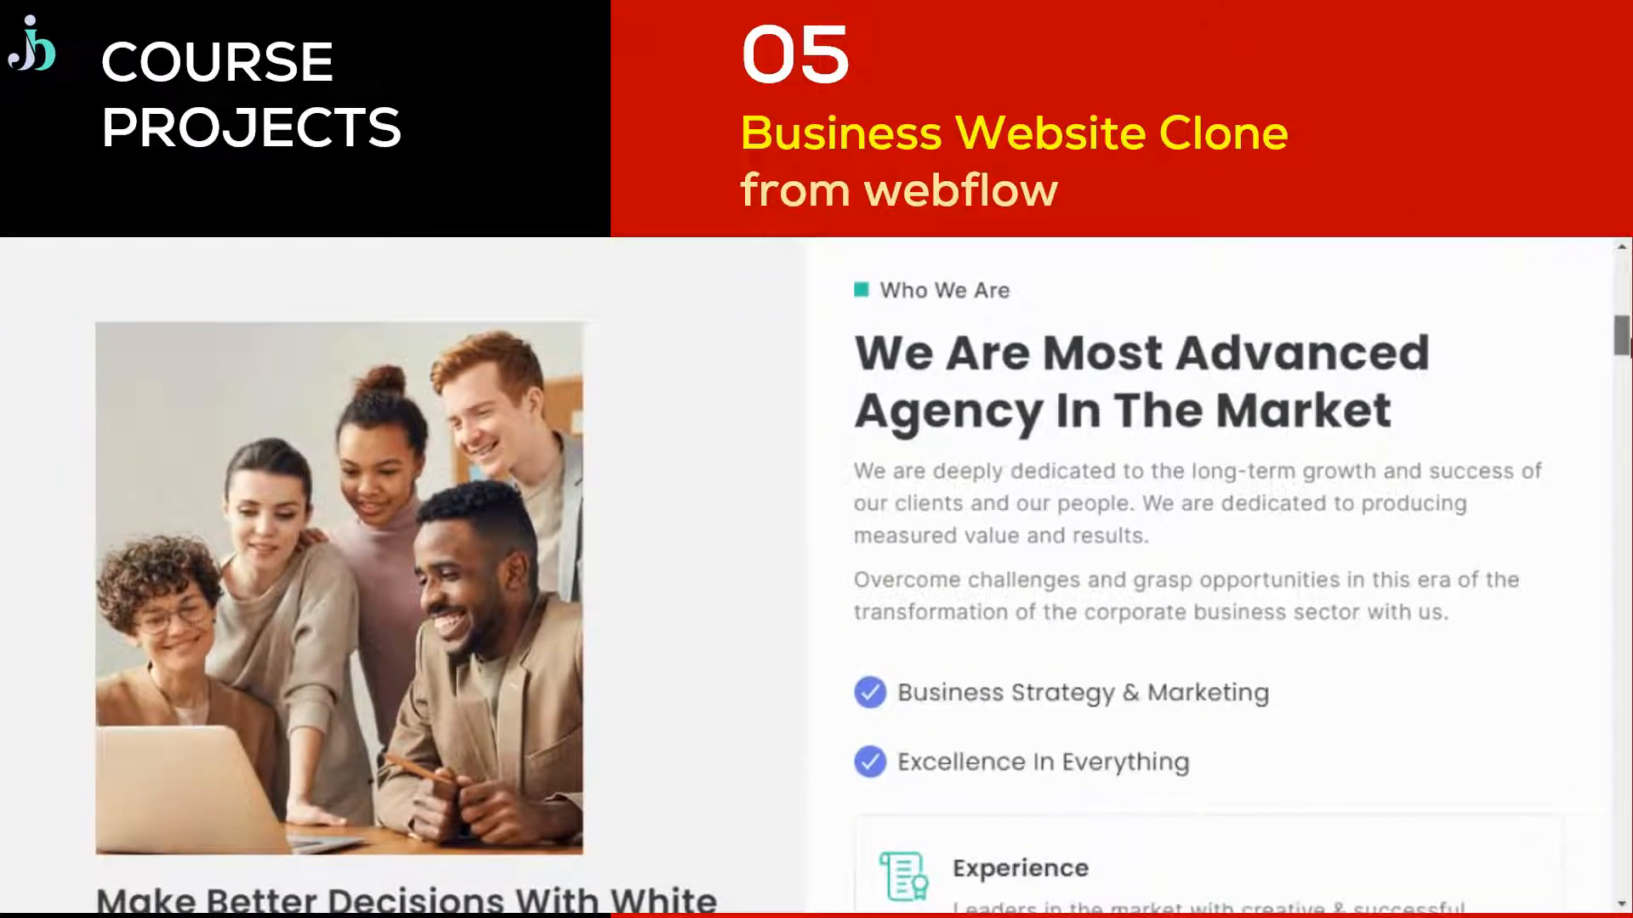
scroll("down", 3)
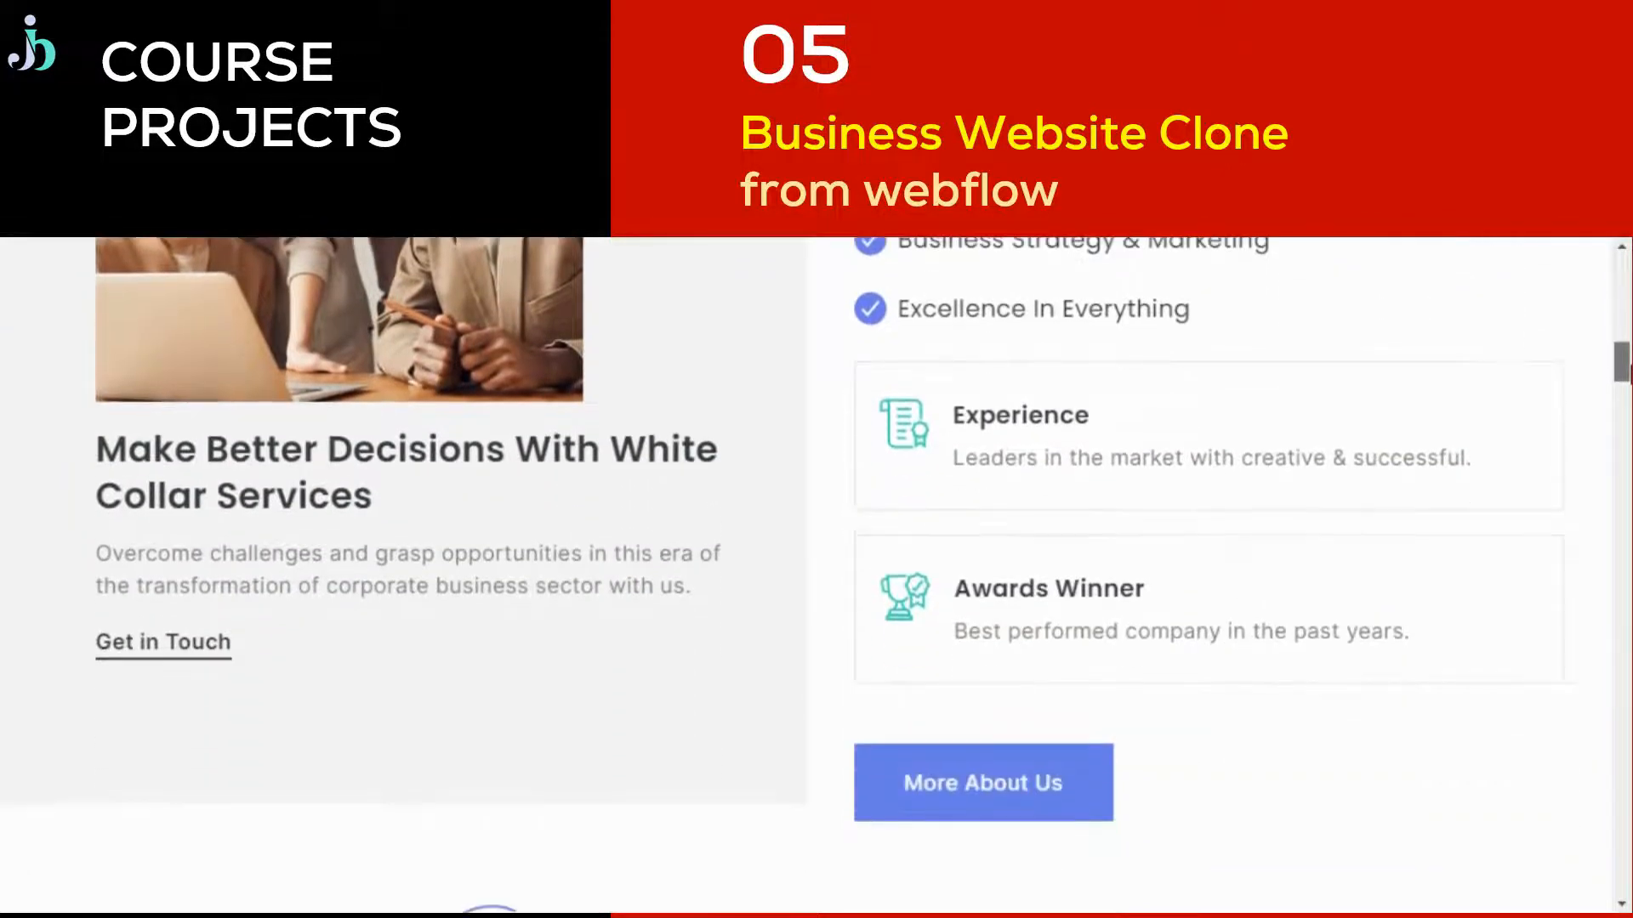
scroll("down", 3)
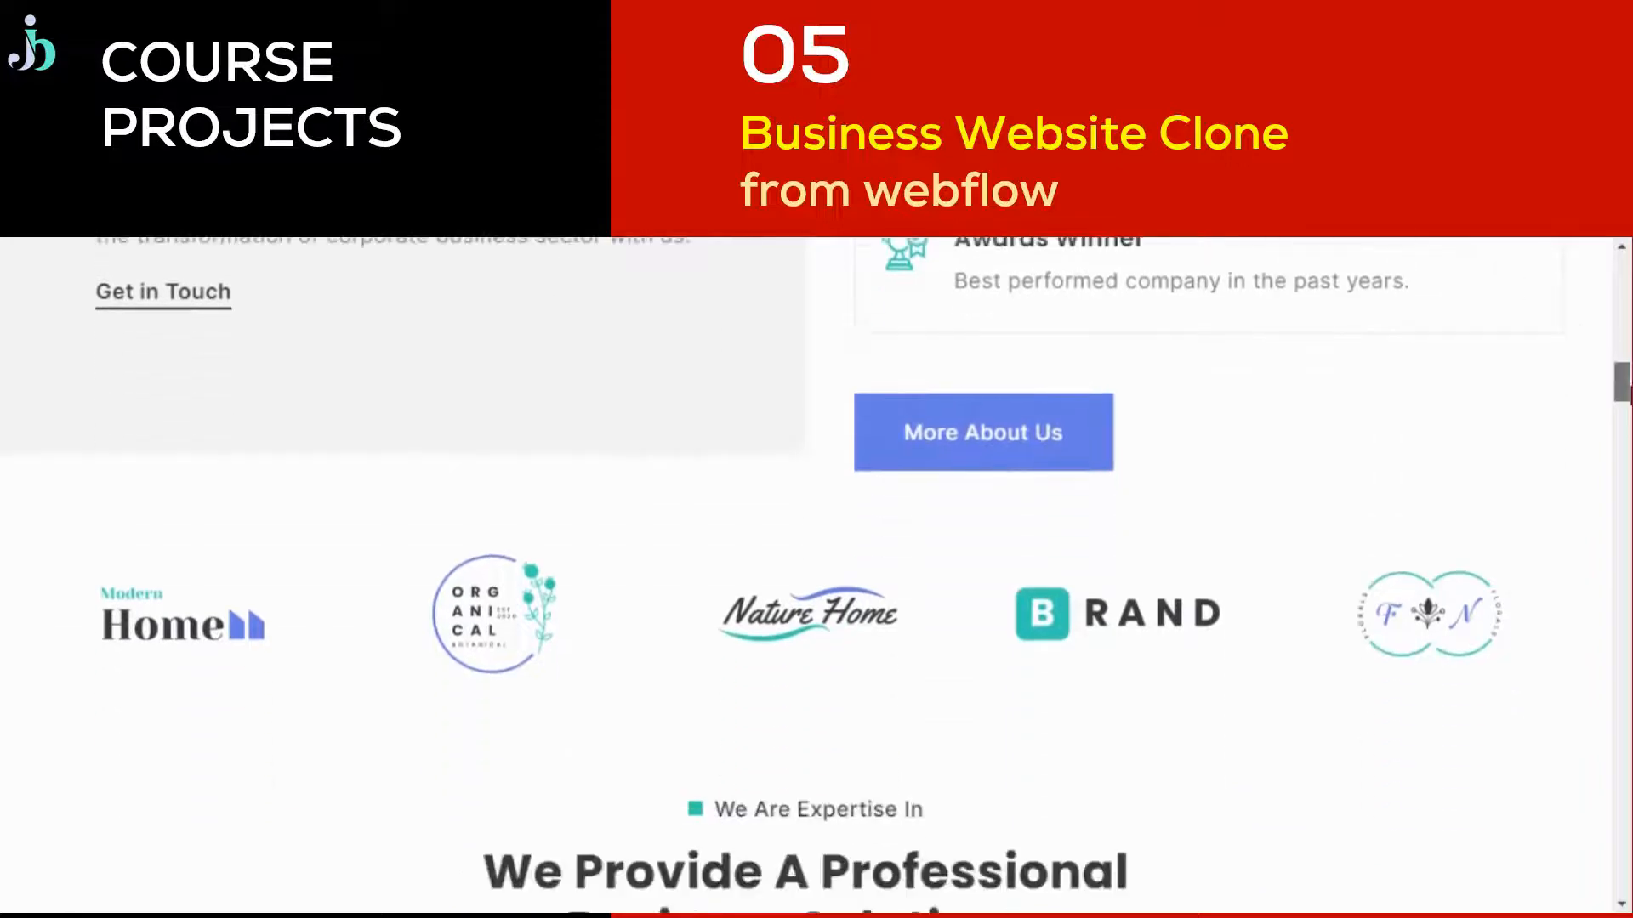
scroll("down", 3)
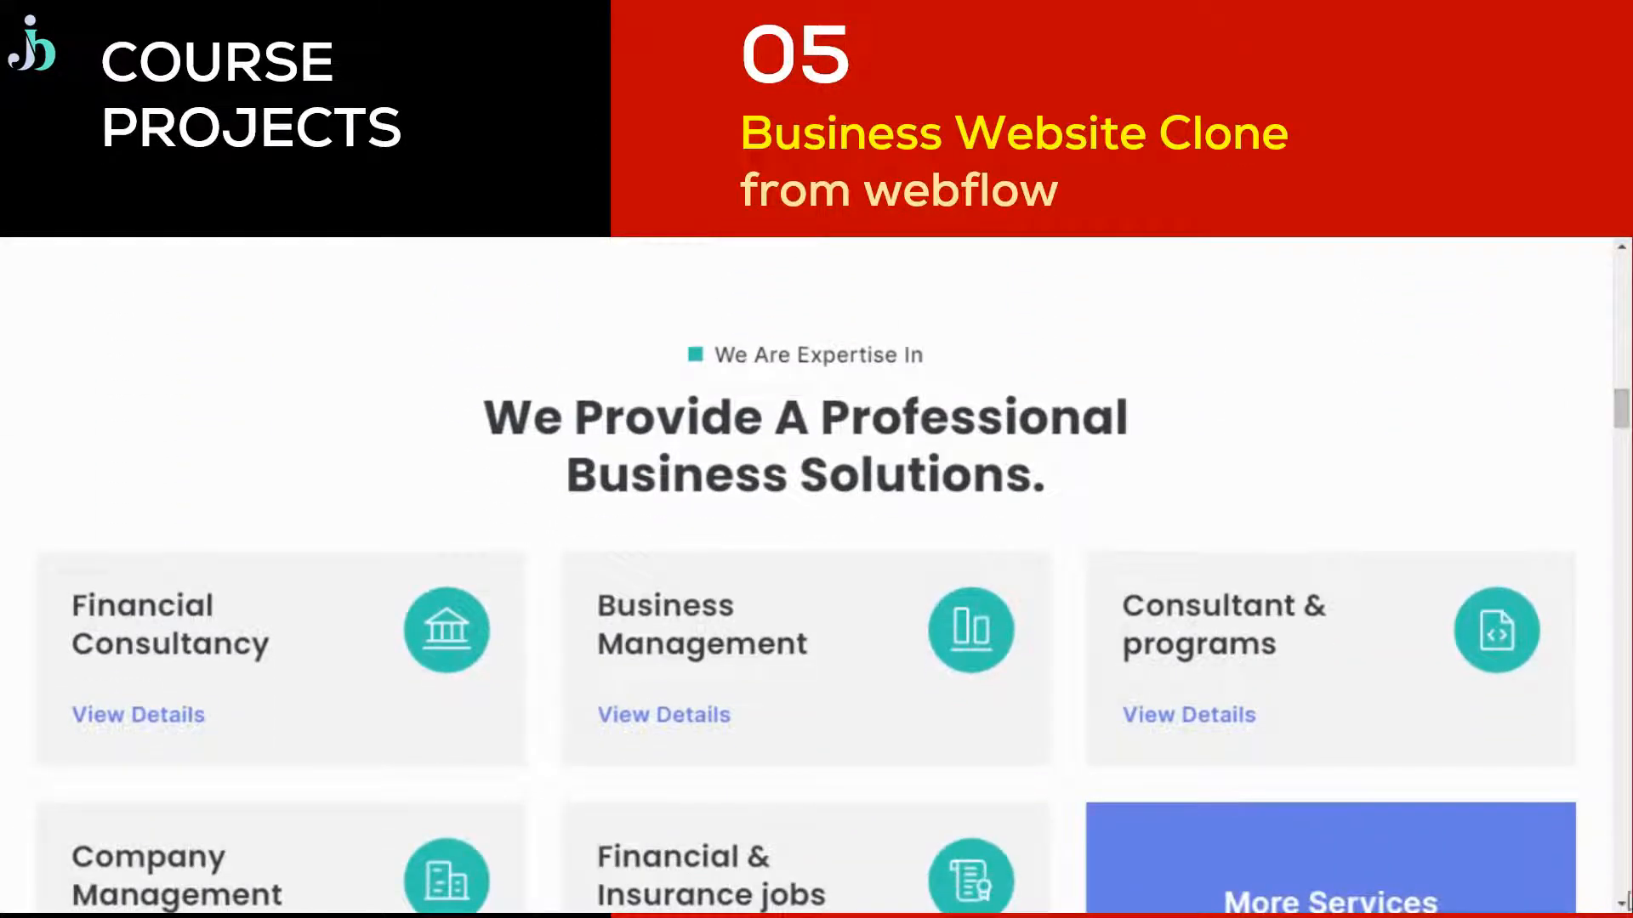
scroll("down", 3)
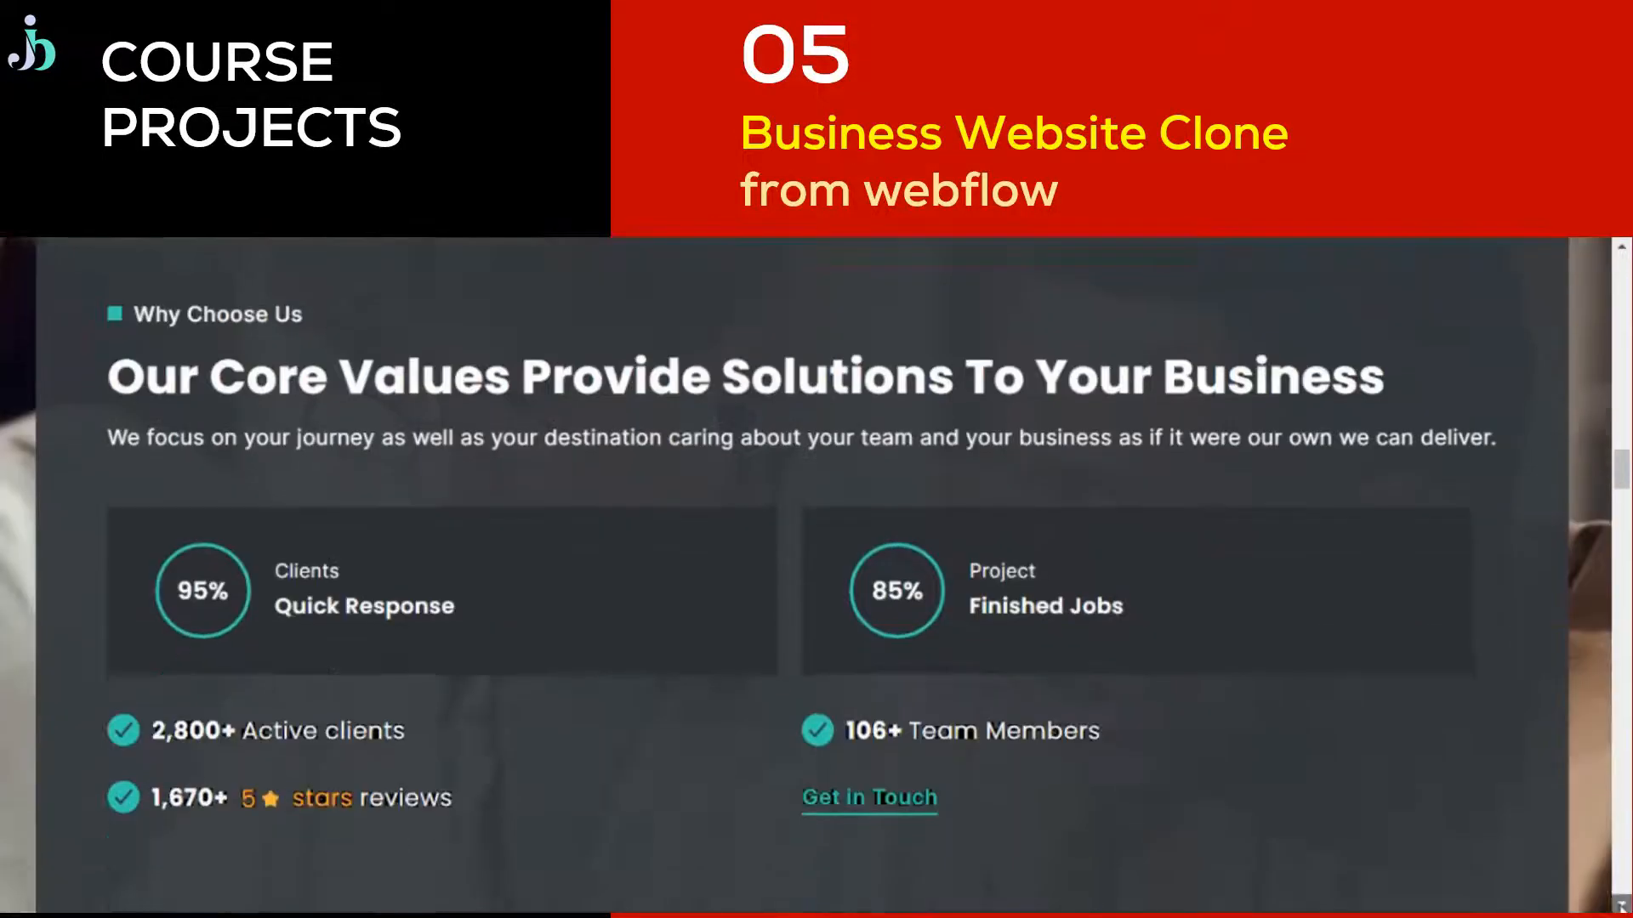
scroll("down", 3)
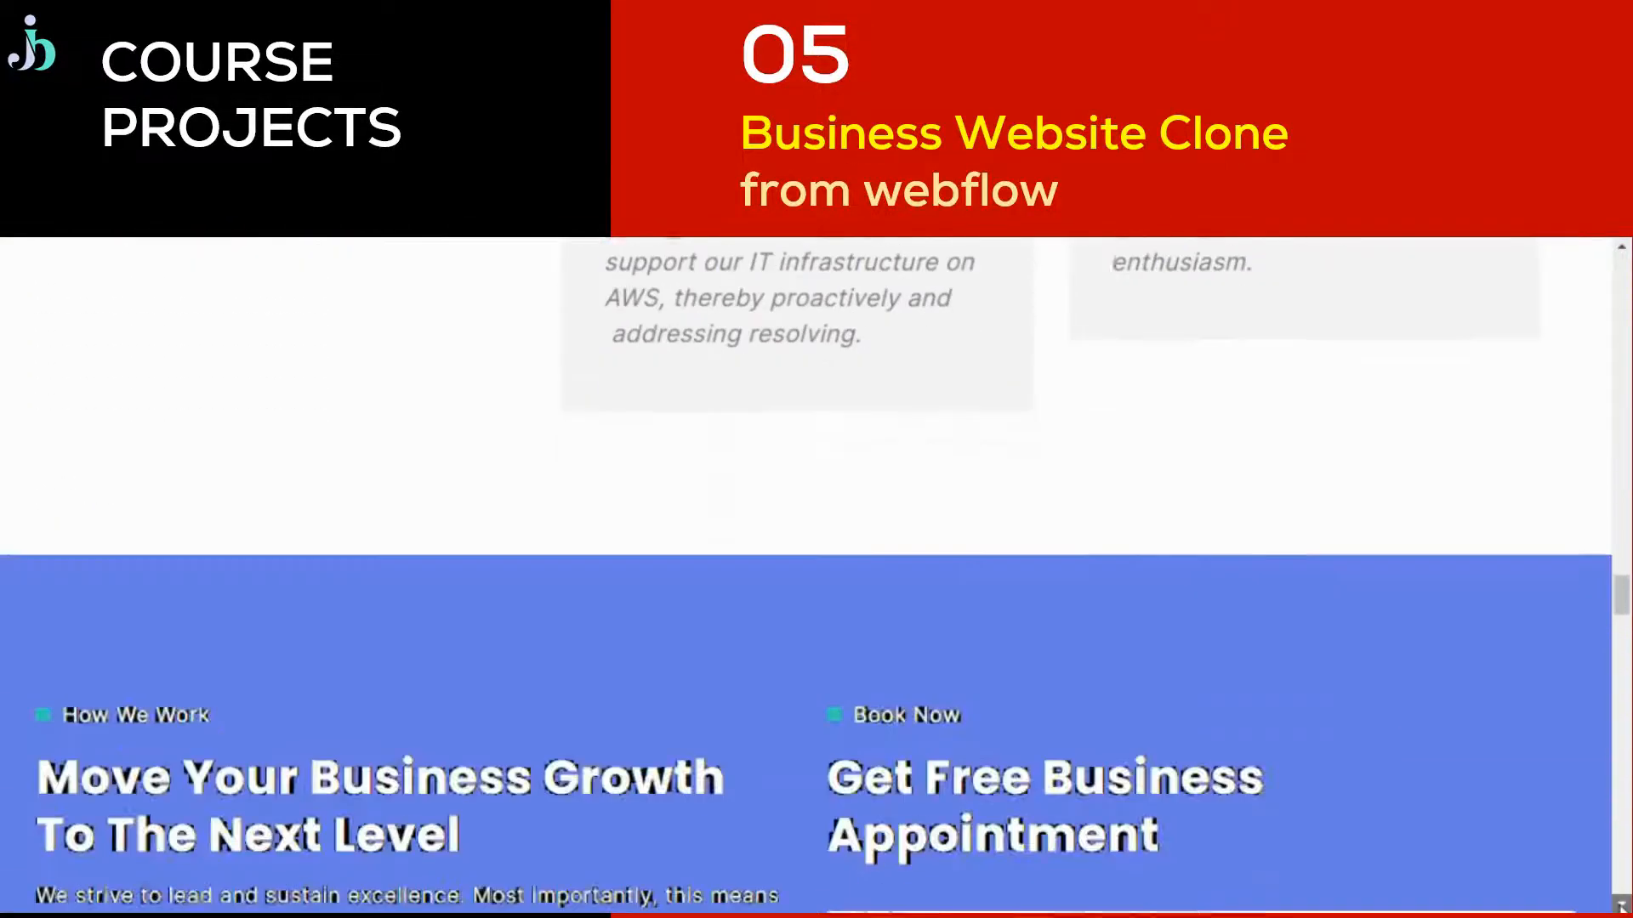
scroll("down", 3)
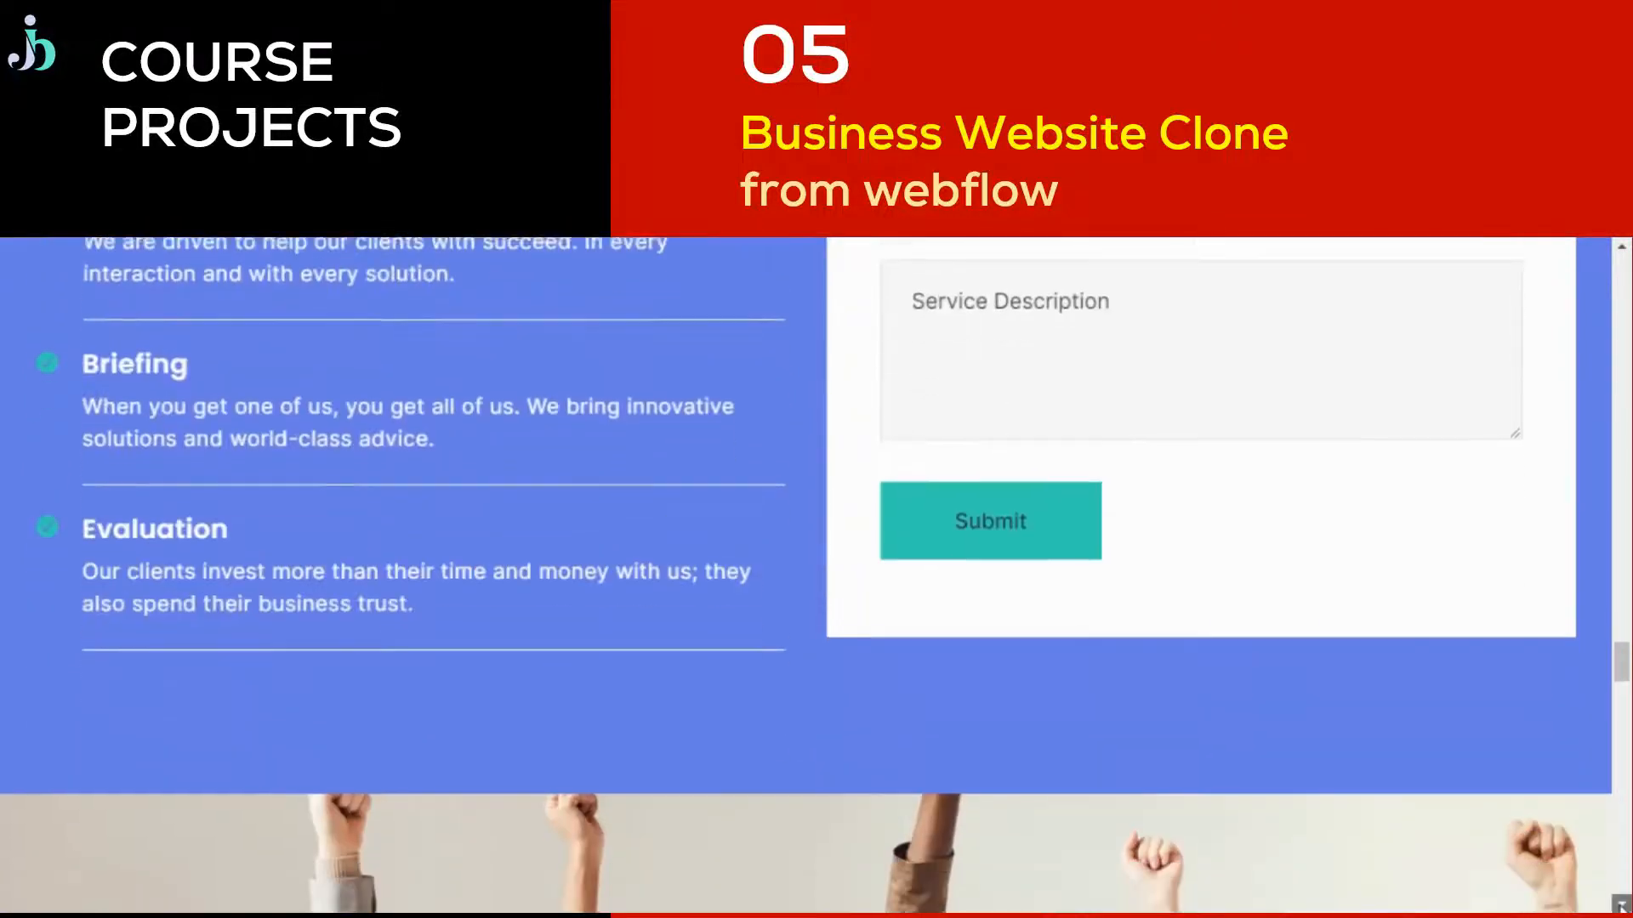
scroll("down", 3)
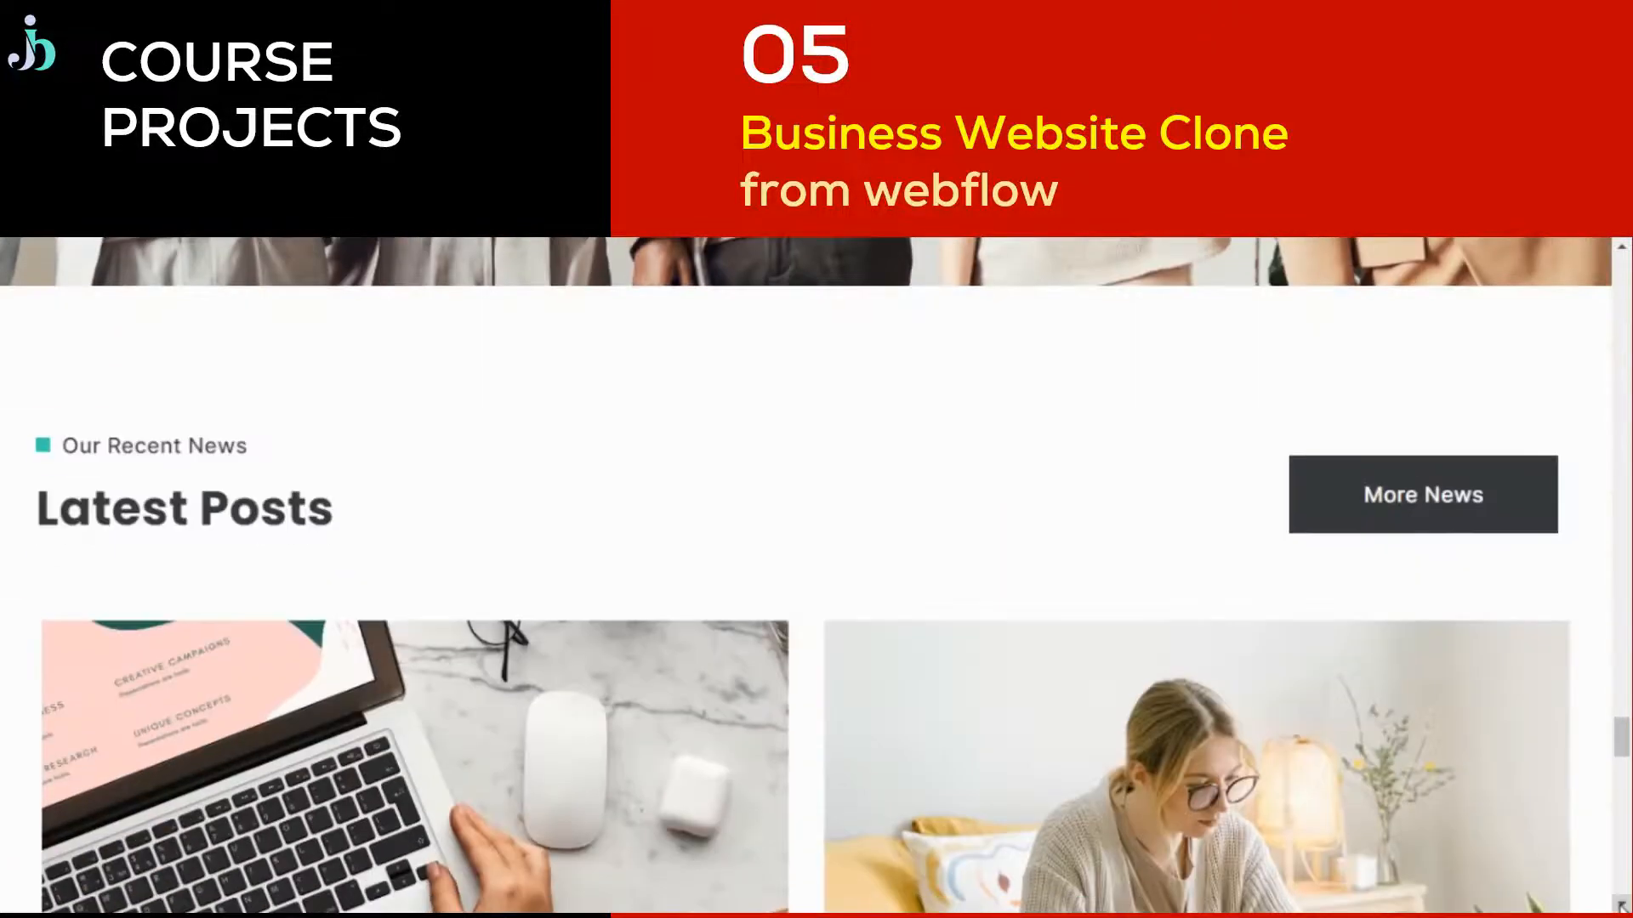
scroll("down", 3)
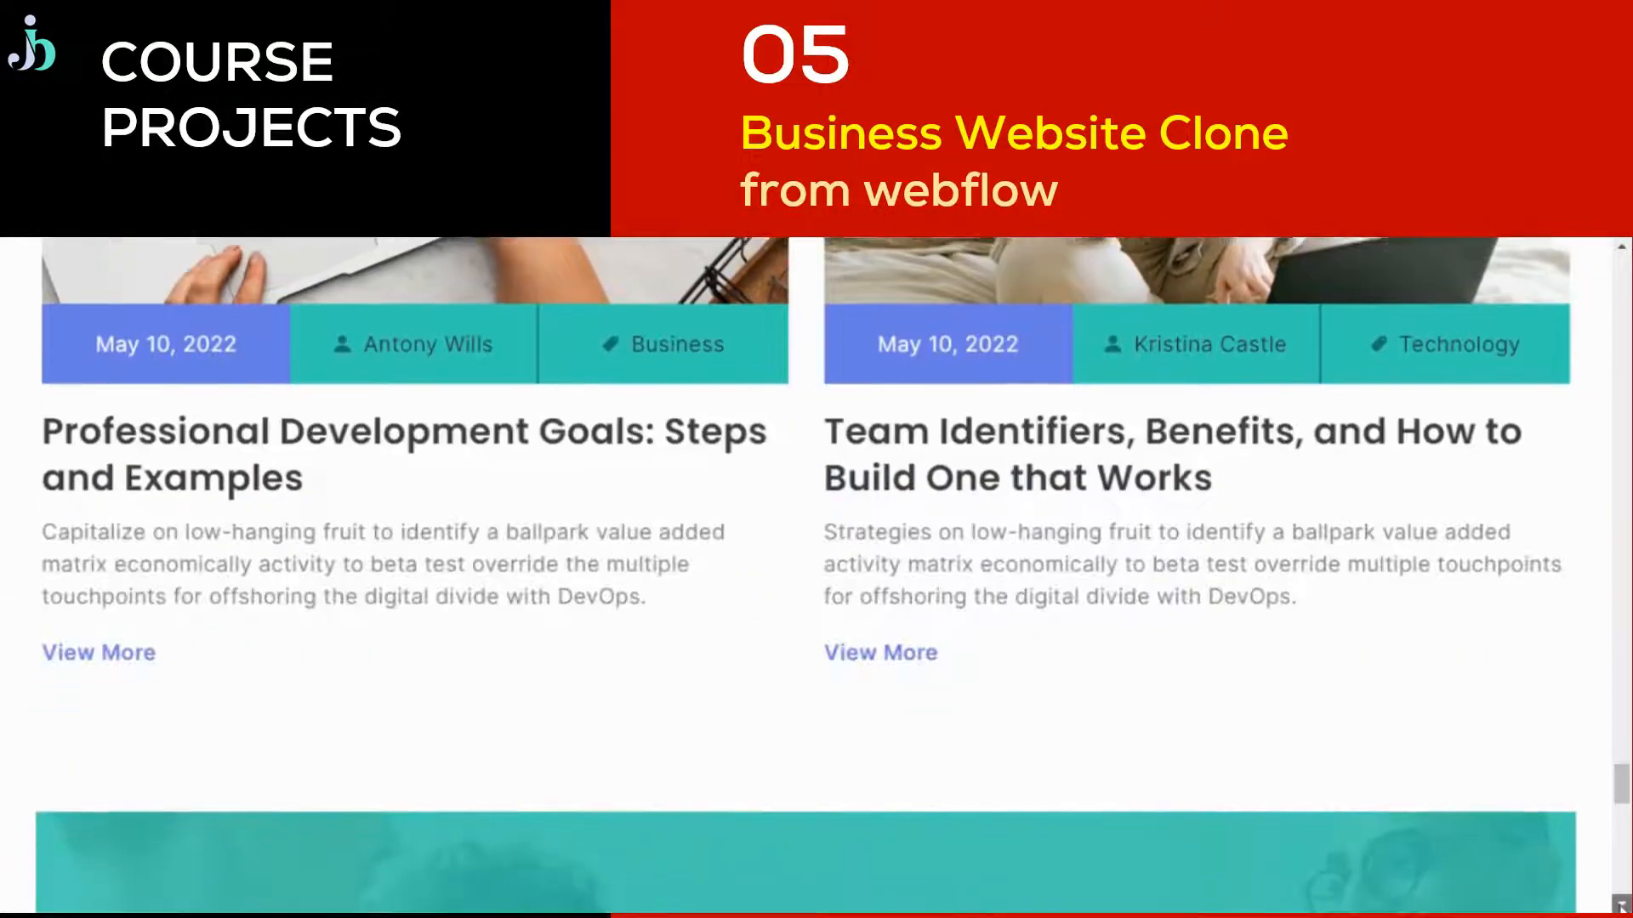
scroll("down", 3)
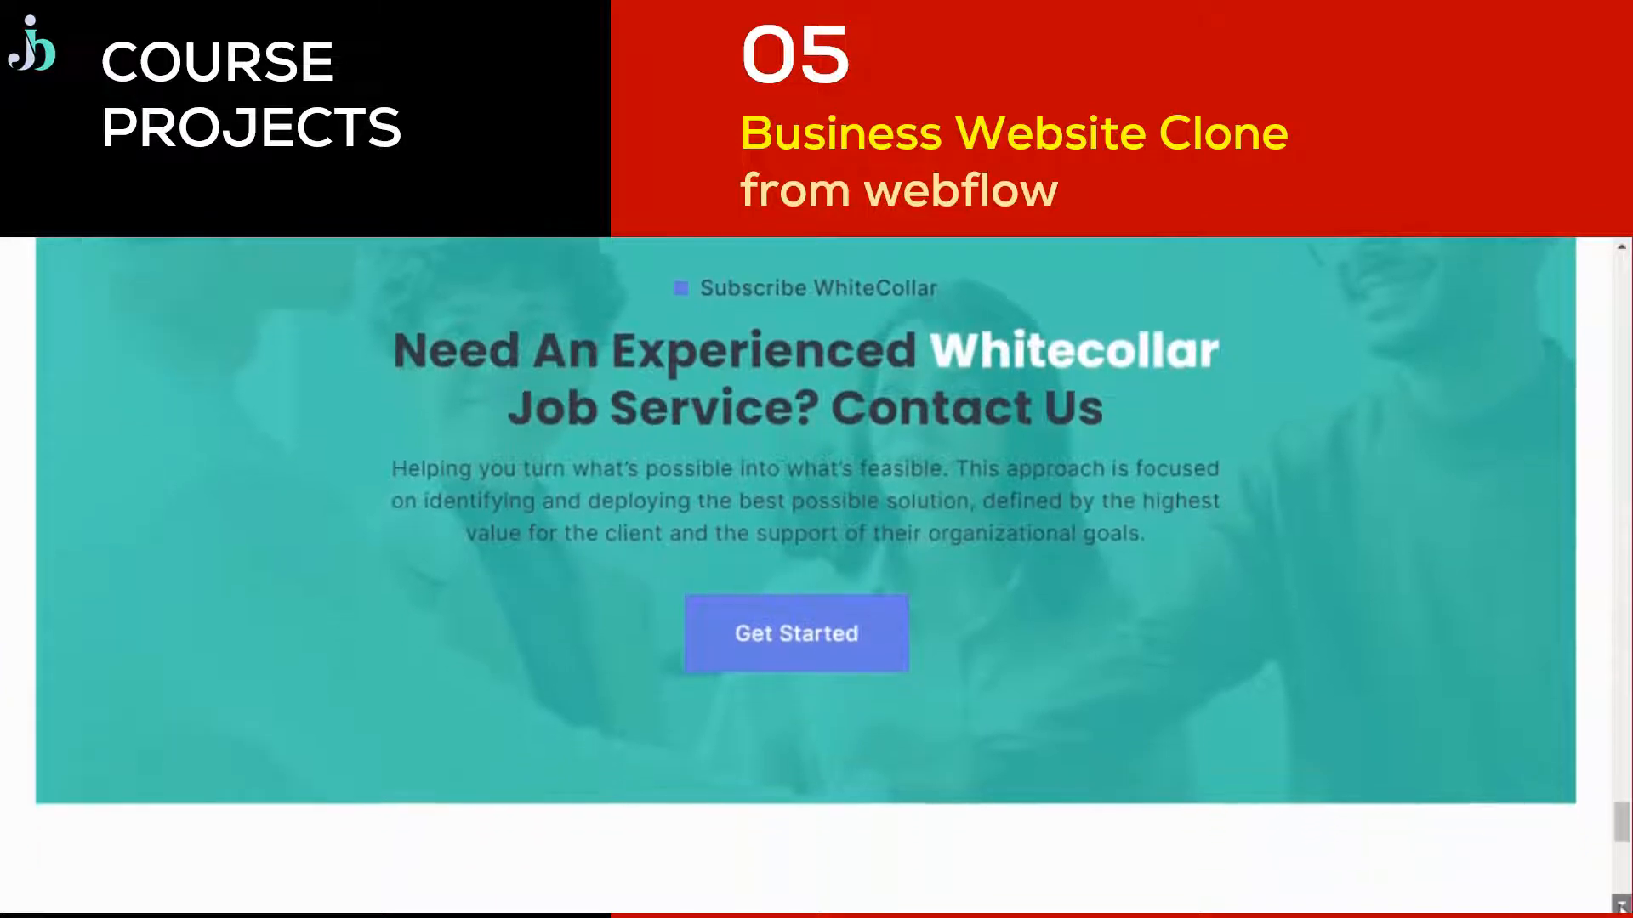
scroll("down", 3)
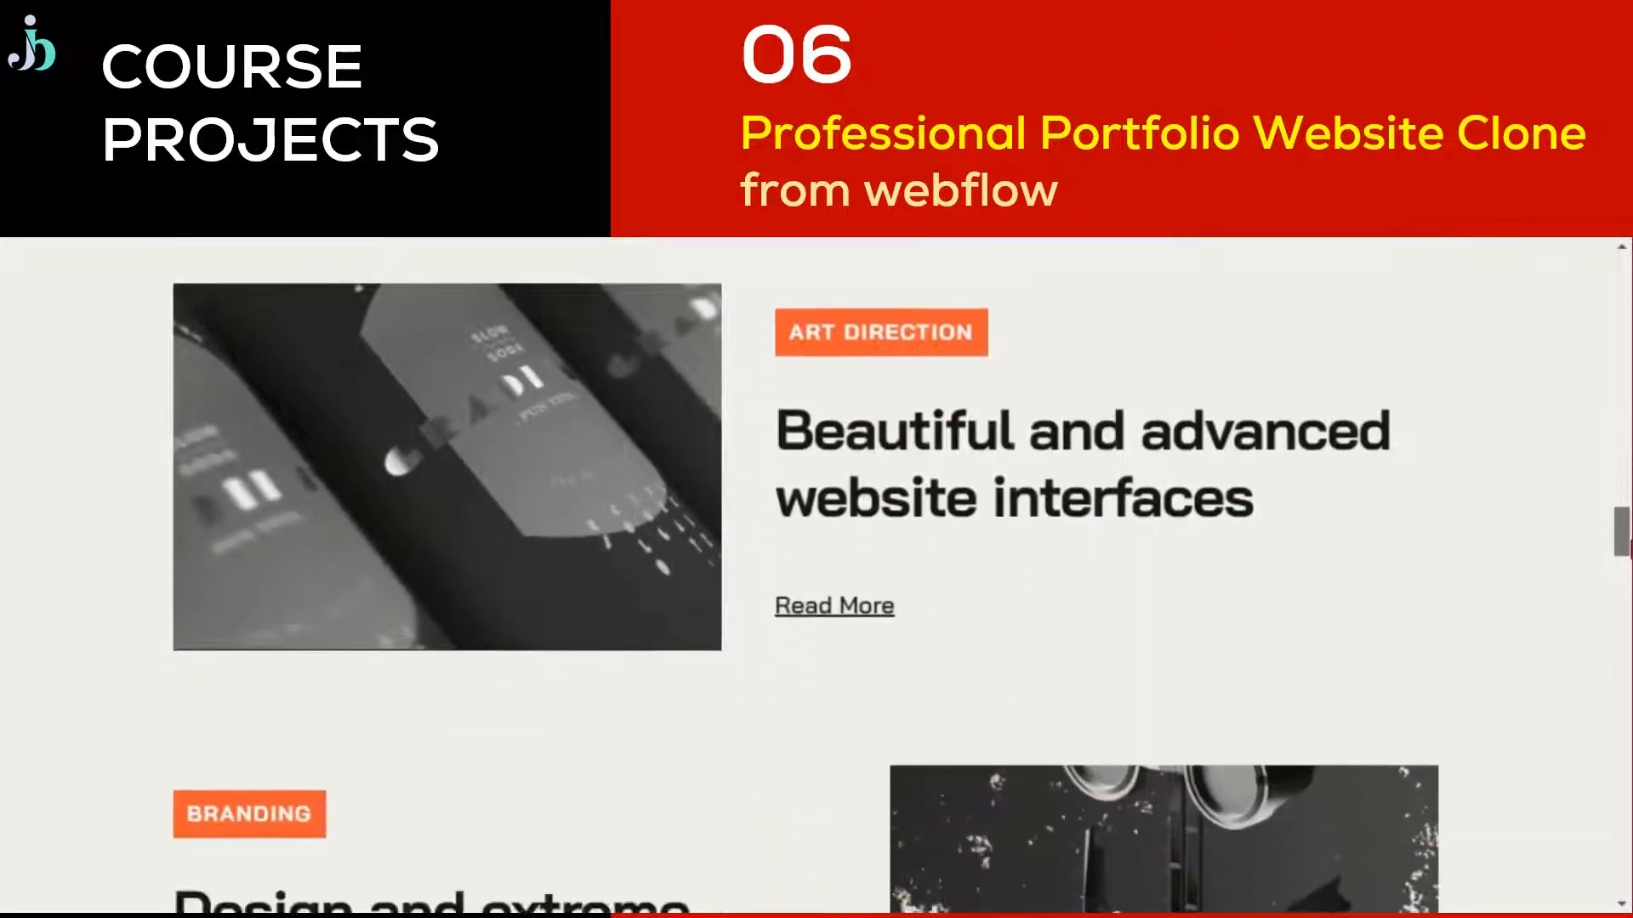
Scroll down through the Professional Portfolio Website Clone preview.
scroll("down", 3)
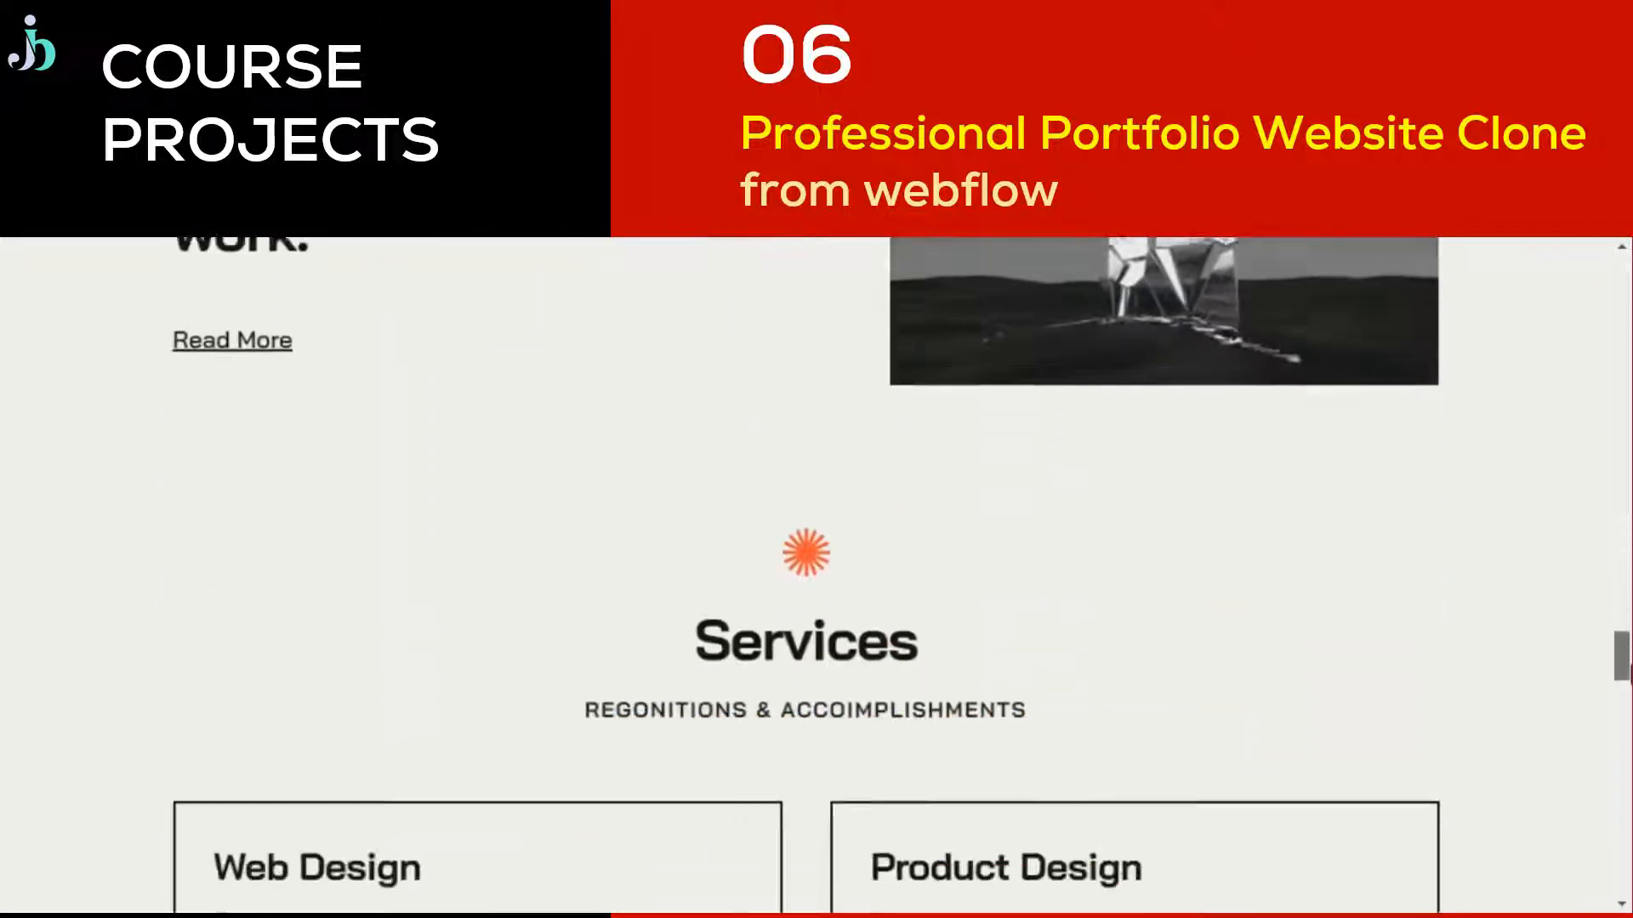
scroll("down", 3)
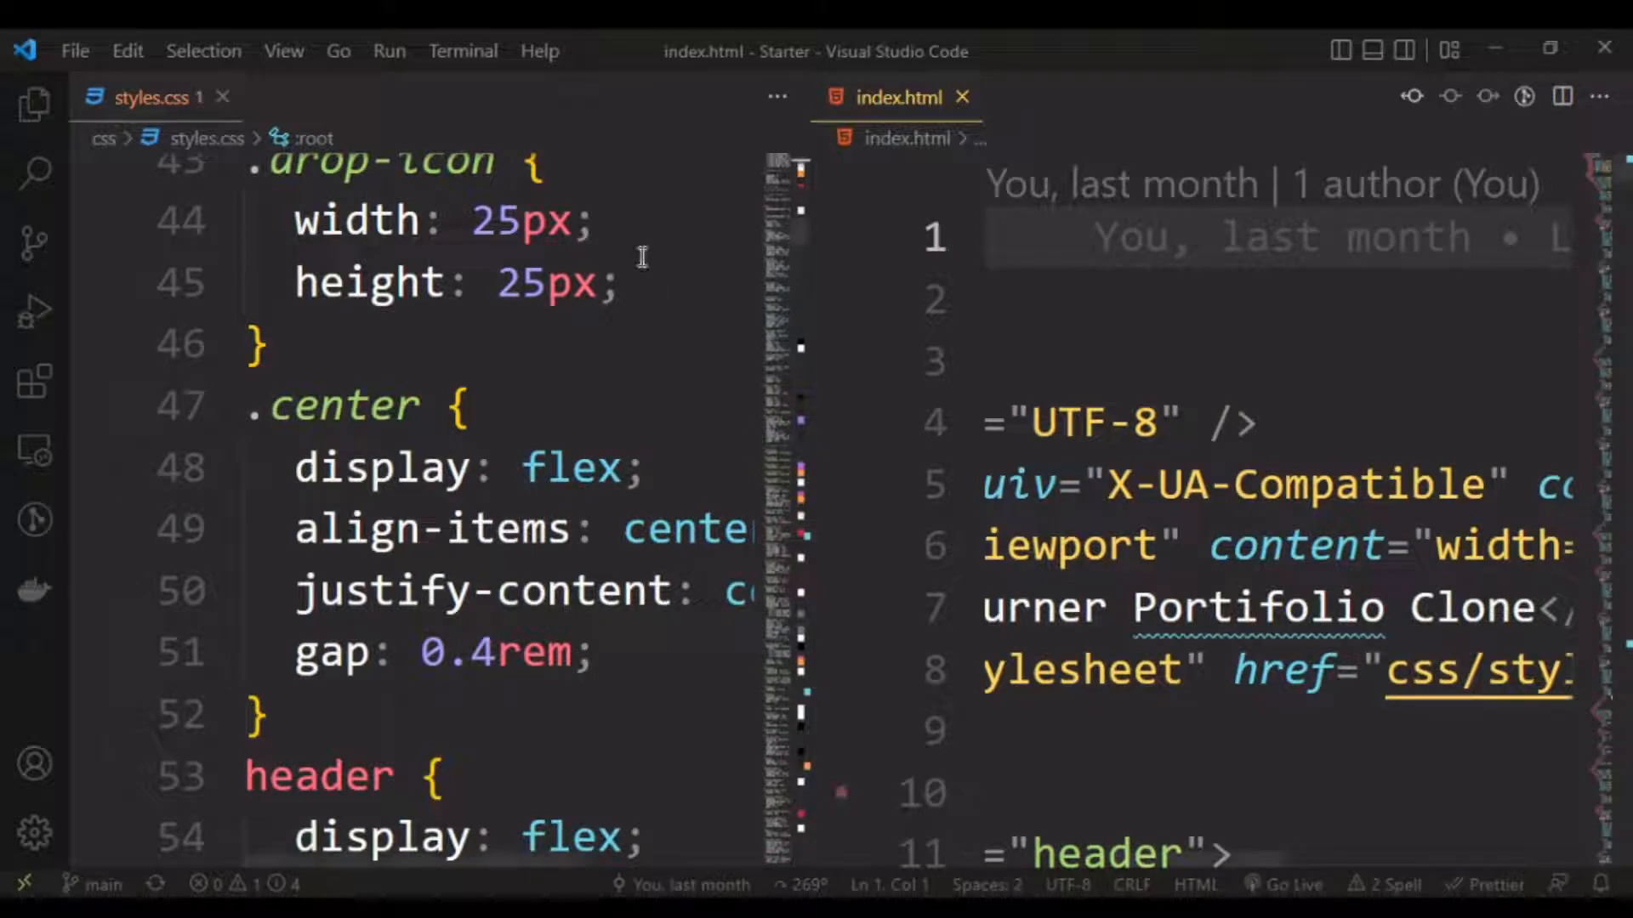
Scroll through styles.css and index.html to review the starter project code.
scroll("up", 3)
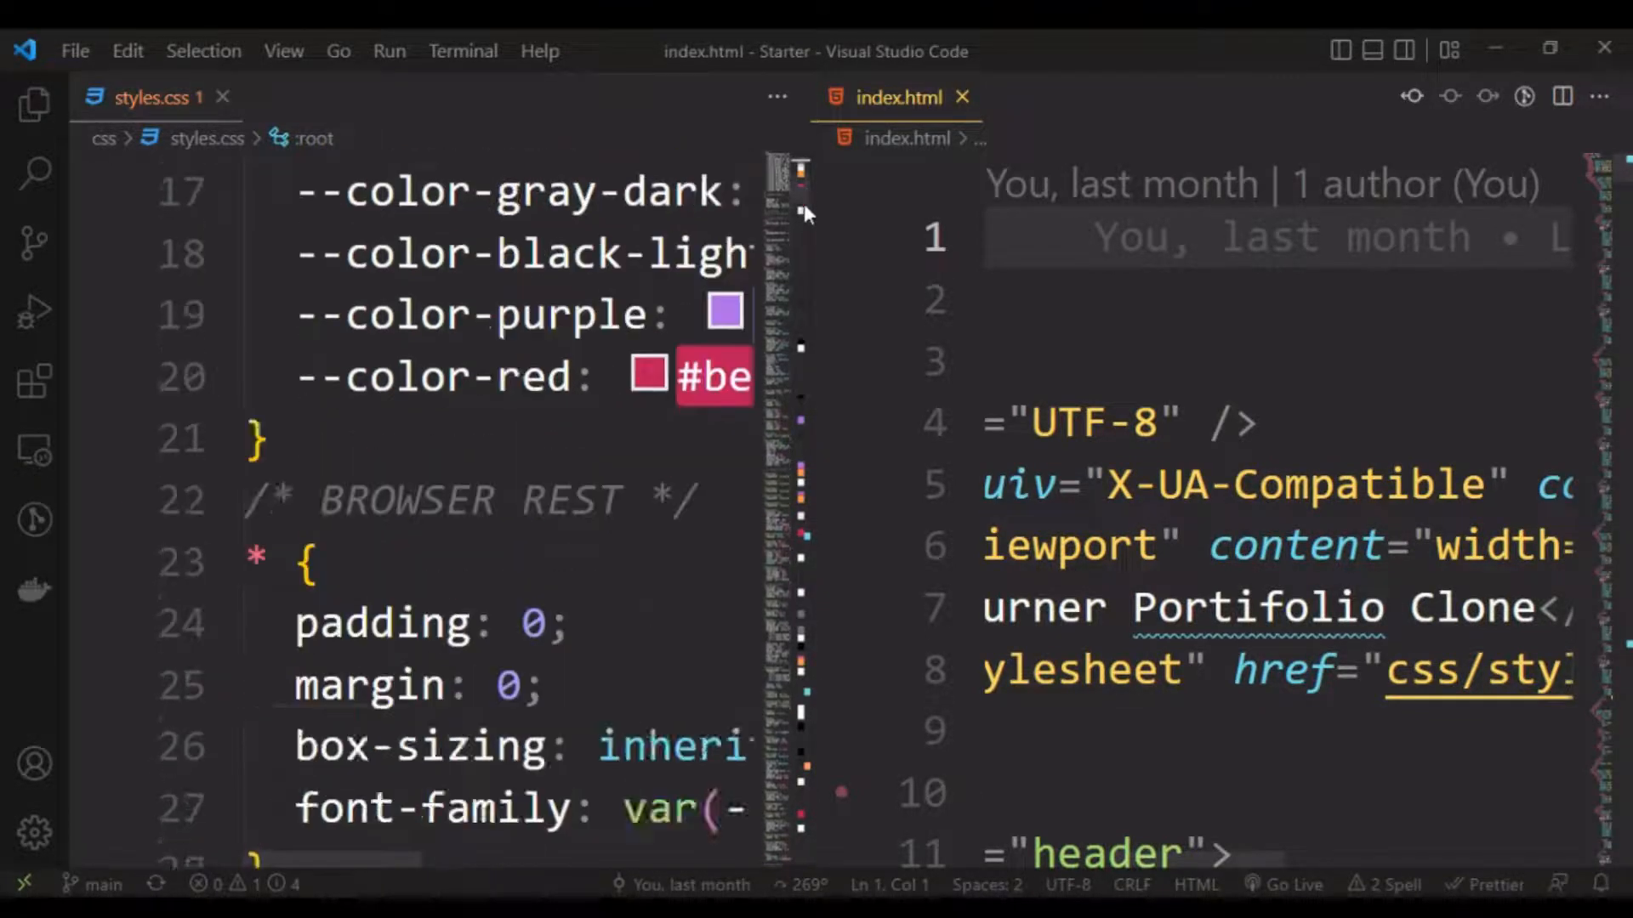
scroll("down", 3)
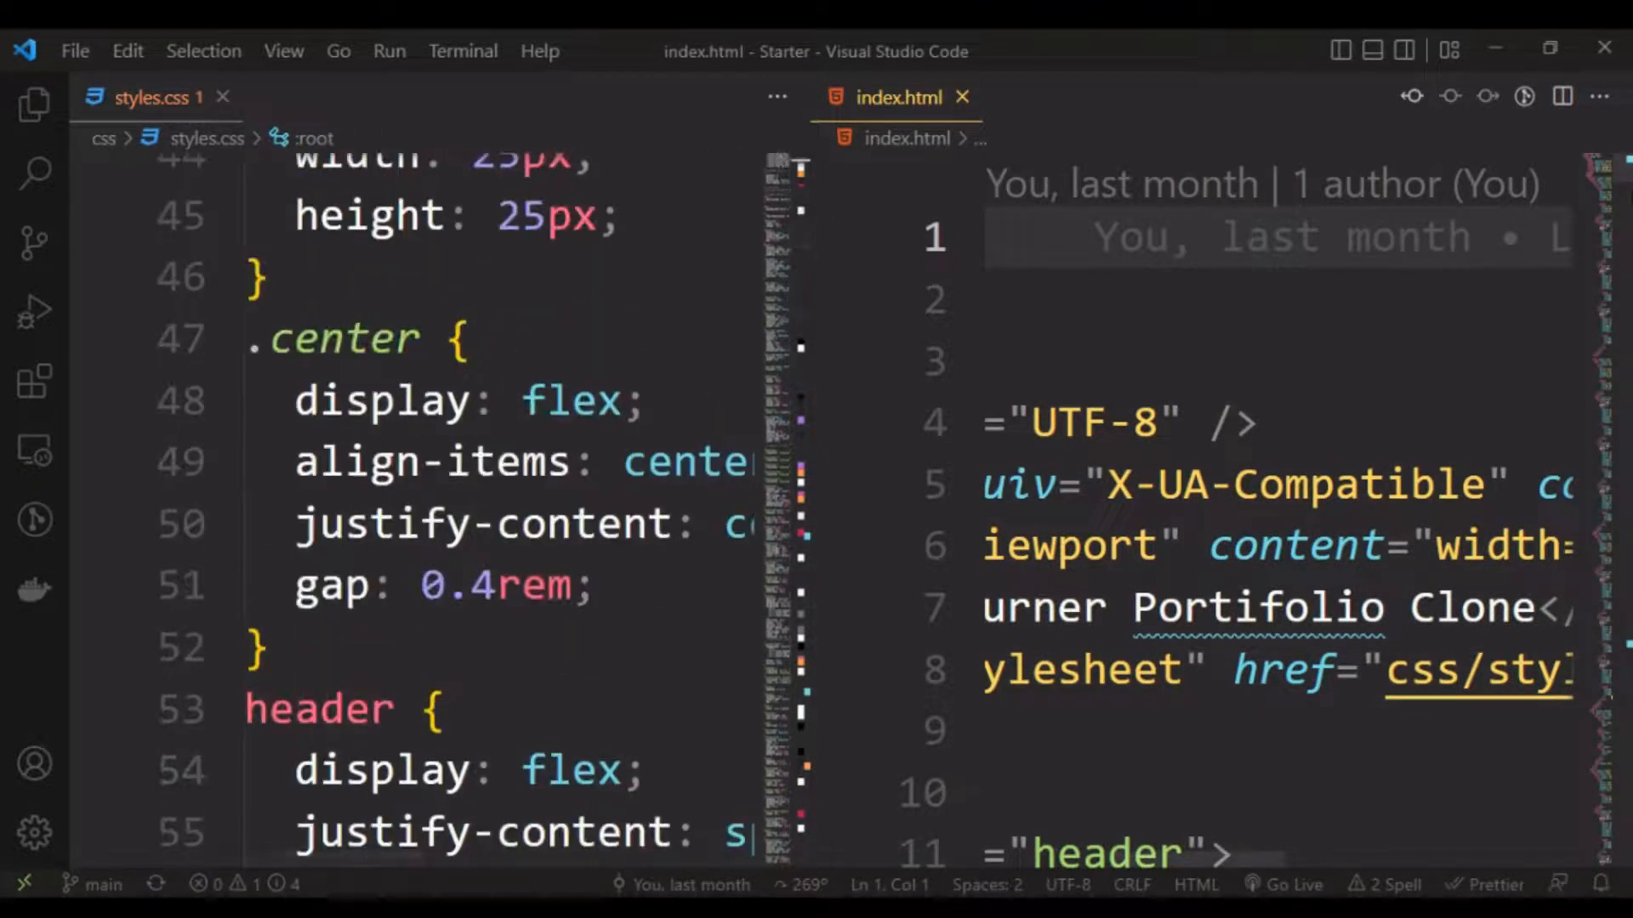
scroll("down", 3)
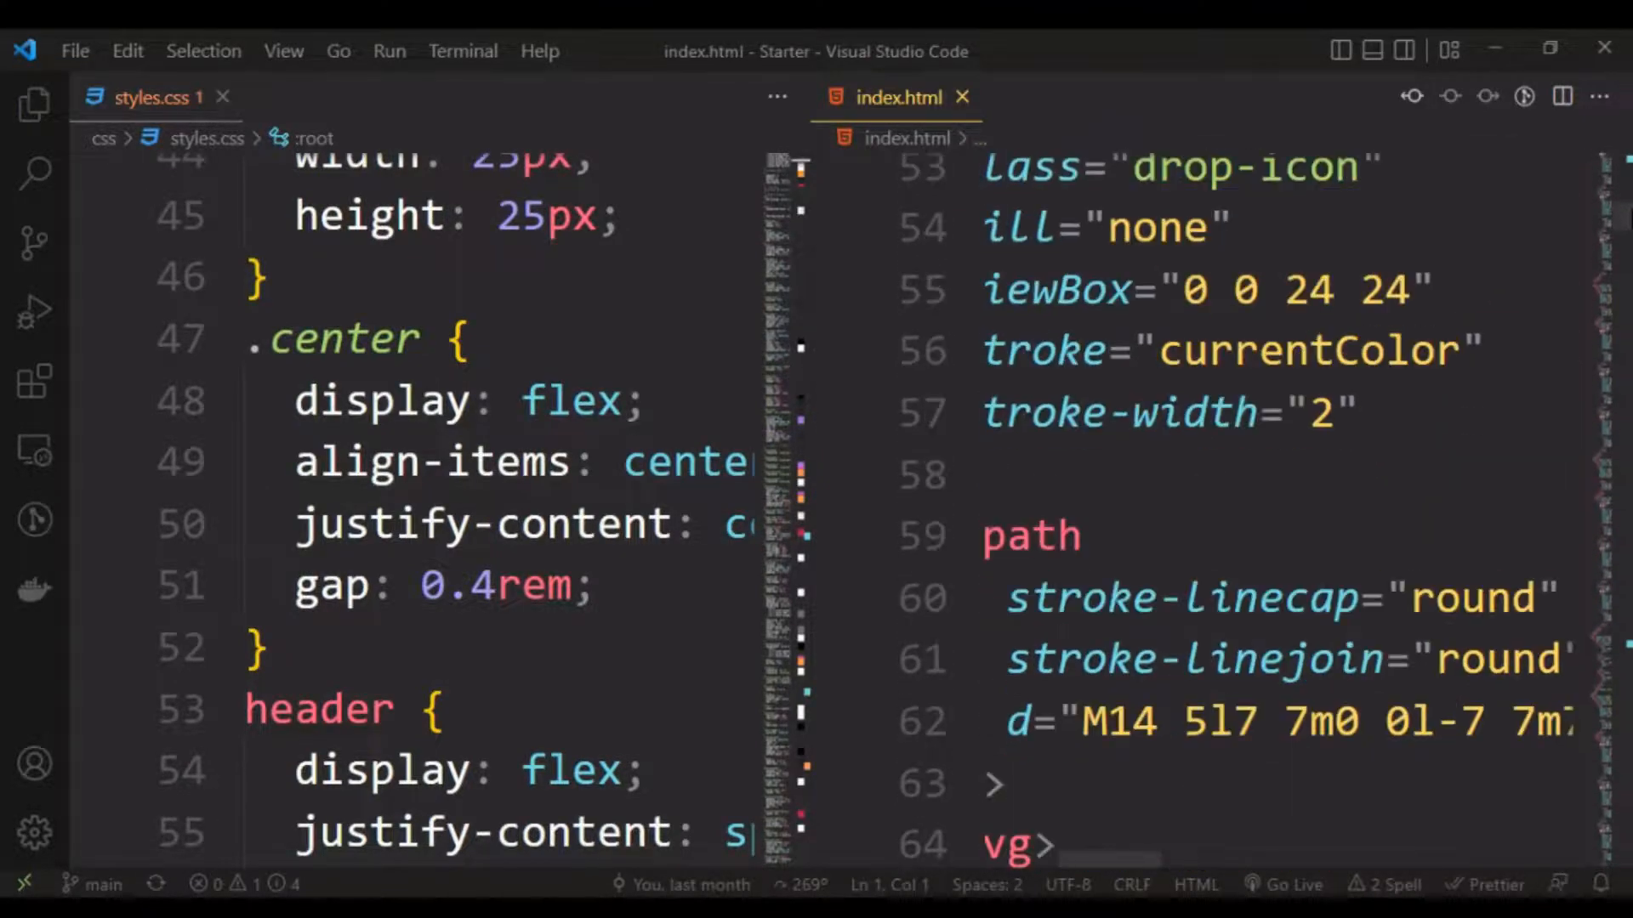
scroll("down", 3)
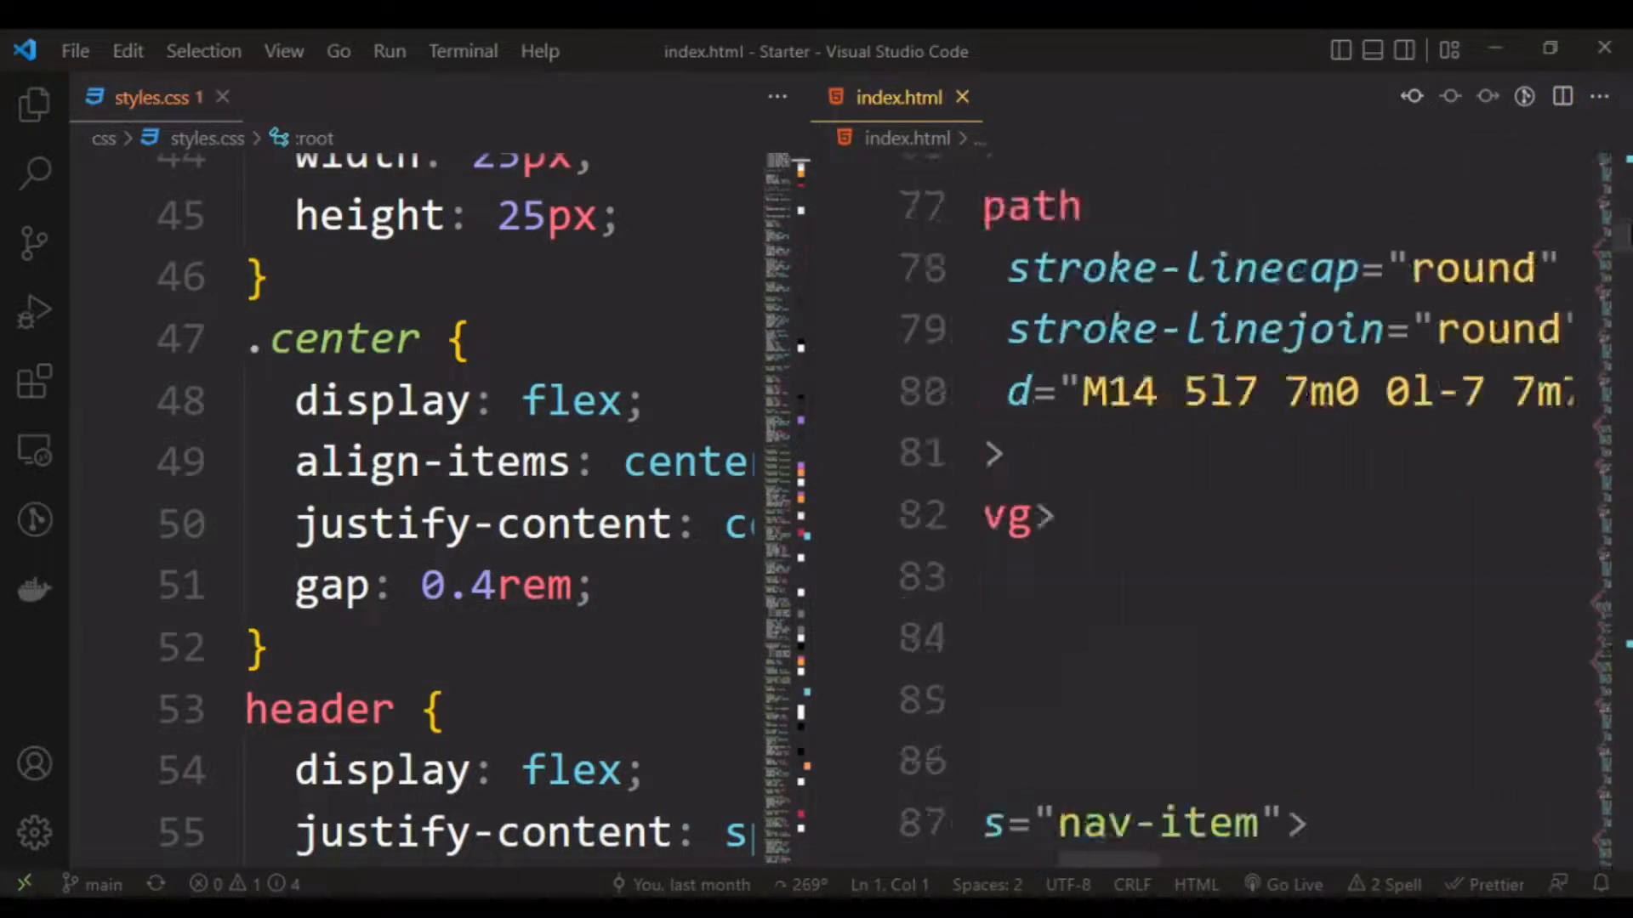
scroll("down", 3)
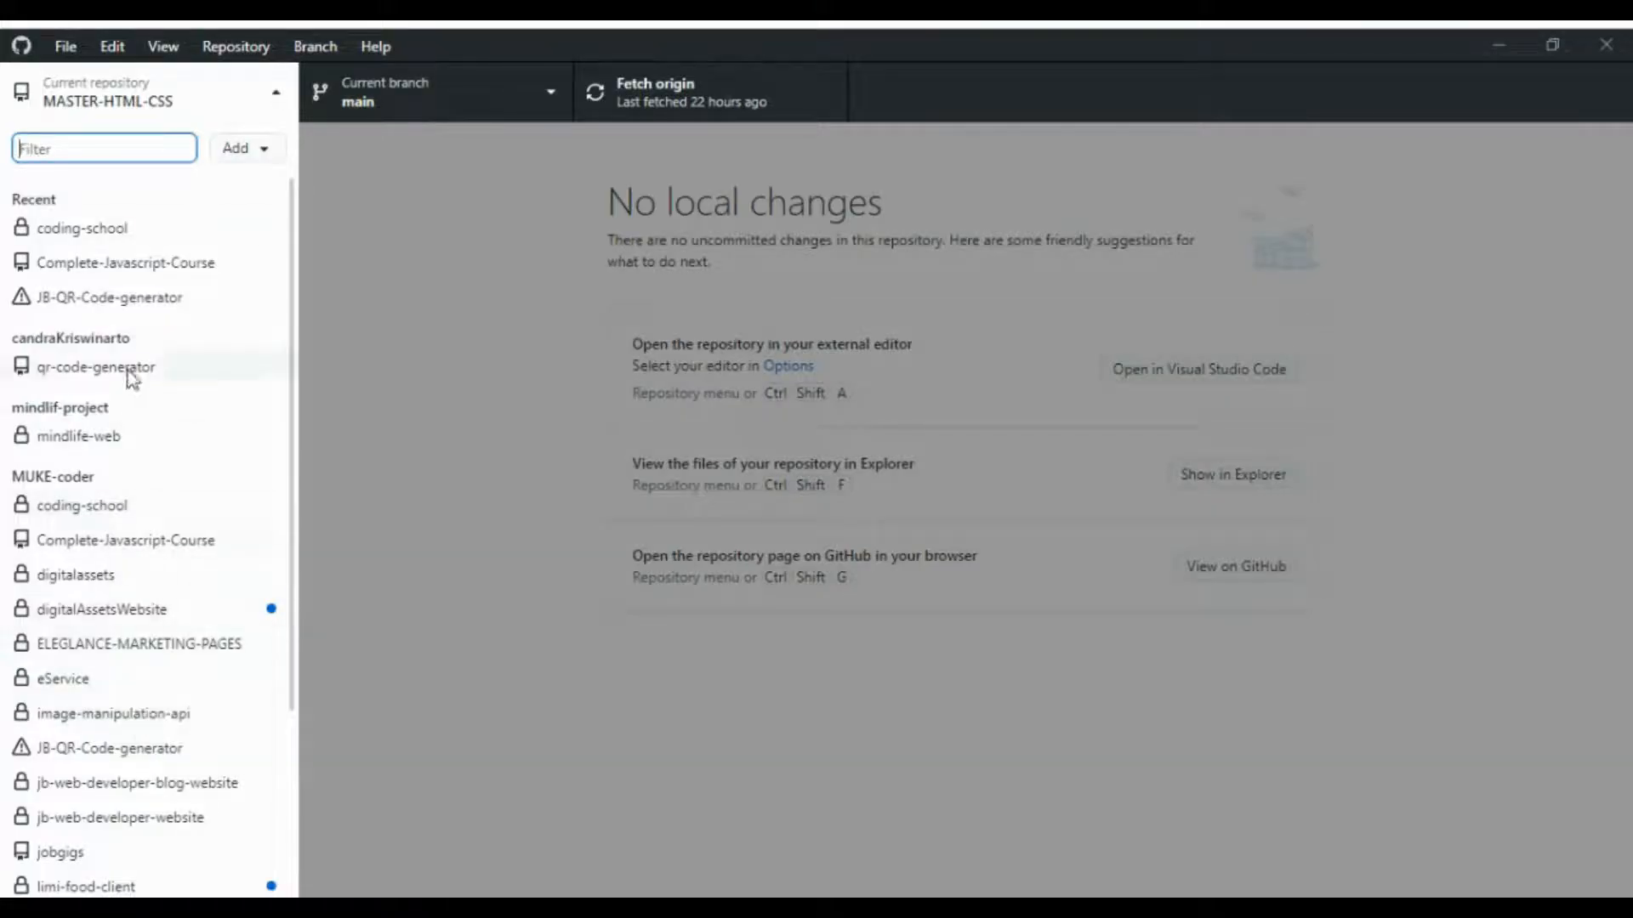
mouse_move(102, 609)
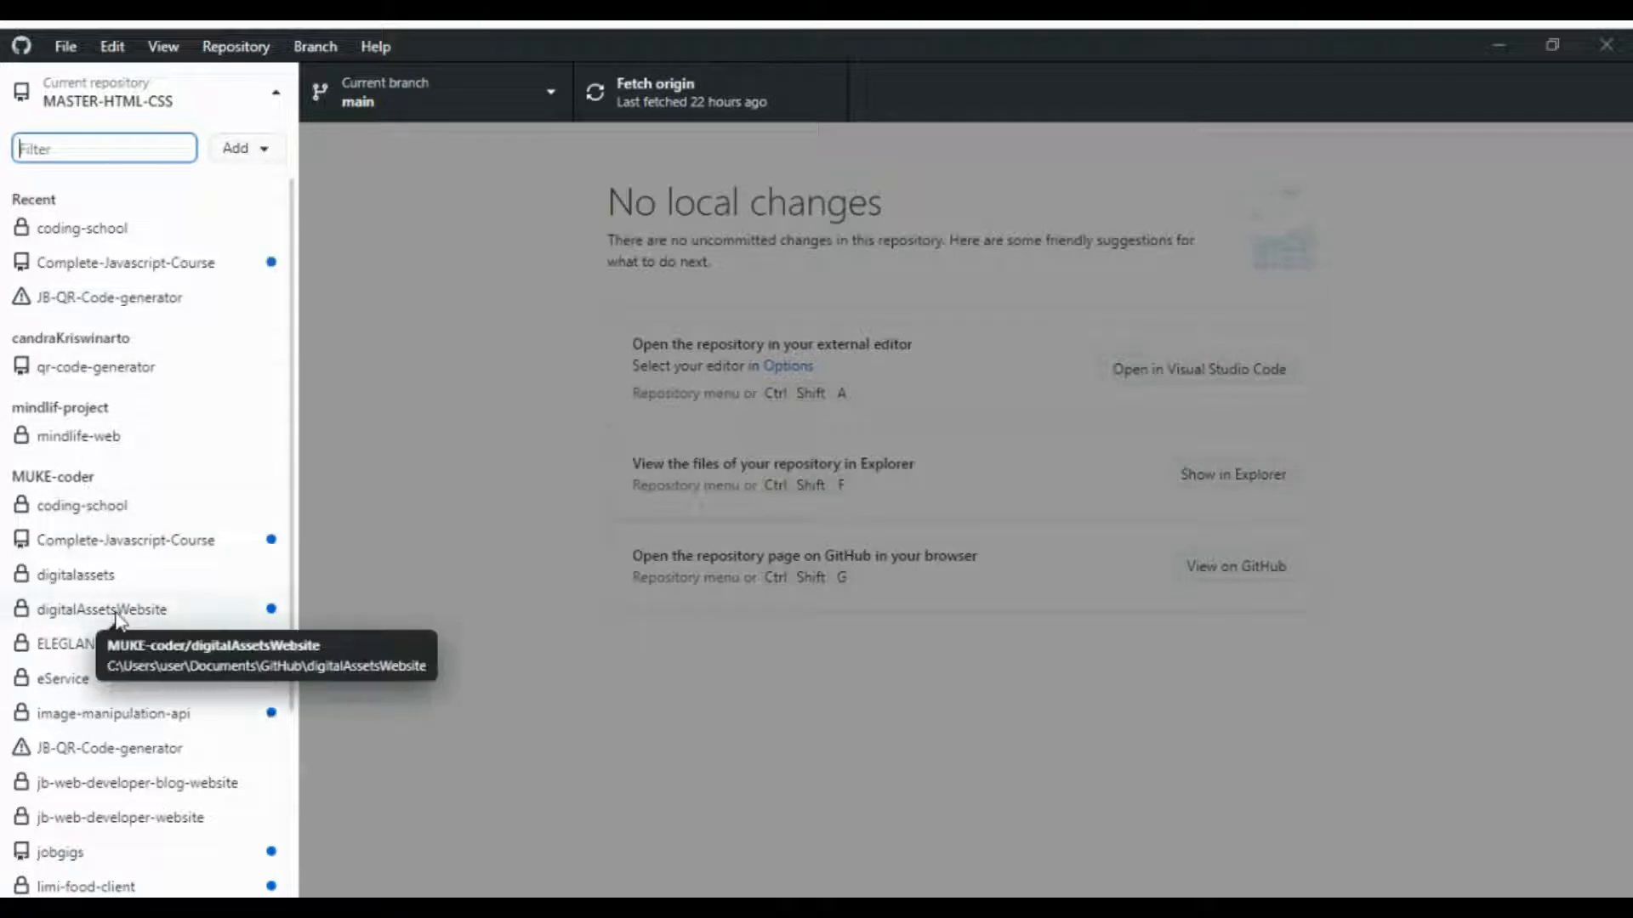
Look over the MASTER-HTML-CSS repository list in GitHub Desktop.
left_click(146, 91)
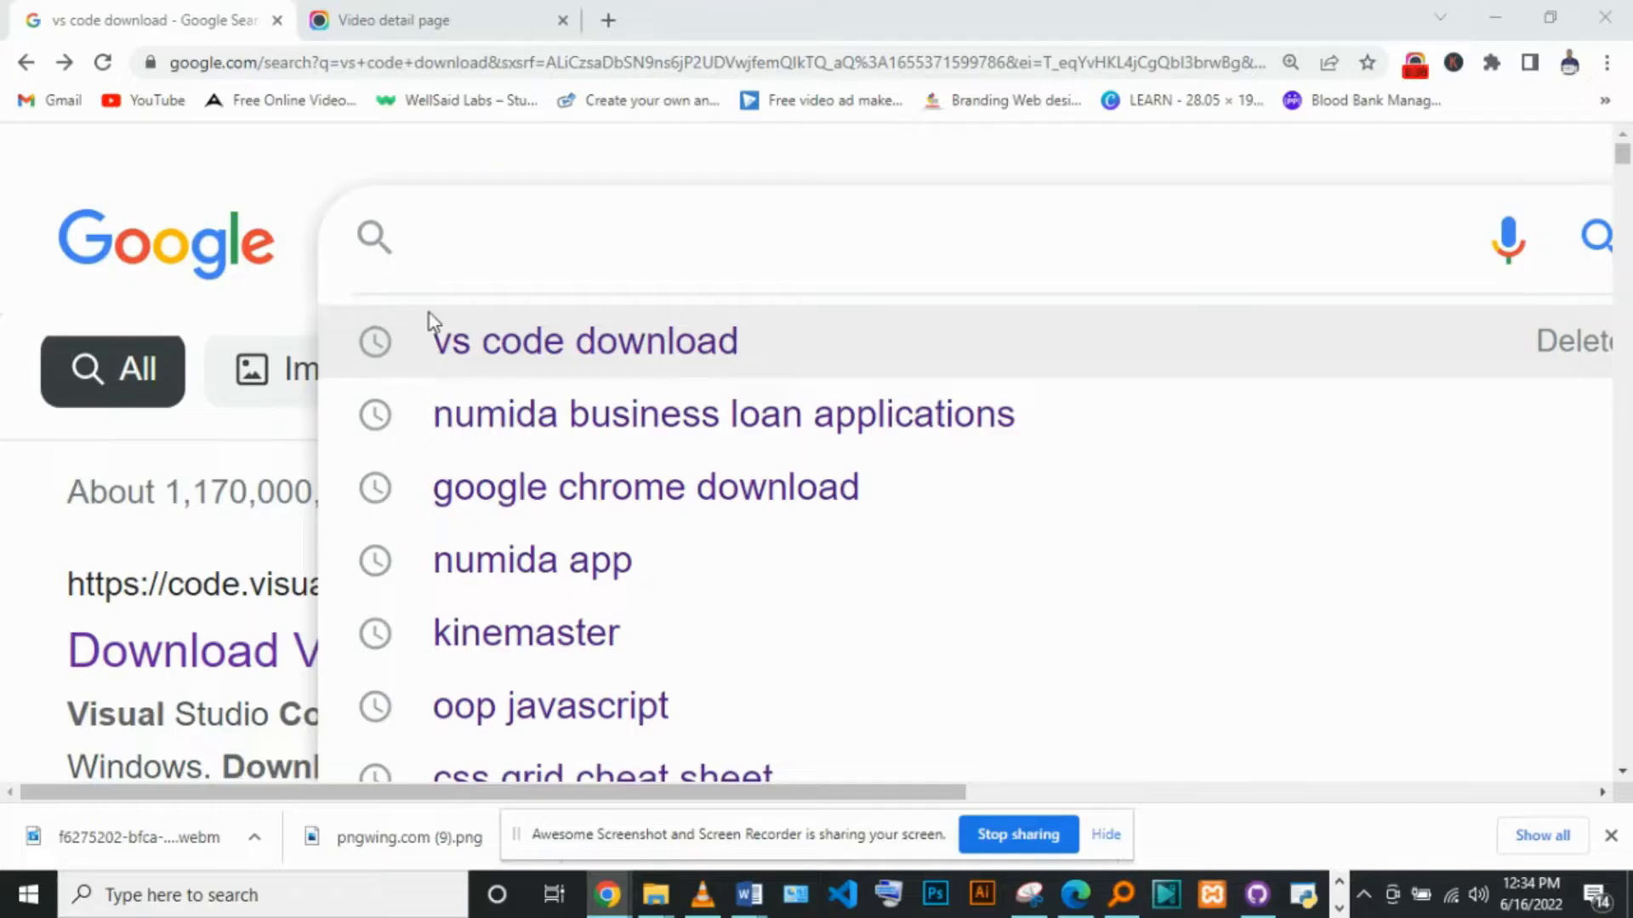
Search 'google chrome download', reach Google's Chrome download page and dismiss its cookie notice.
type("google chrome dow")
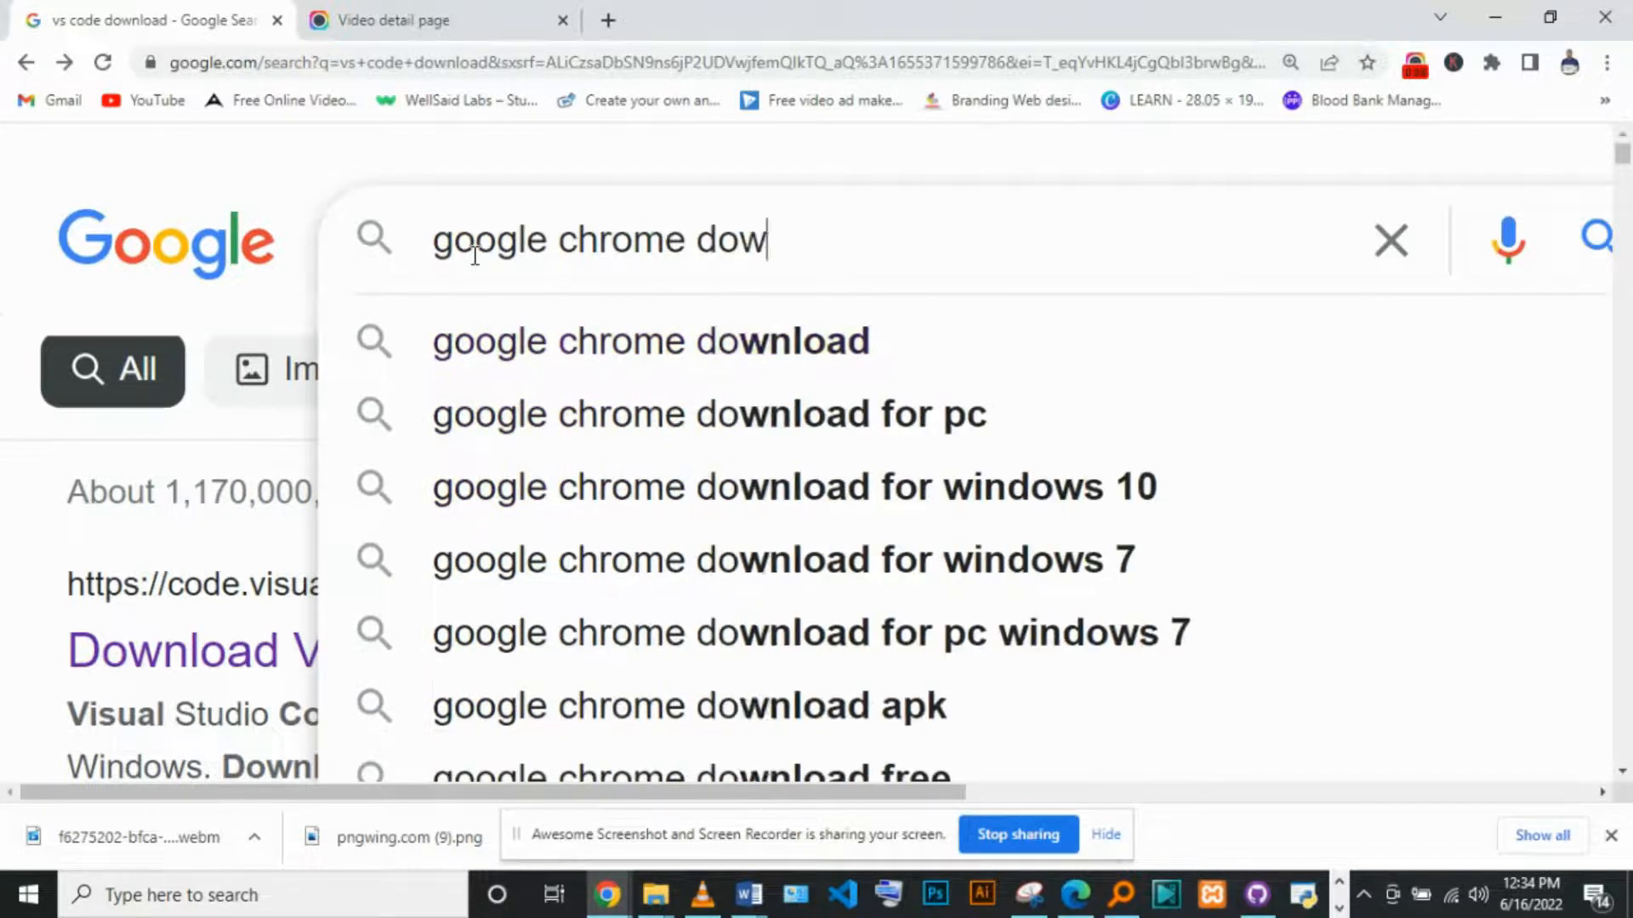
left_click(649, 340)
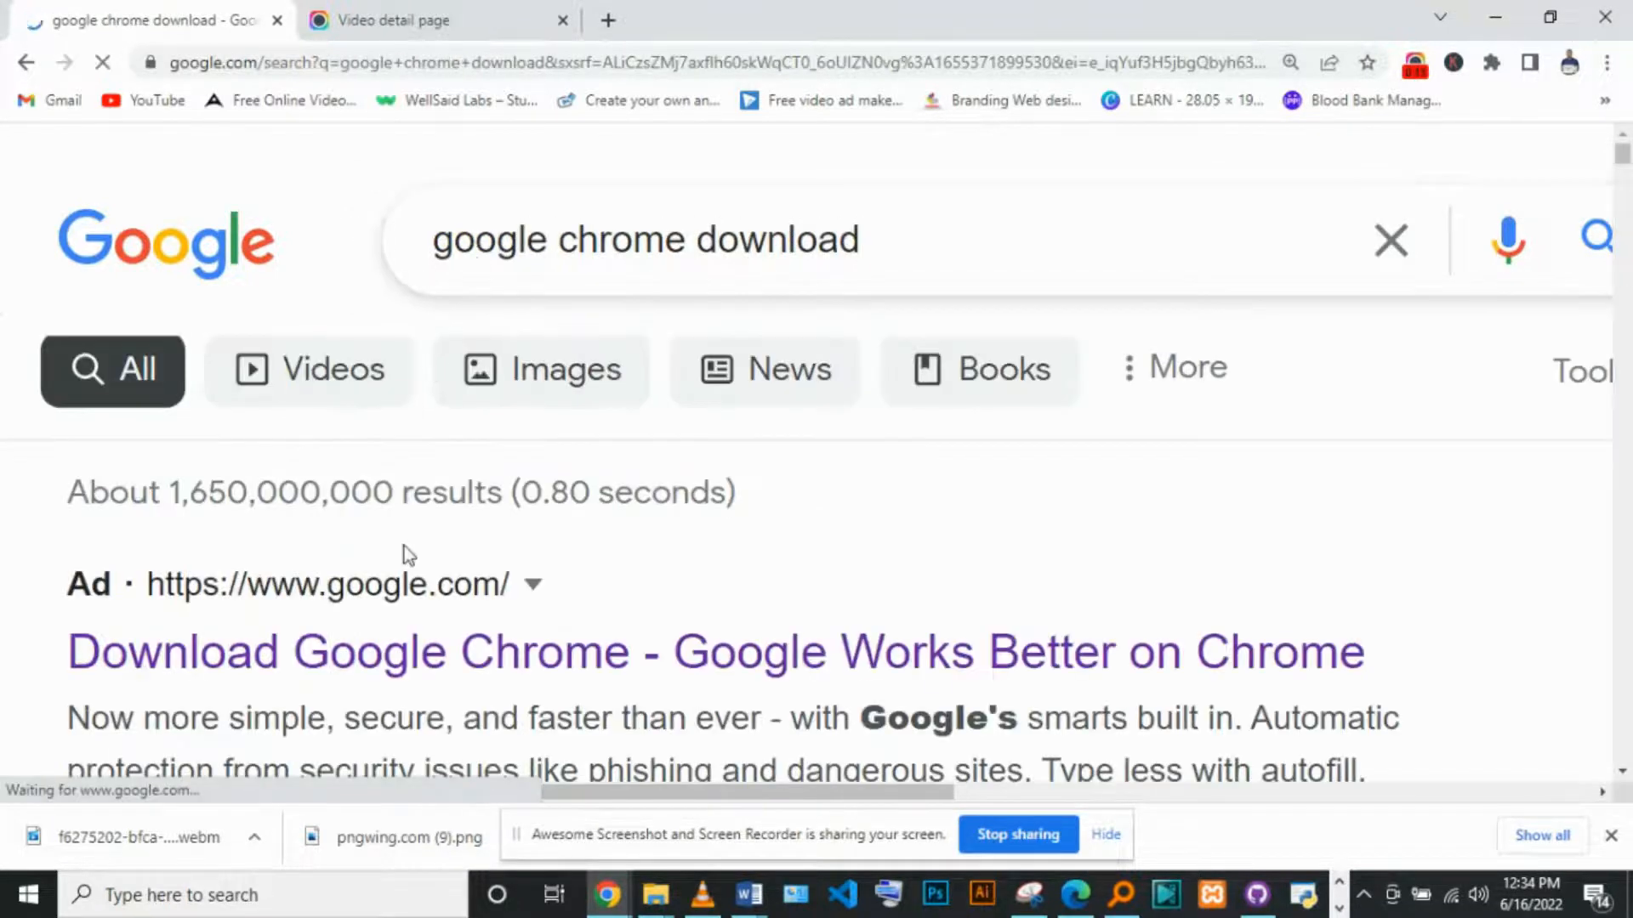
mouse_move(267, 671)
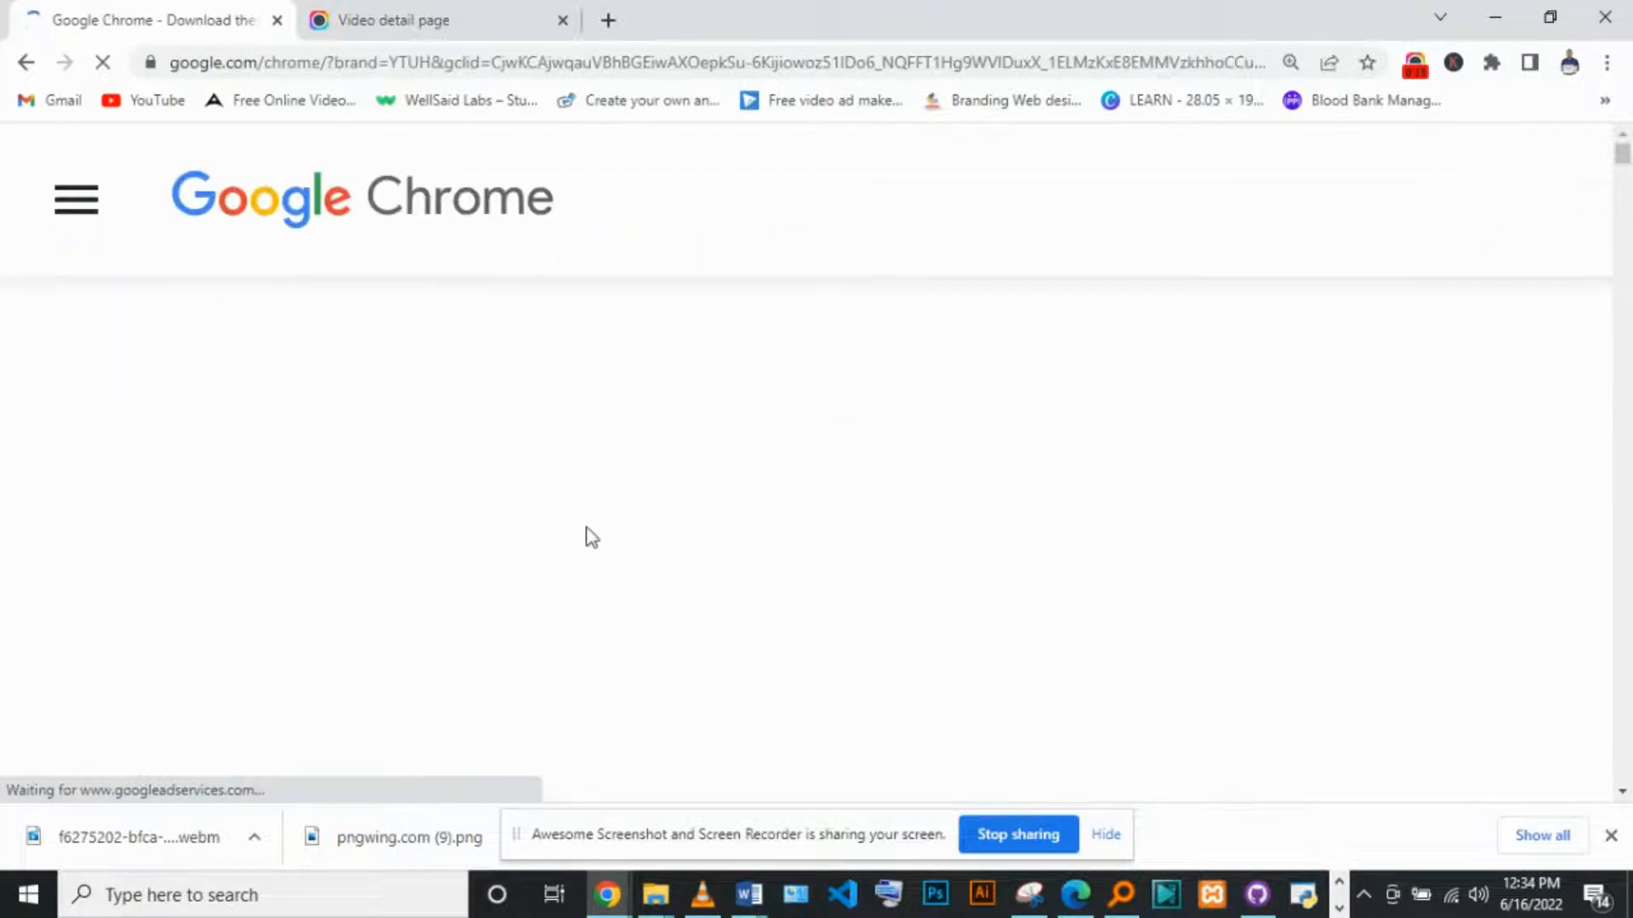
mouse_move(1151, 435)
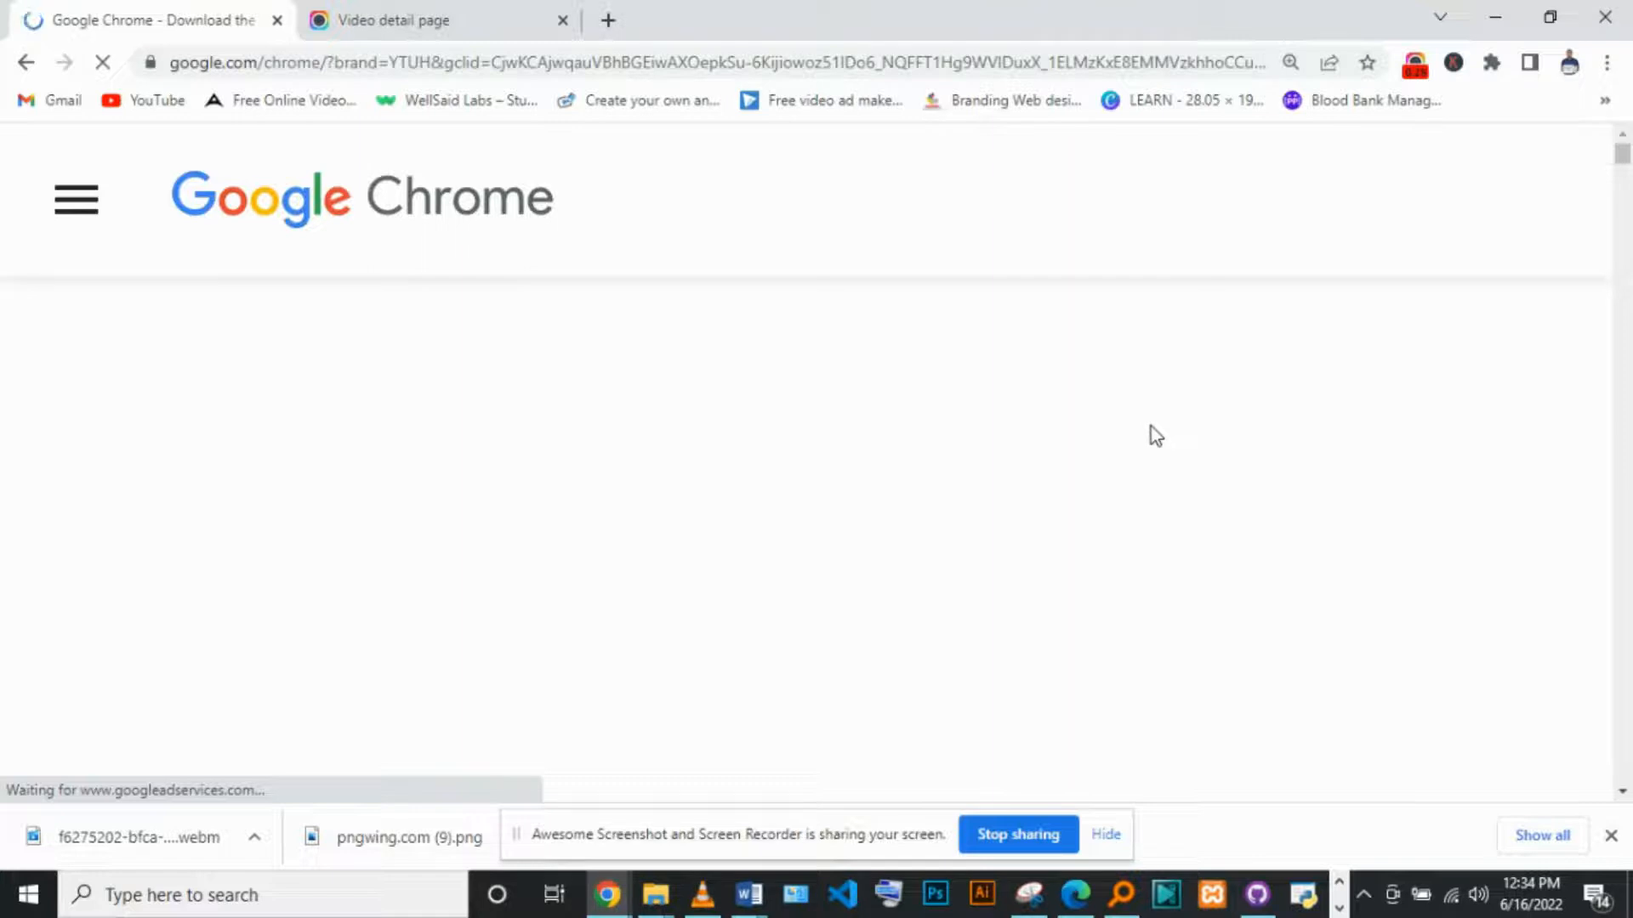
mouse_move(852, 517)
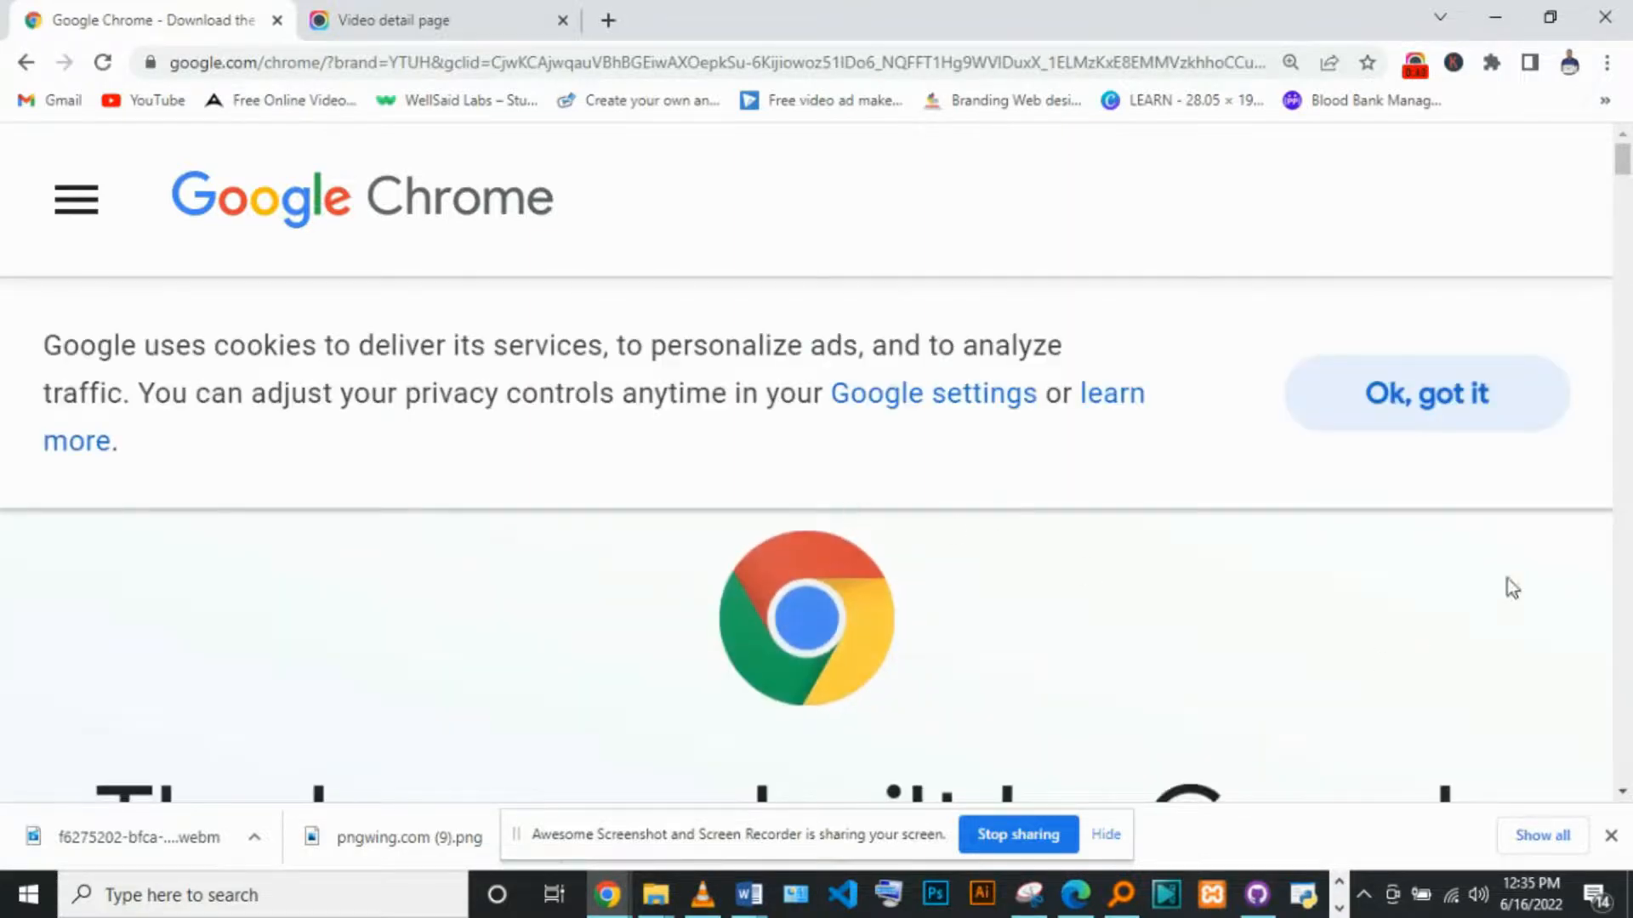
left_click(1425, 393)
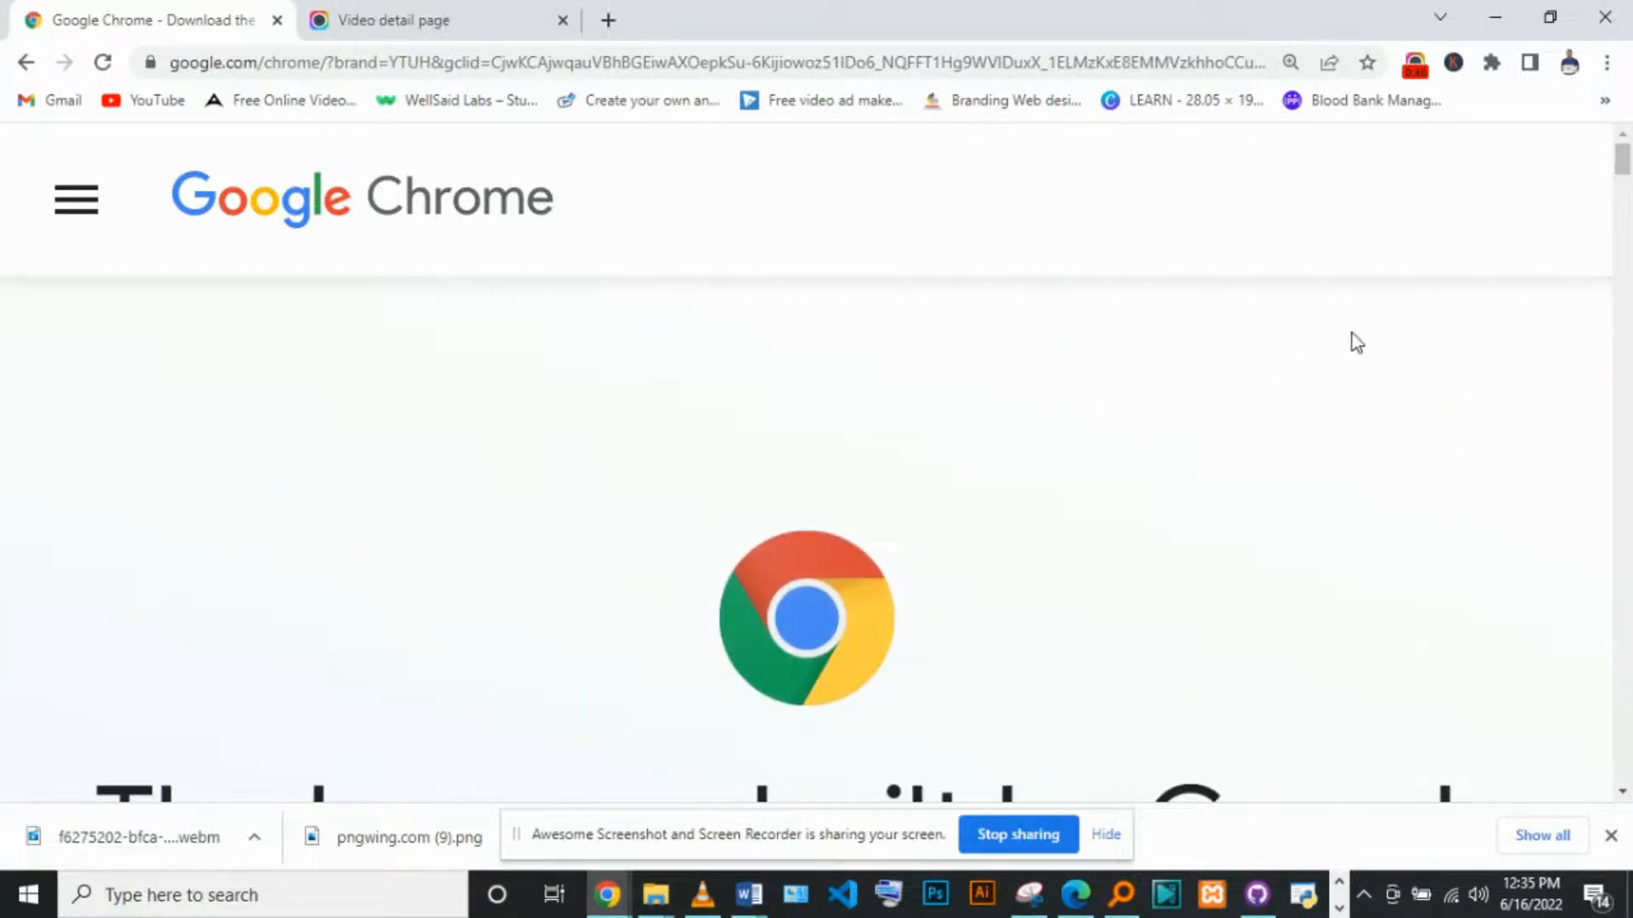
scroll("down", 3)
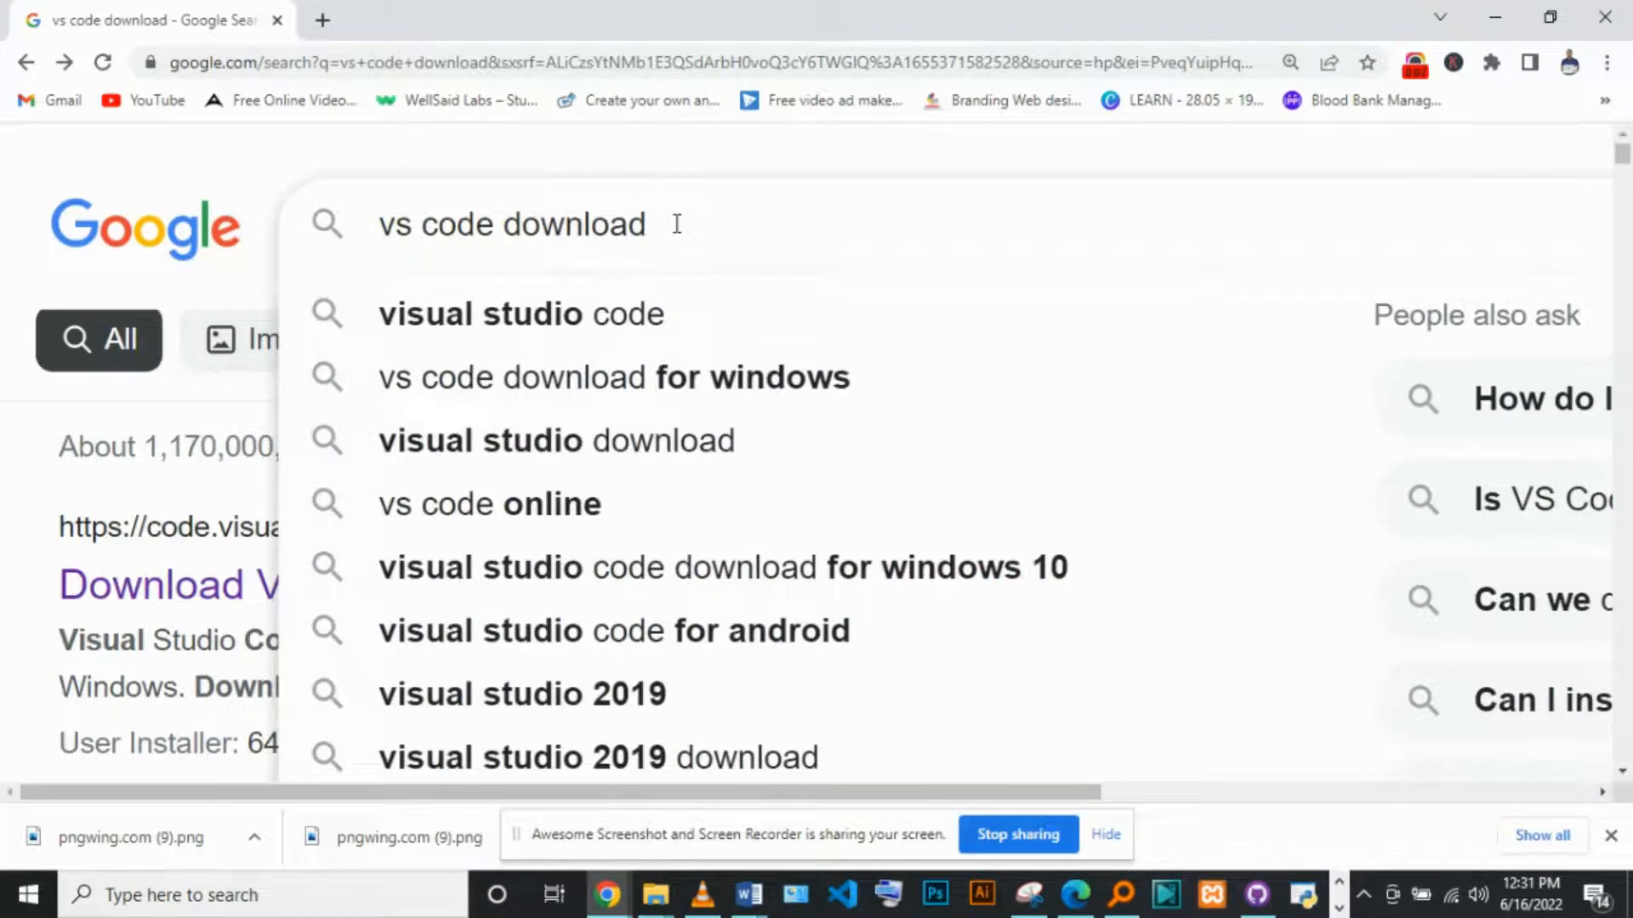
mouse_move(942, 499)
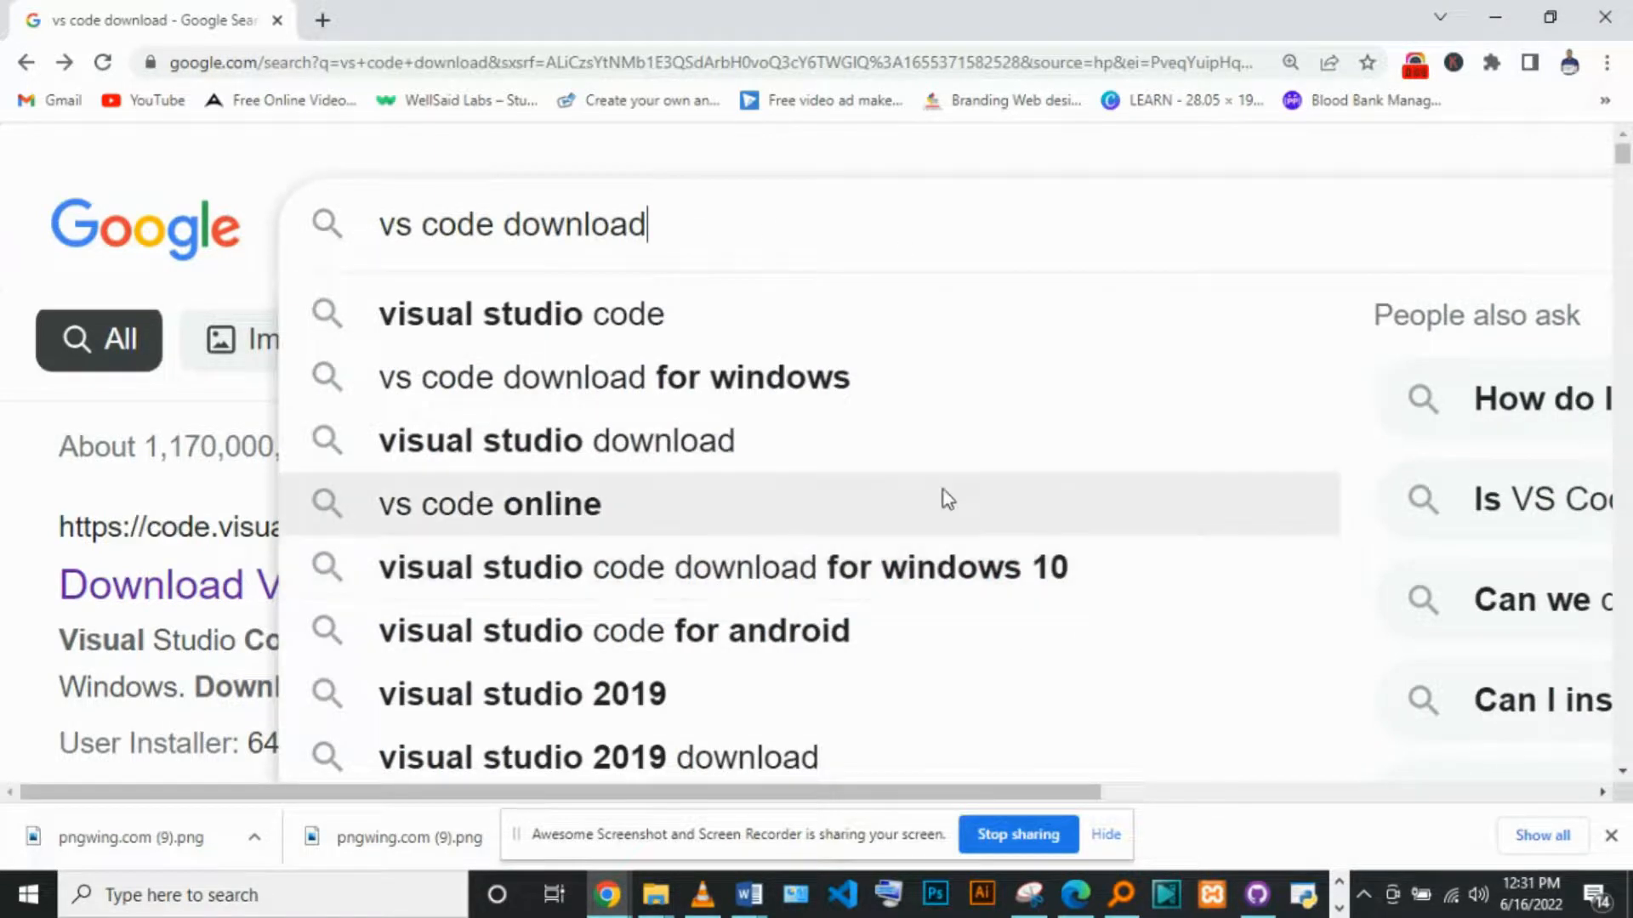
Run the 'vs code download' search and land on the Visual Studio Code download page.
key("Return")
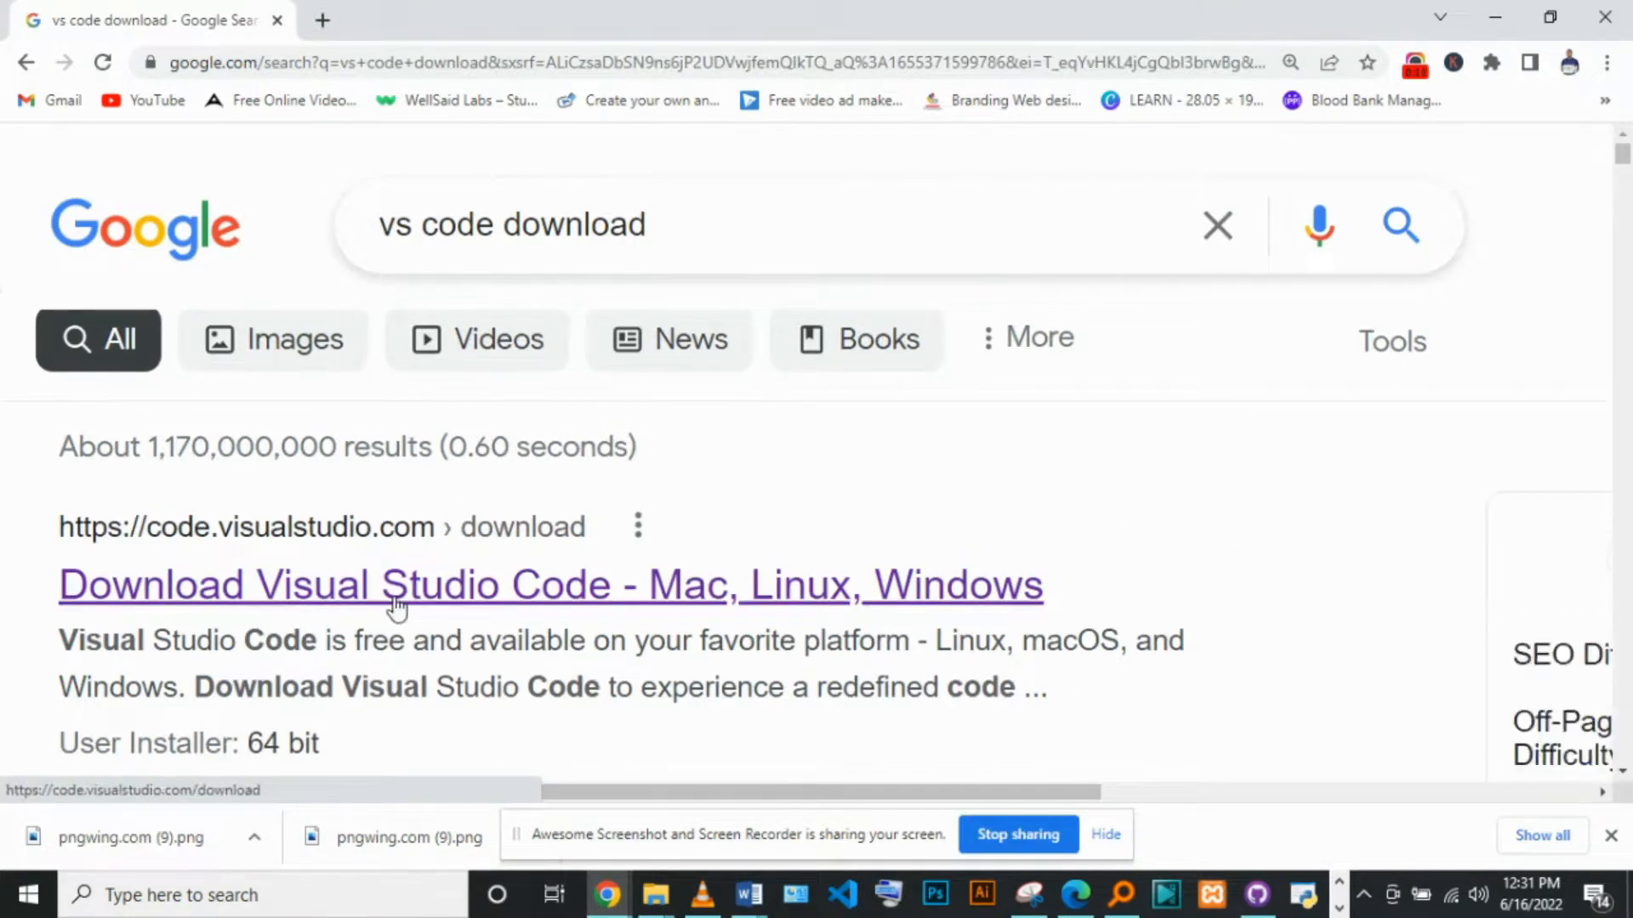
left_click(392, 584)
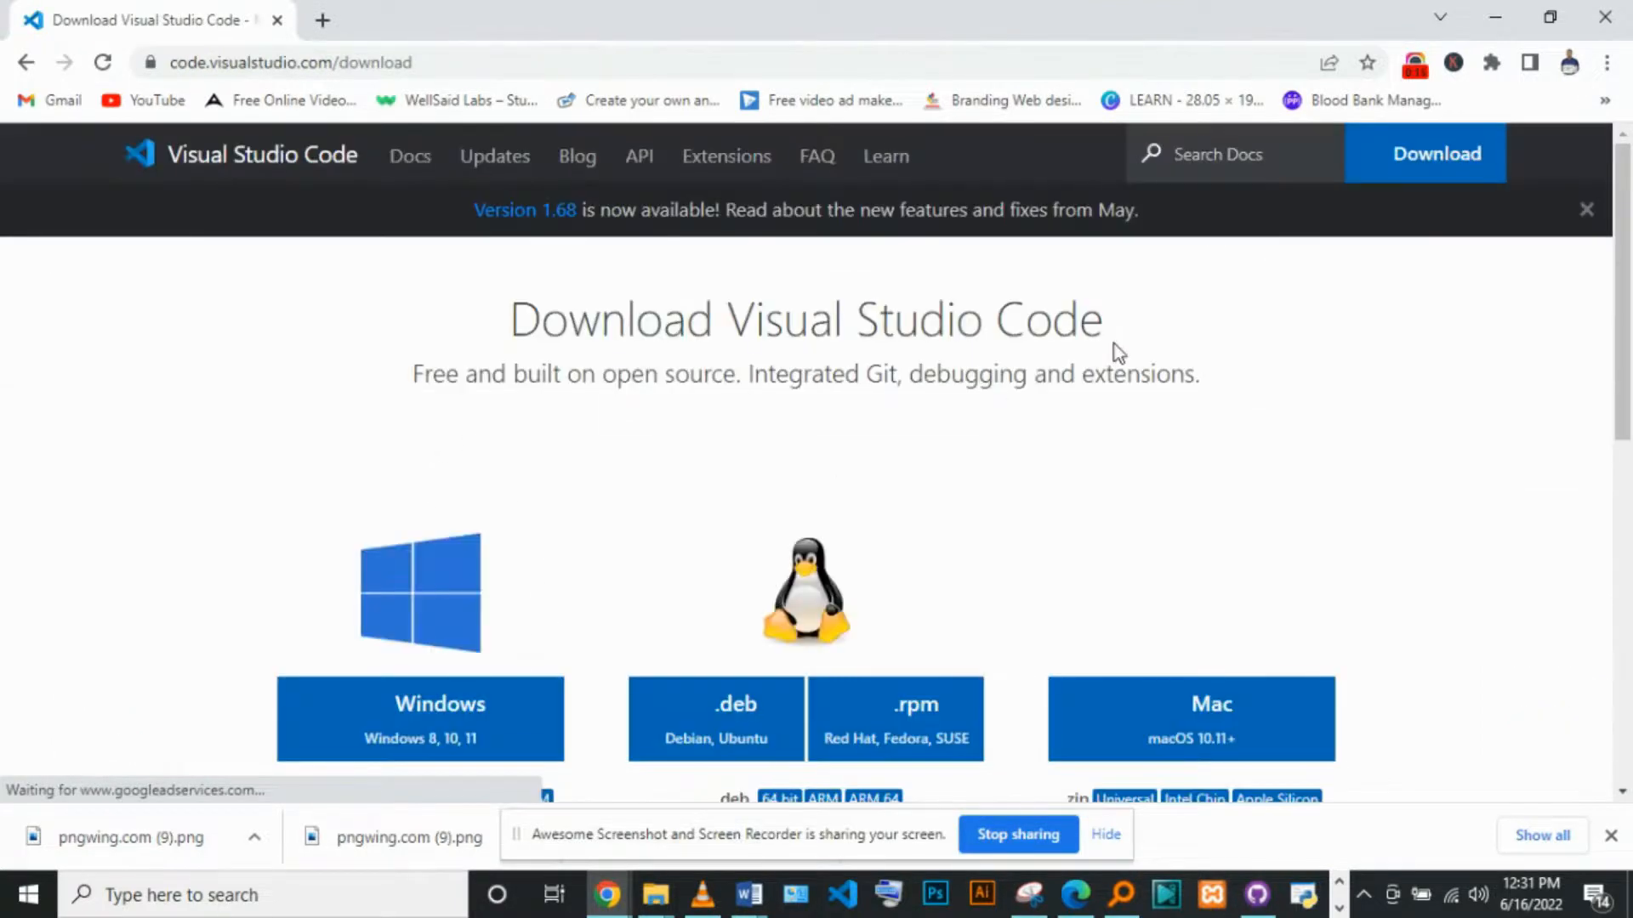
scroll("down", 3)
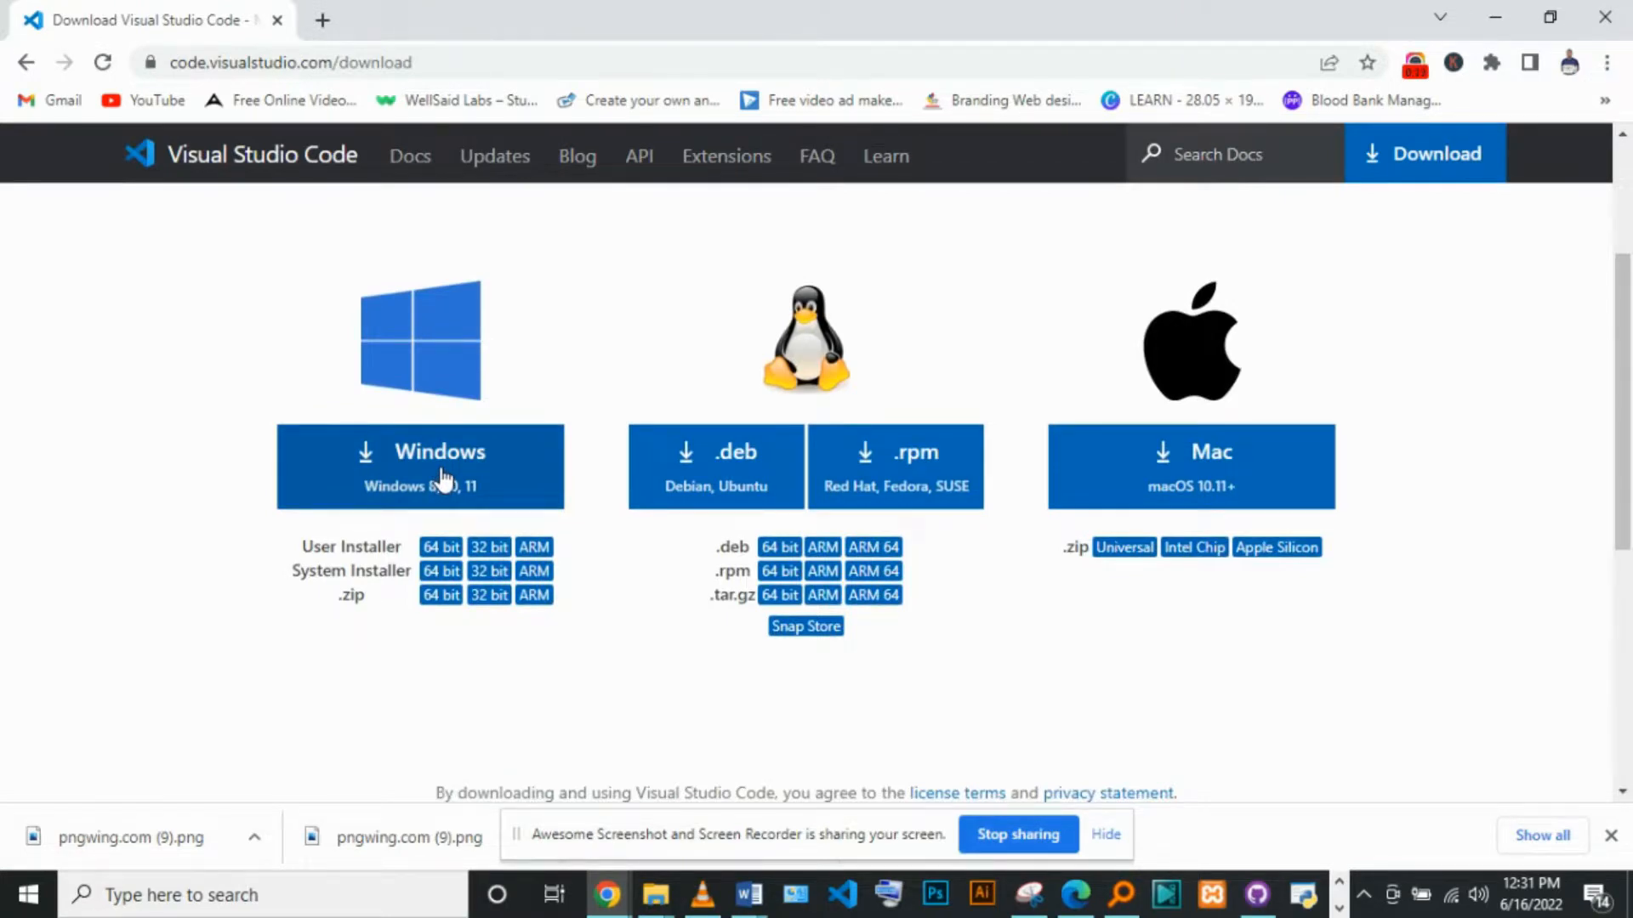
mouse_move(1019, 827)
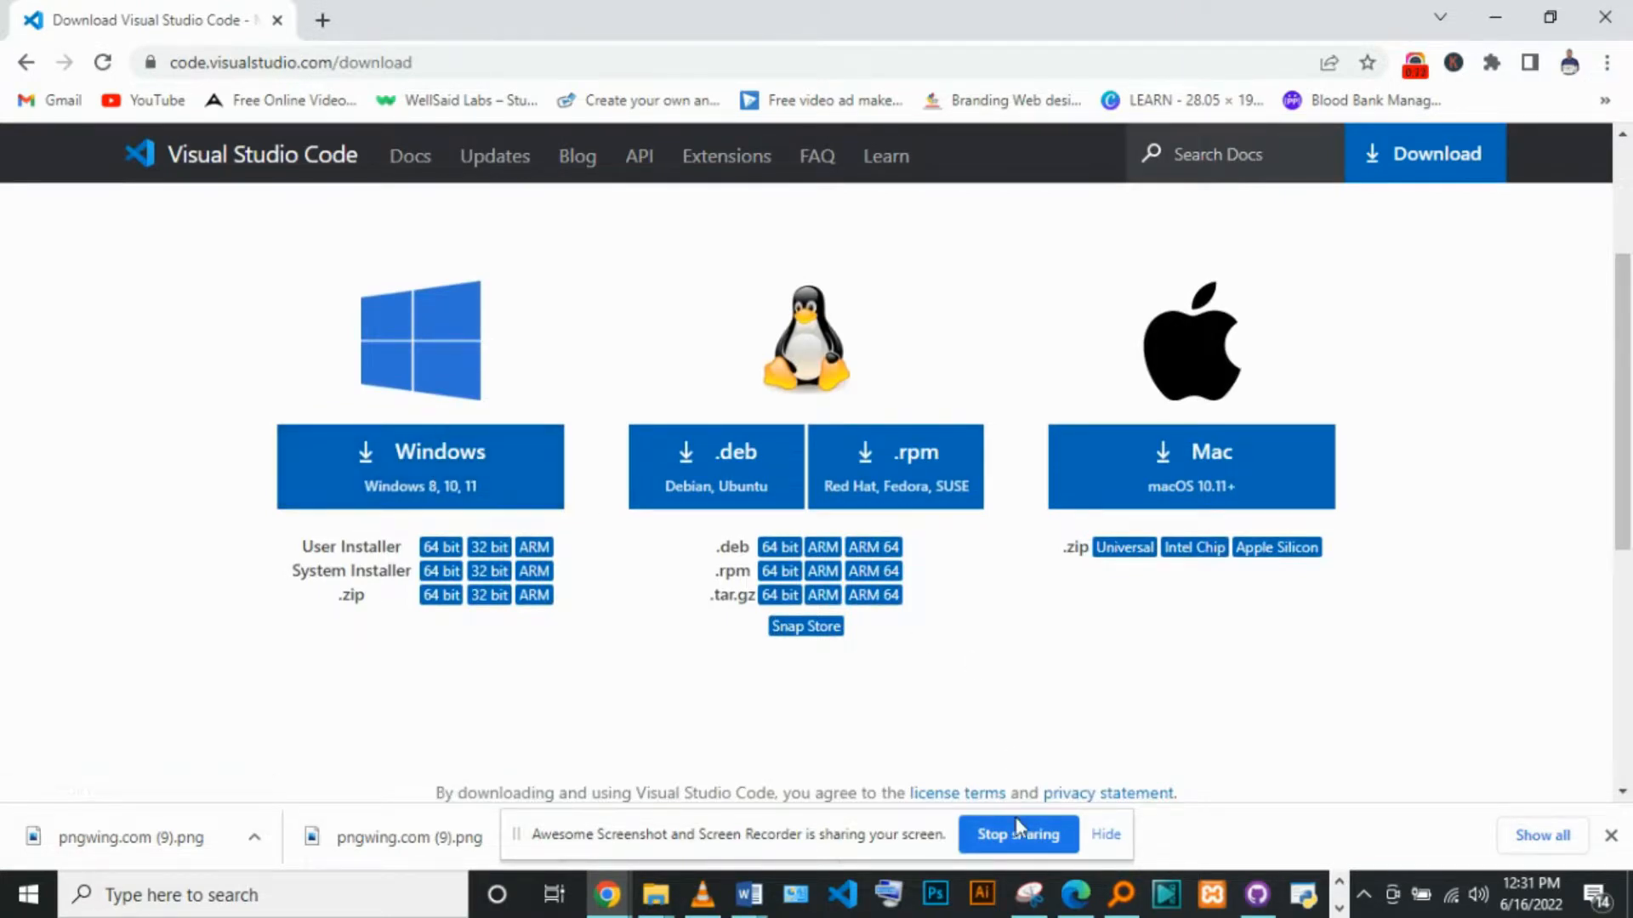